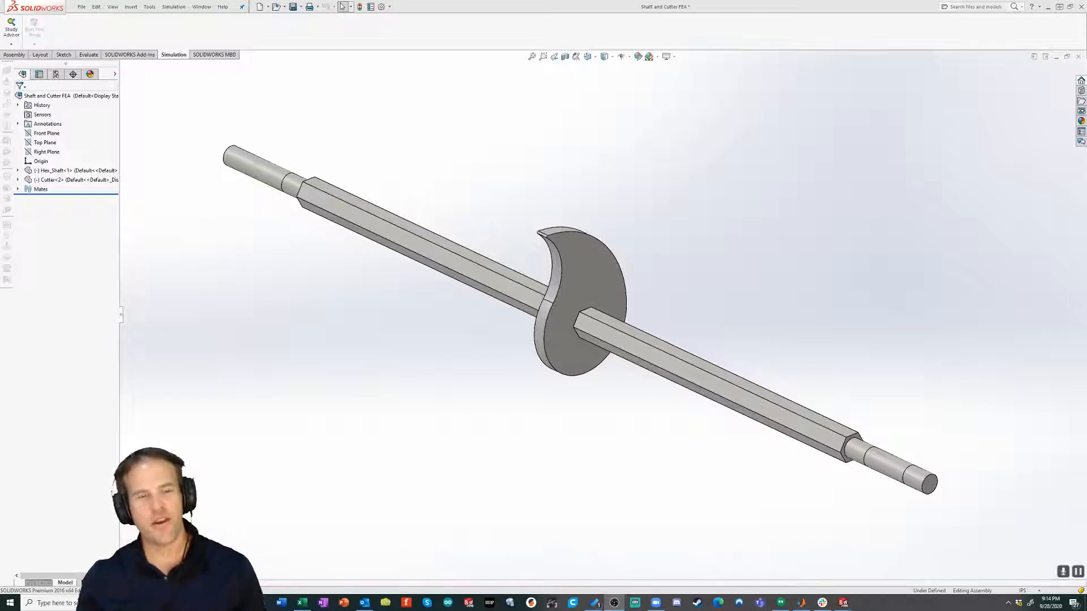
mouse_move(705, 216)
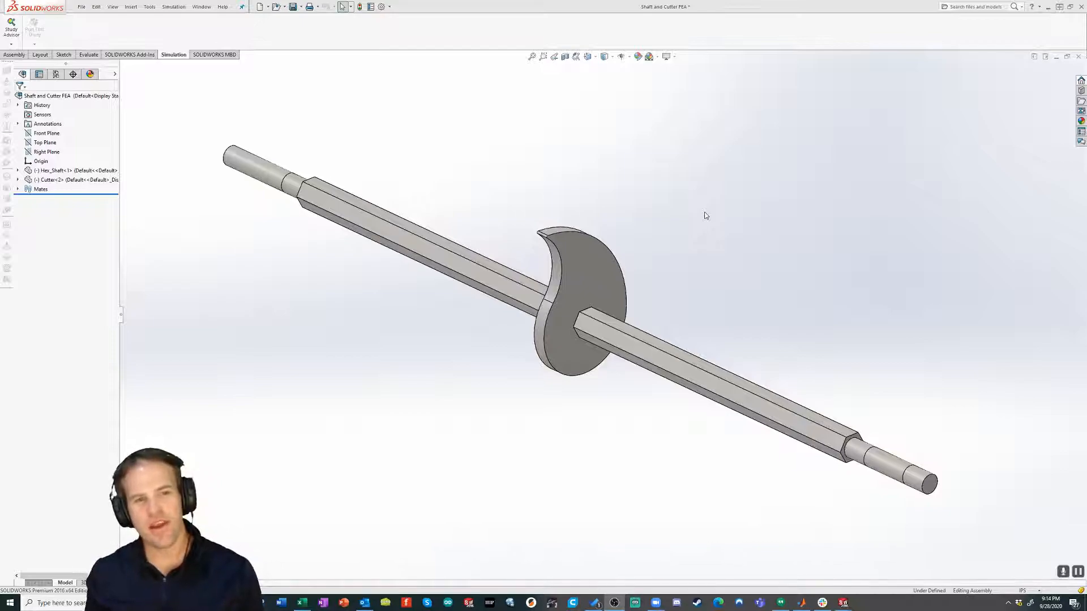
Open Hex_Shaft as a standalone part and inspect its split lines.
click(590, 286)
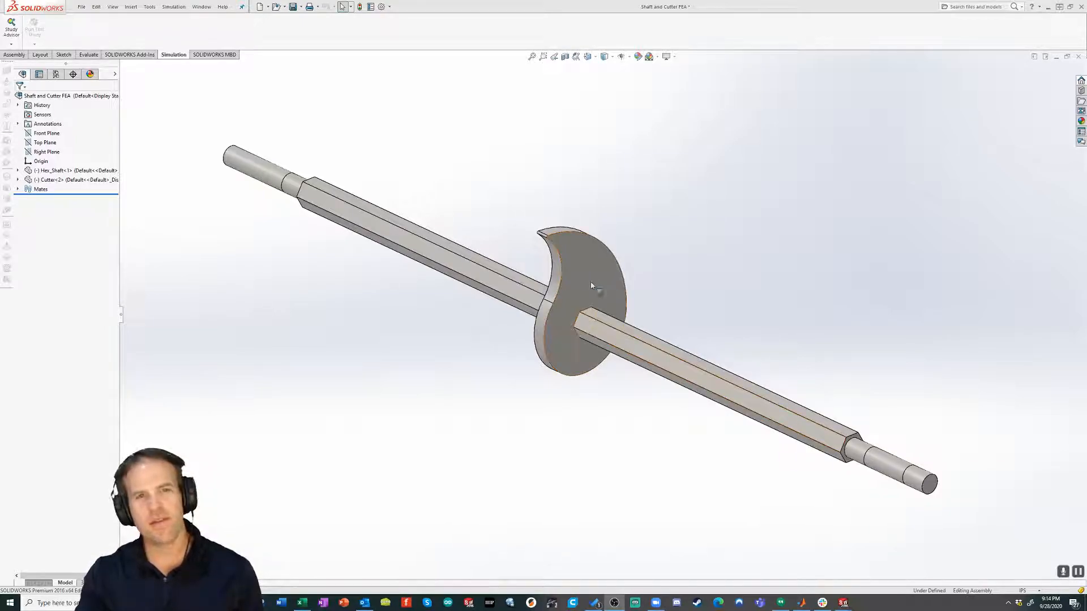
click(582, 257)
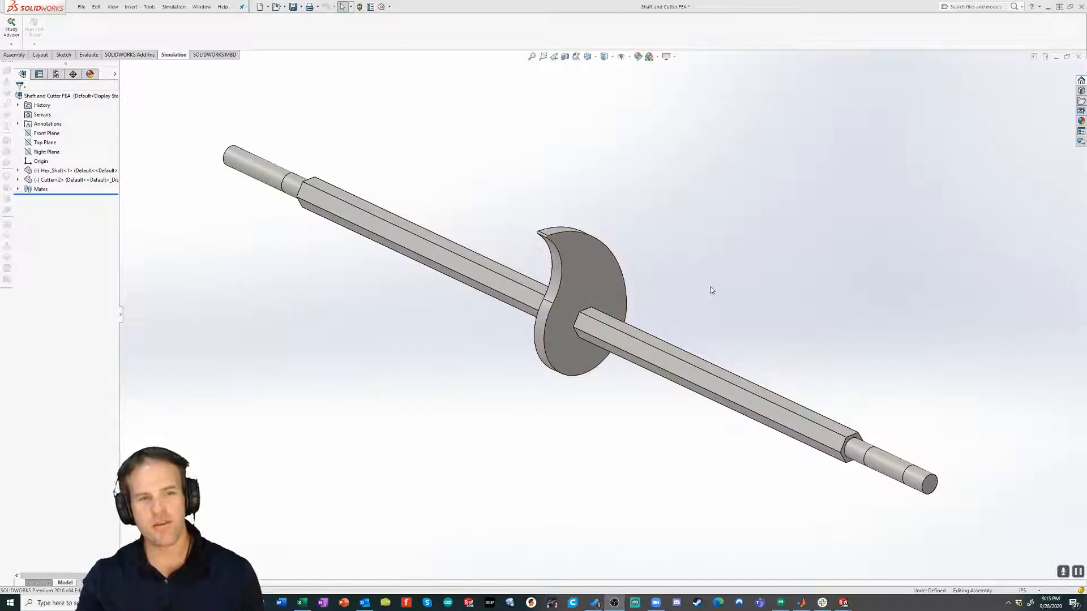
mouse_move(706, 293)
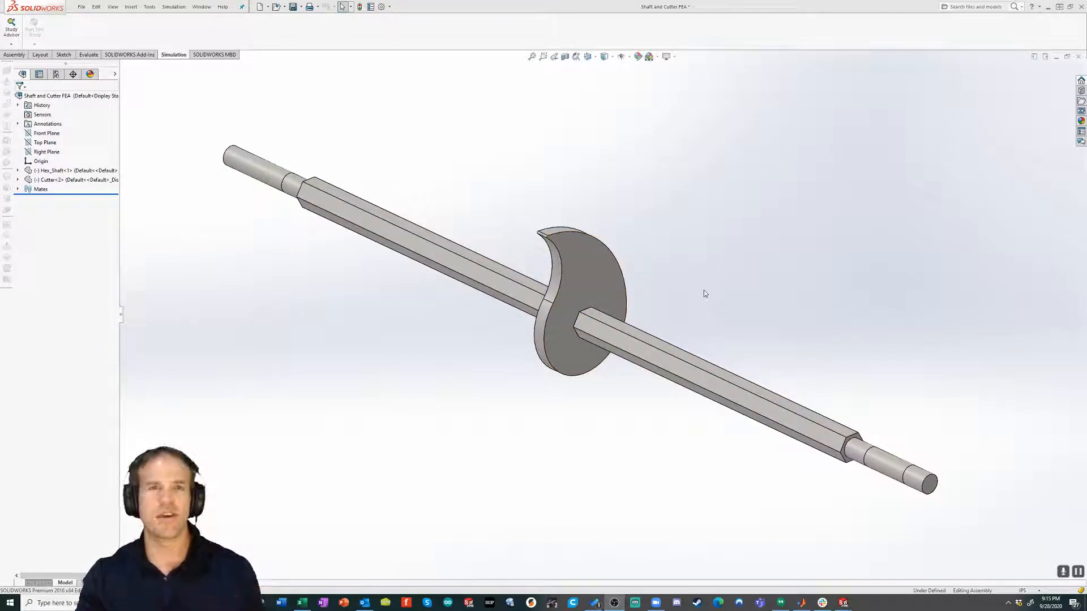
mouse_move(699, 218)
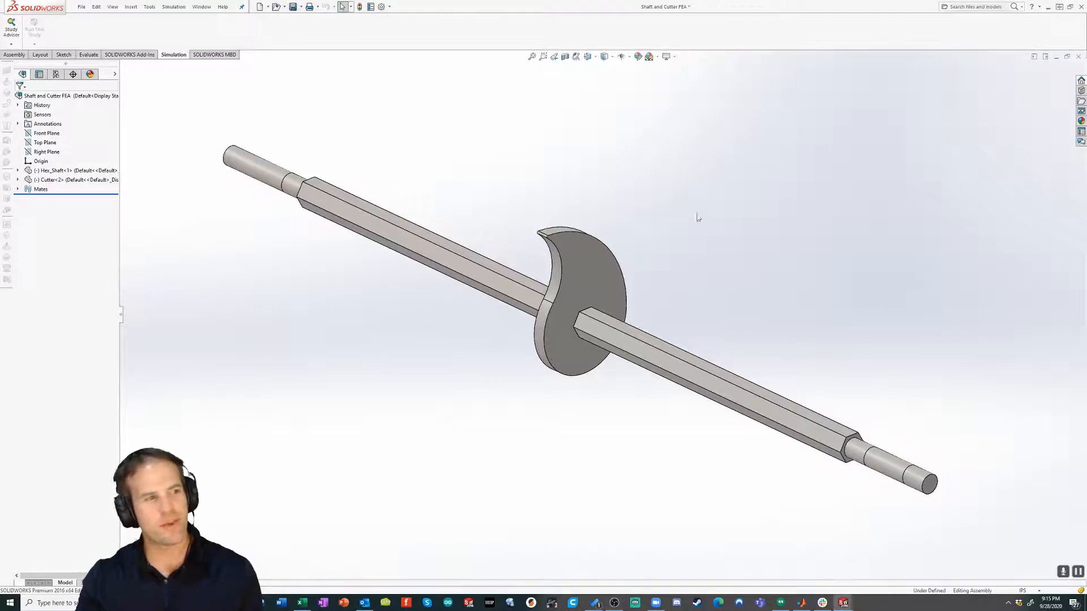
right_click(46, 171)
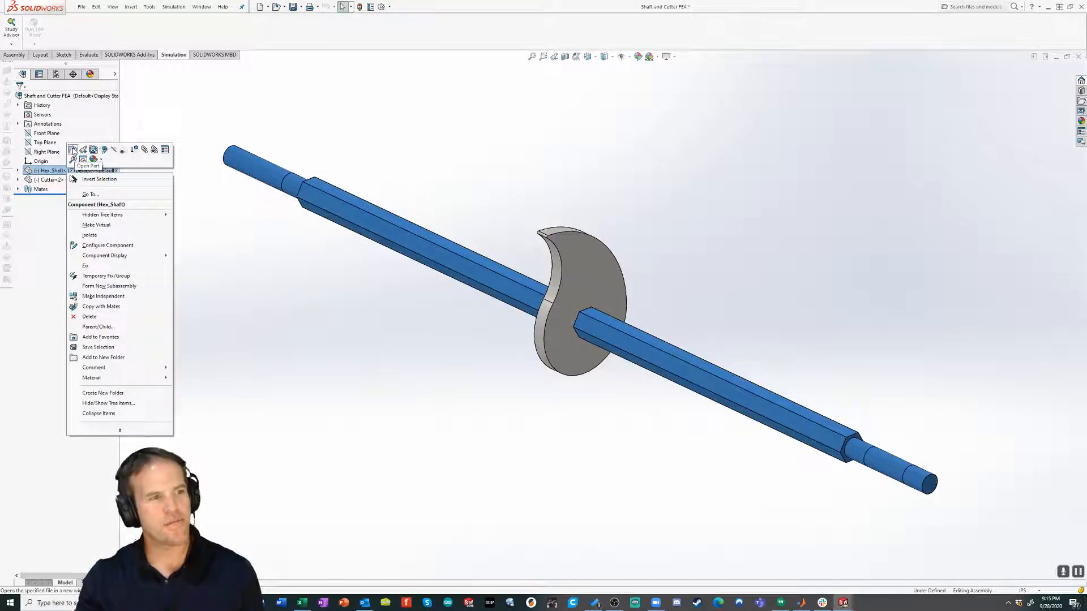
click(72, 161)
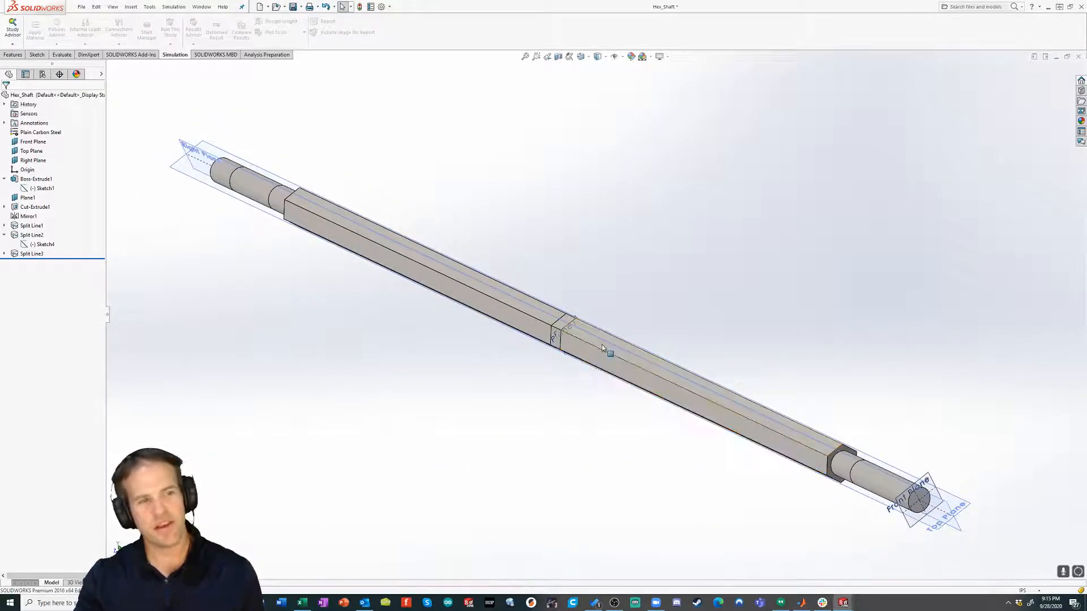
mouse_move(600, 347)
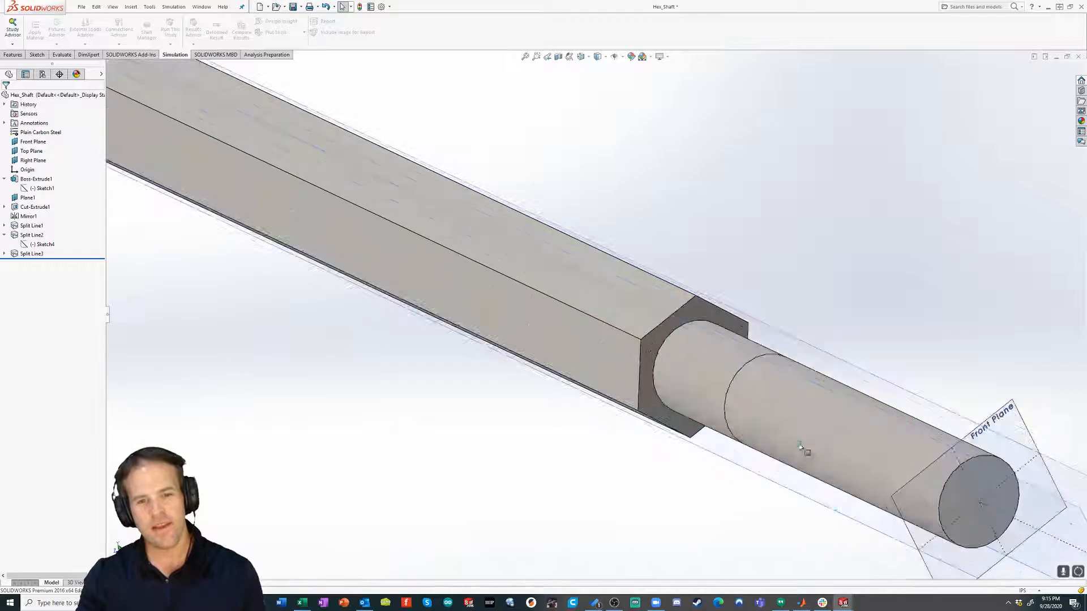
click(31, 225)
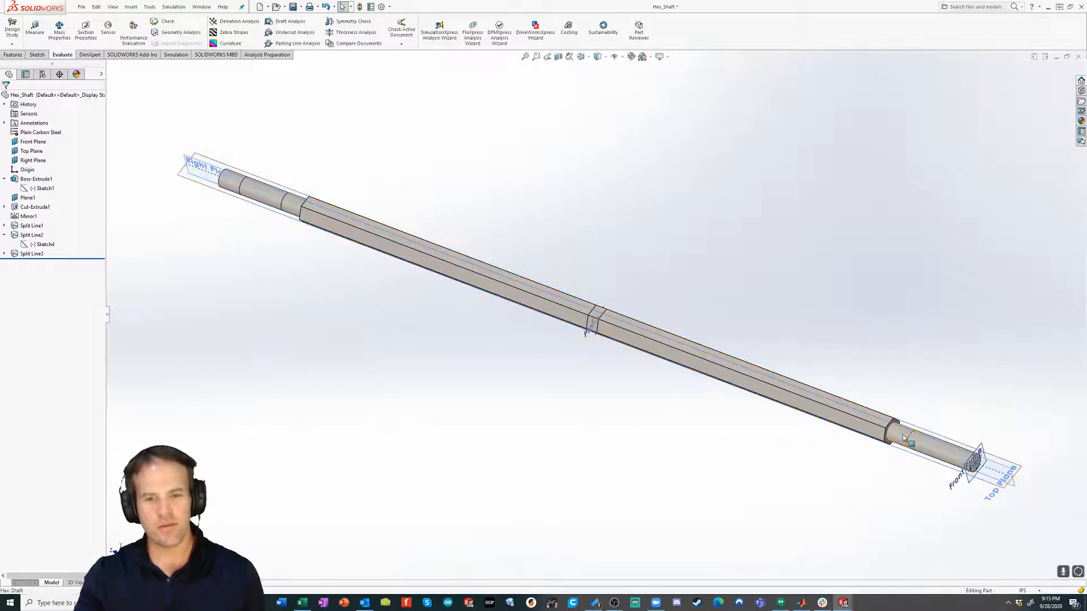
click(31, 225)
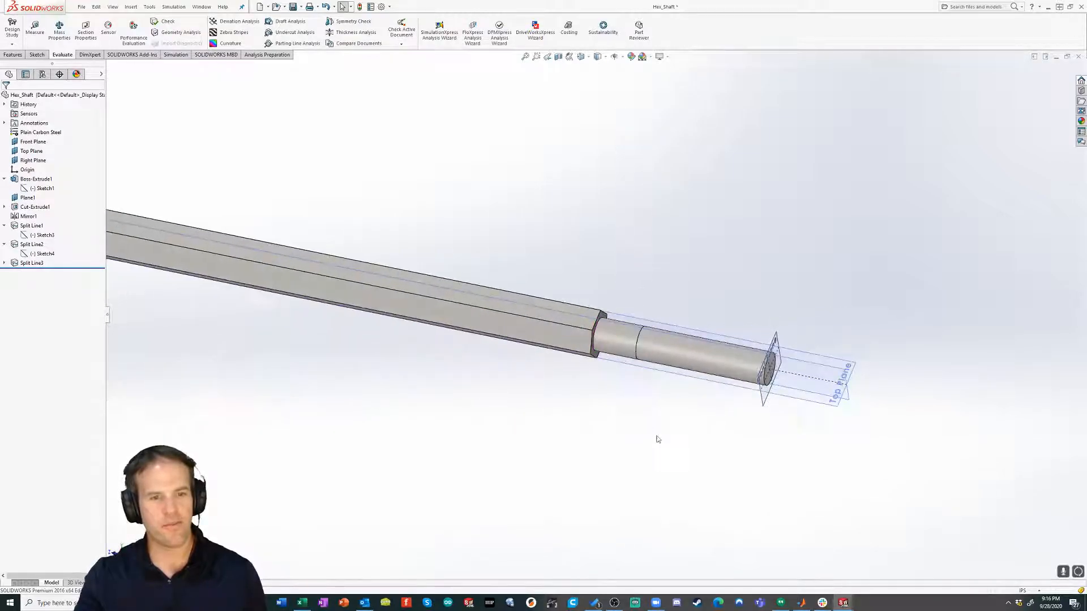
Draw a corner rectangle on the Top Plane across the shaft's round end.
click(36, 54)
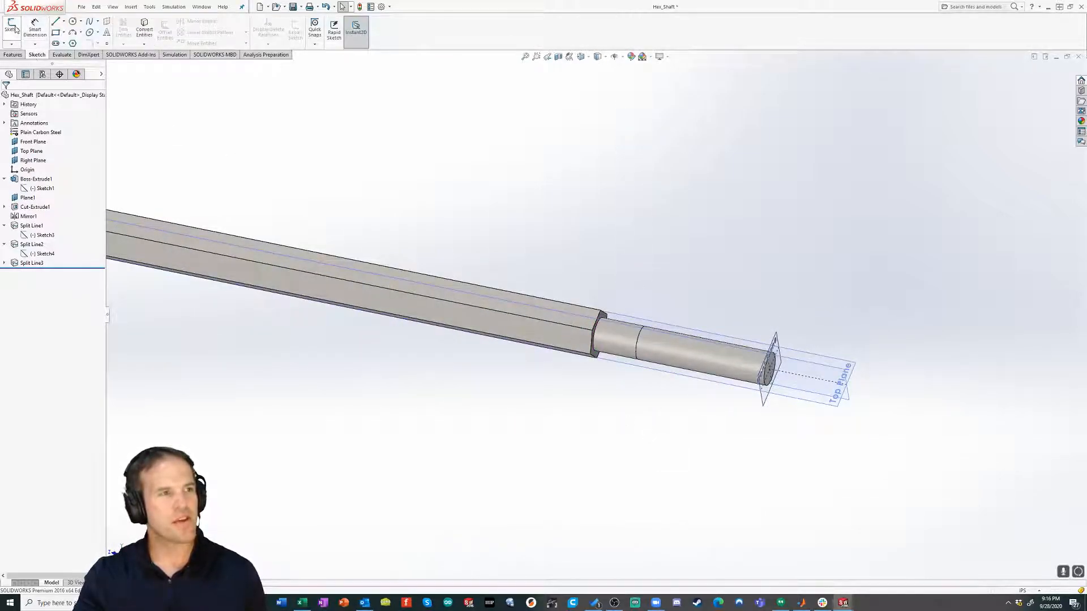
click(9, 28)
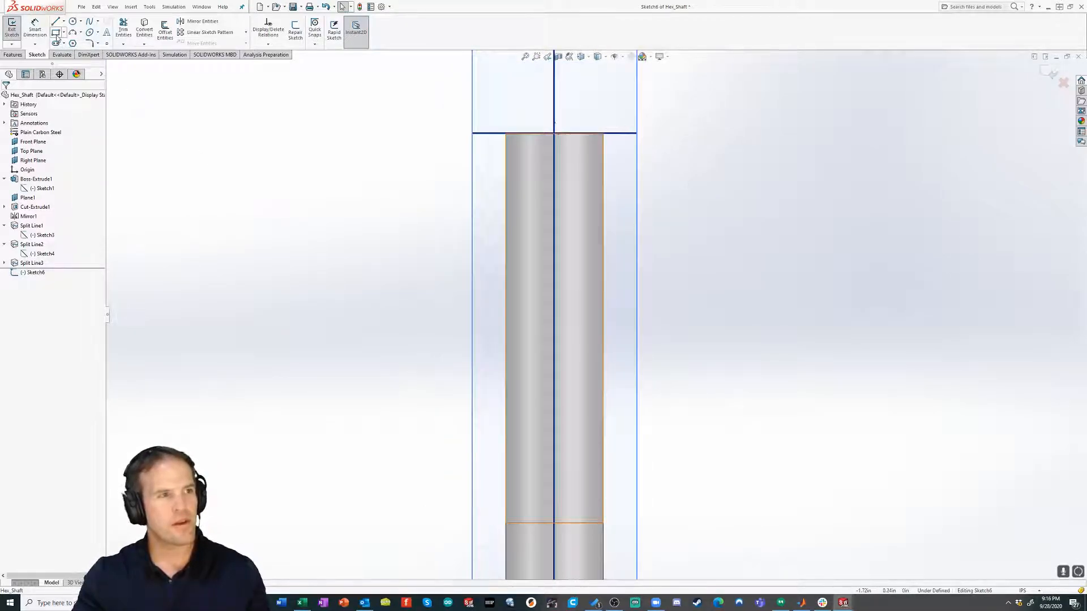
click(54, 30)
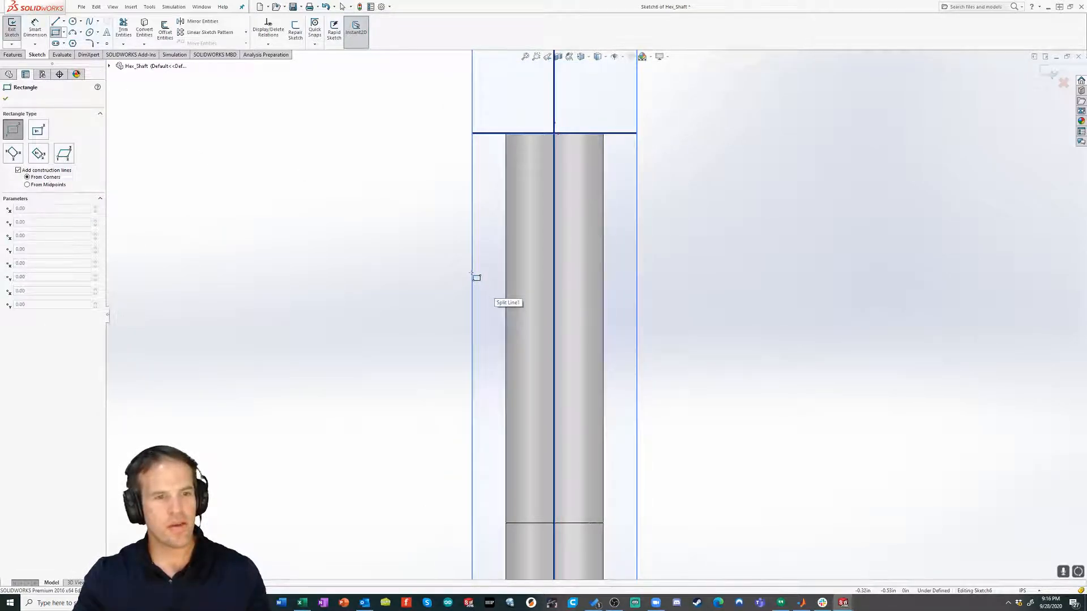
drag(475, 277, 655, 374)
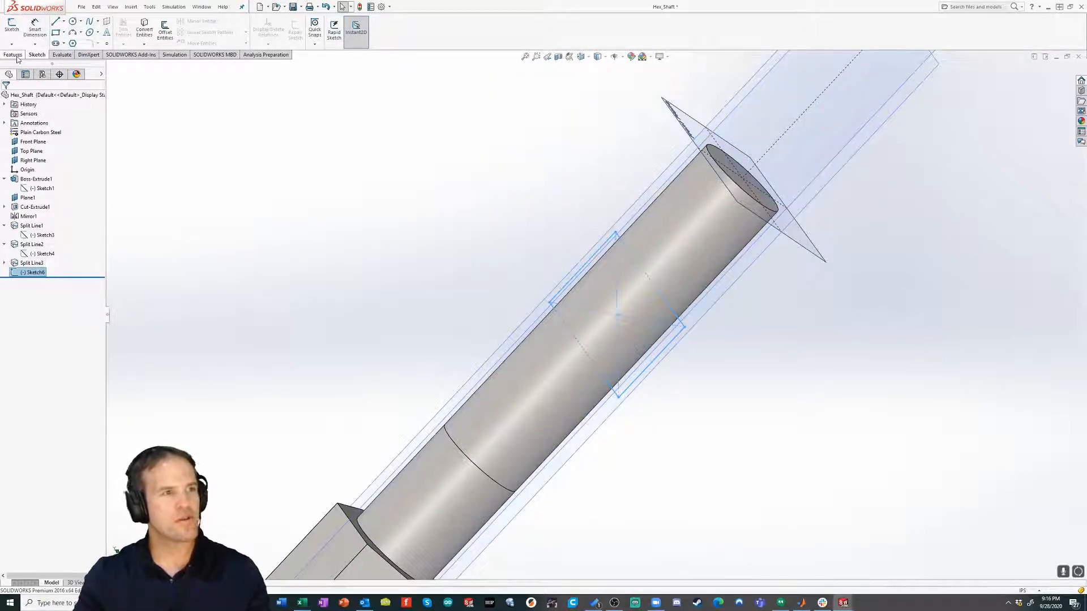
Project Sketch6 as a split line onto the shaft's cylindrical end face.
click(362, 28)
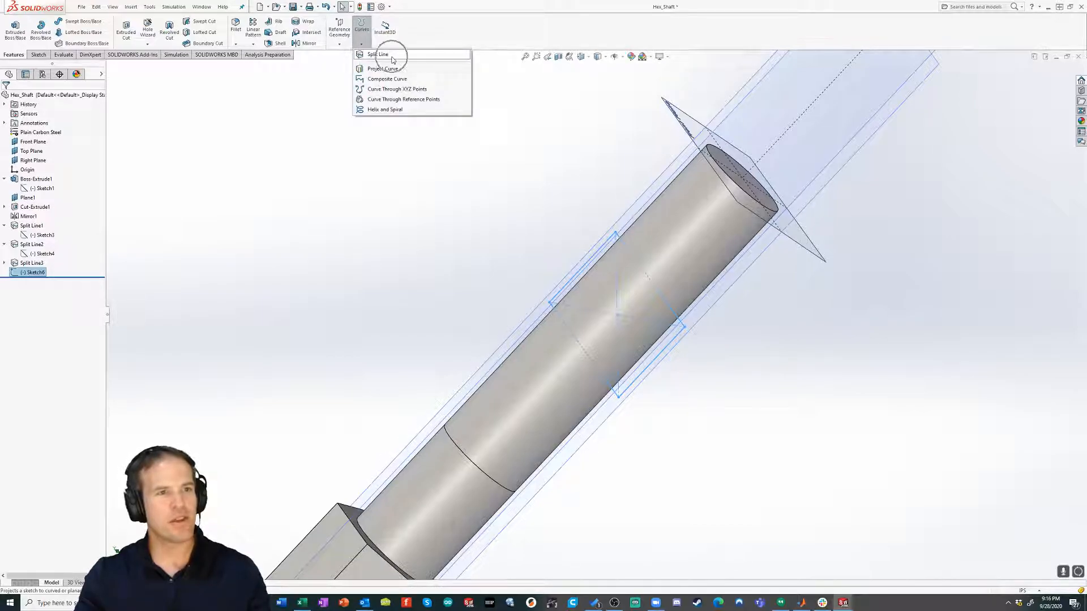
click(379, 53)
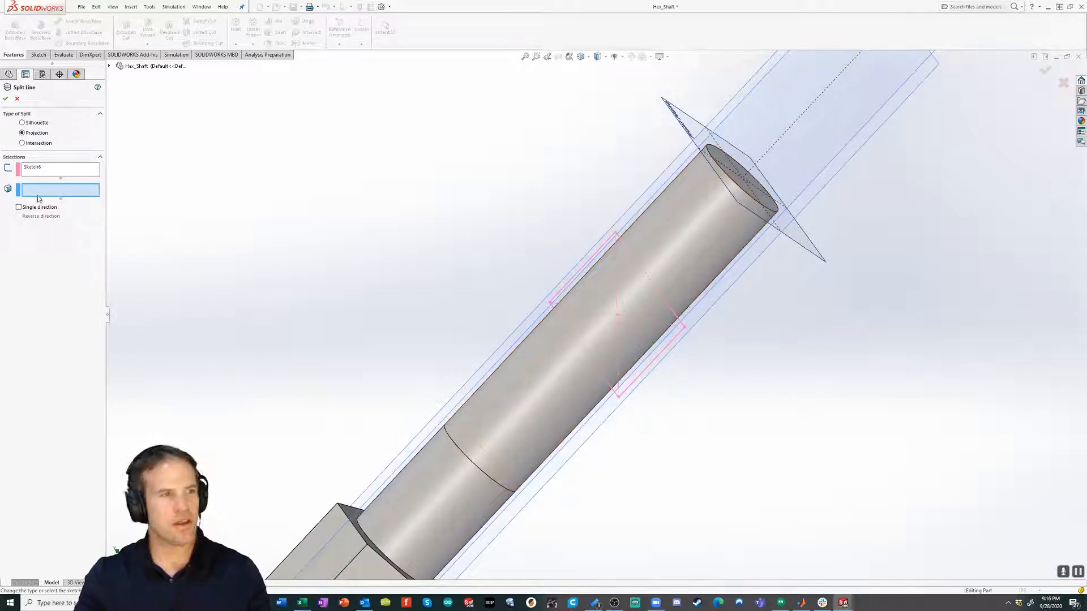
mouse_move(36, 190)
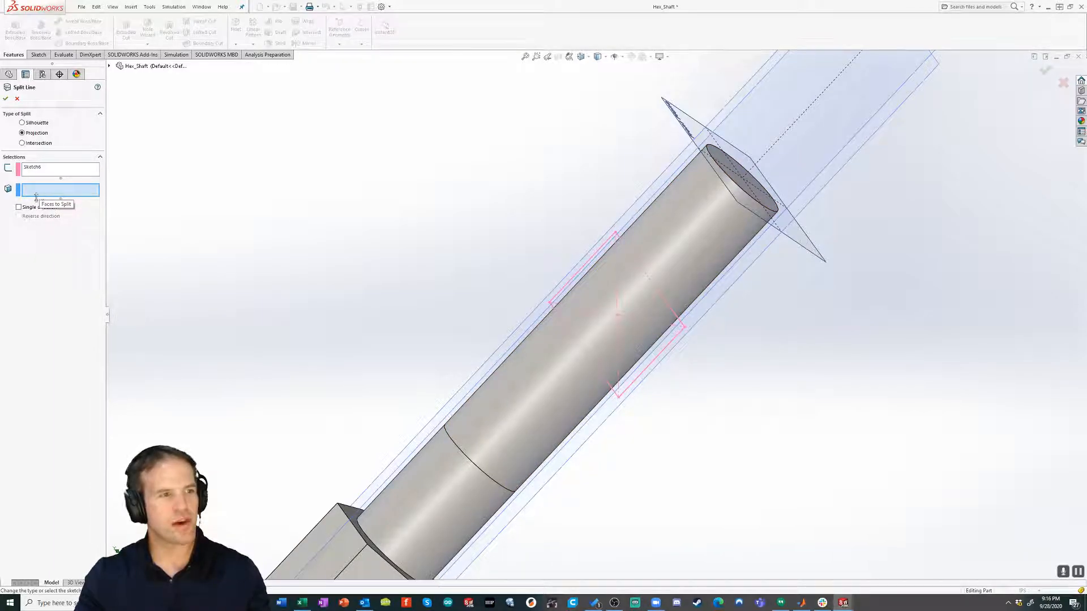
click(617, 314)
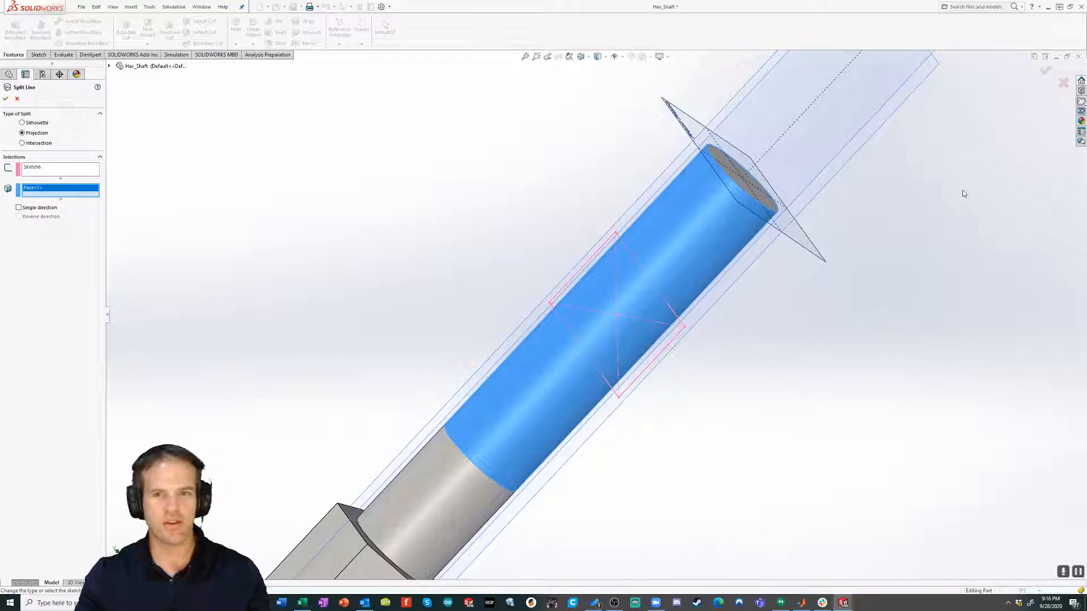
click(11, 99)
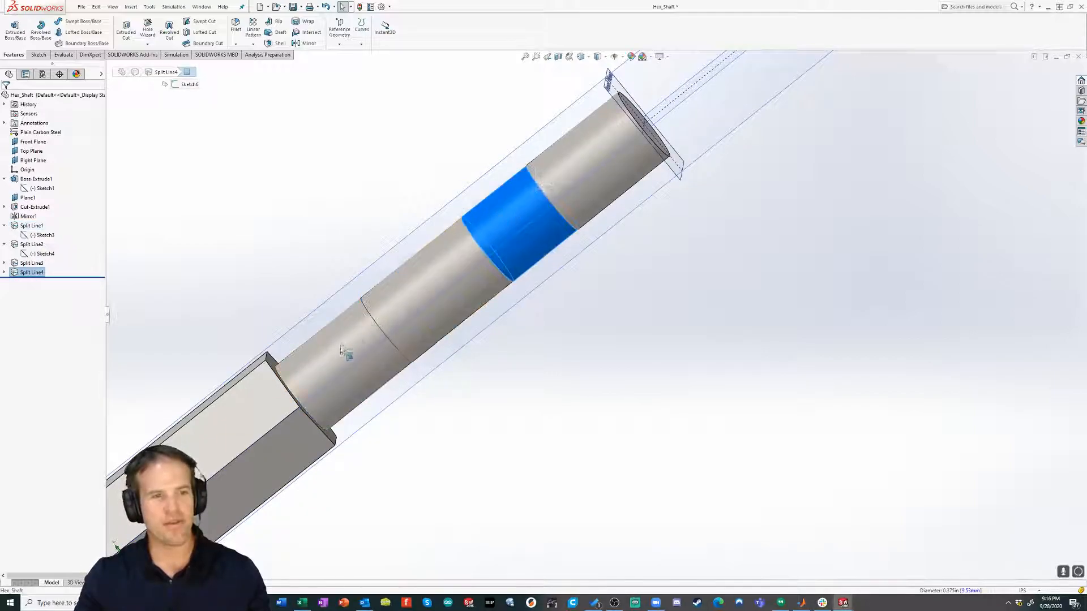
click(30, 225)
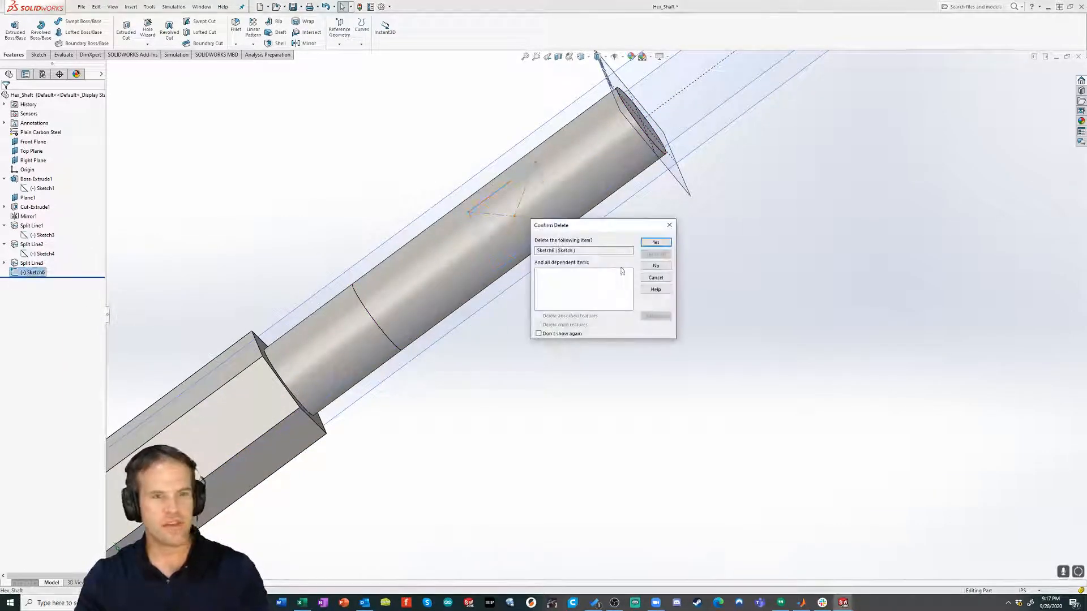
Confirm deletion of Sketch6 so Split Line3 is the last feature.
click(655, 242)
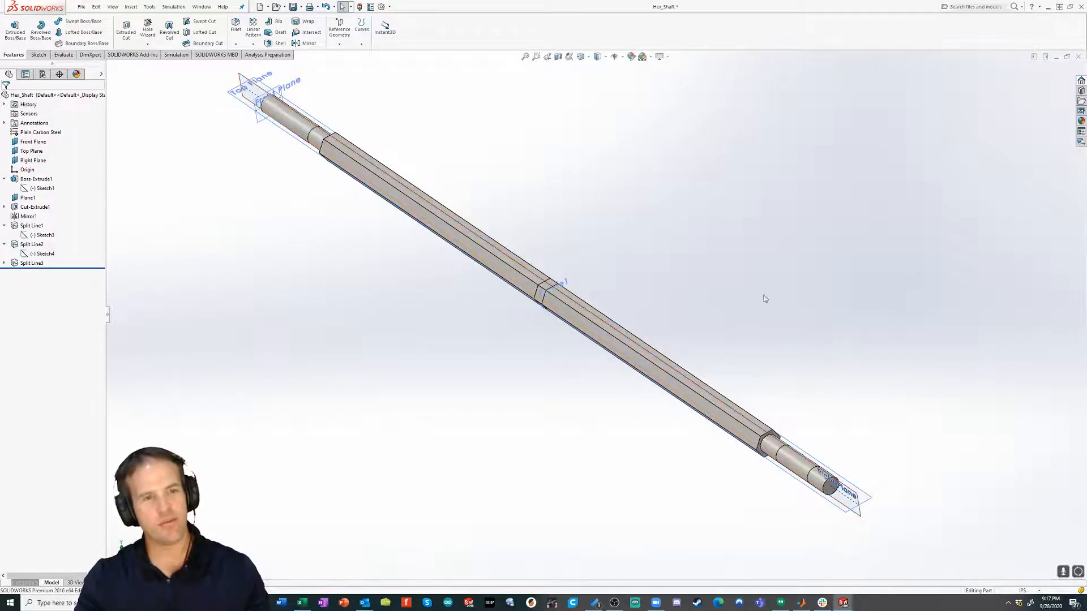
mouse_move(844, 602)
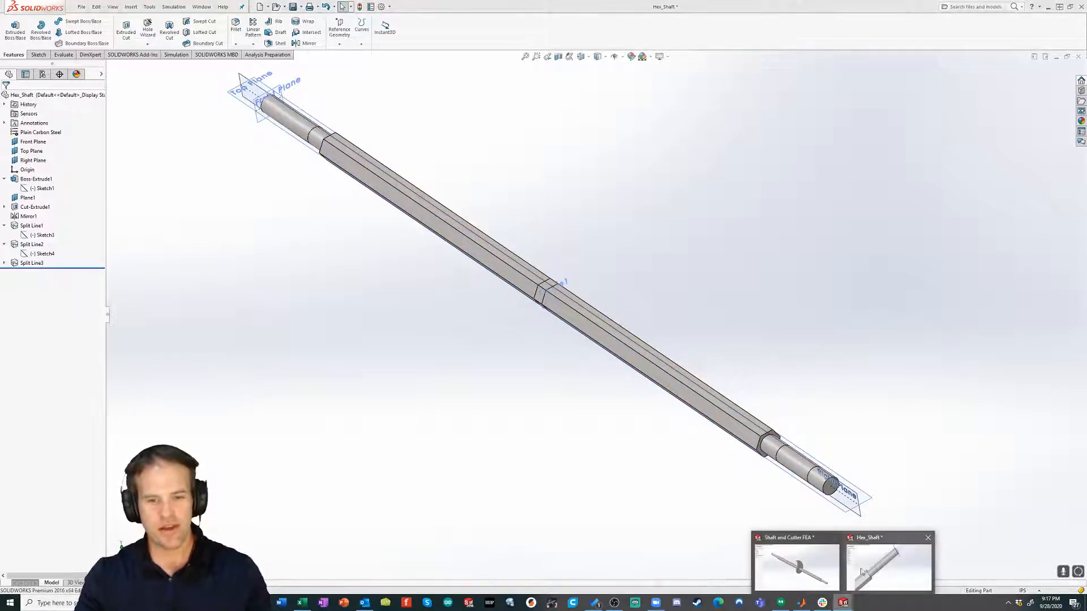
From the shaft and cutter assembly, open the Cutter as its own part.
click(792, 570)
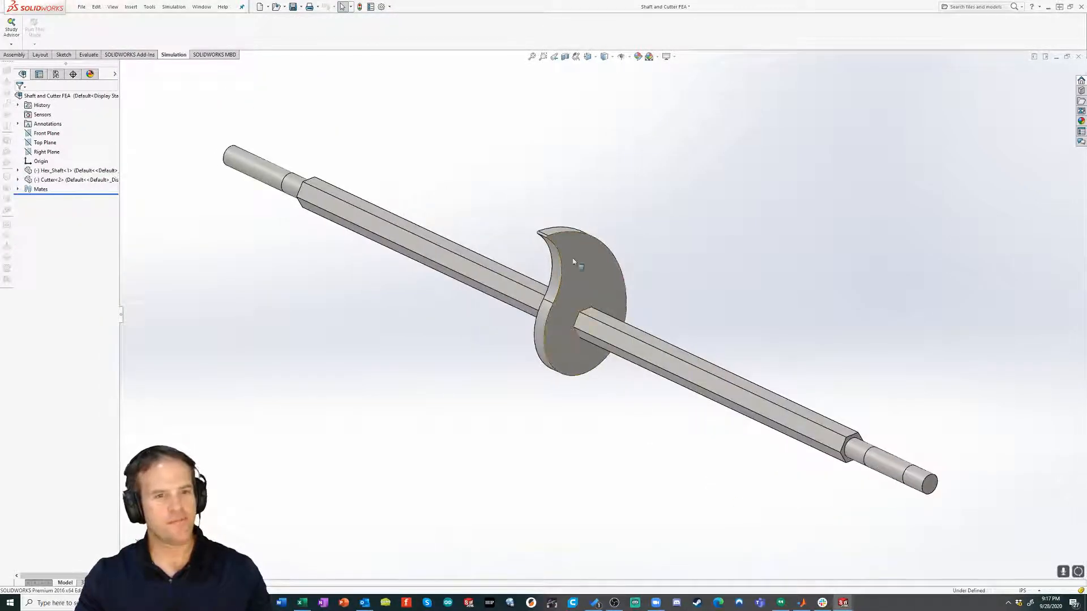
click(581, 265)
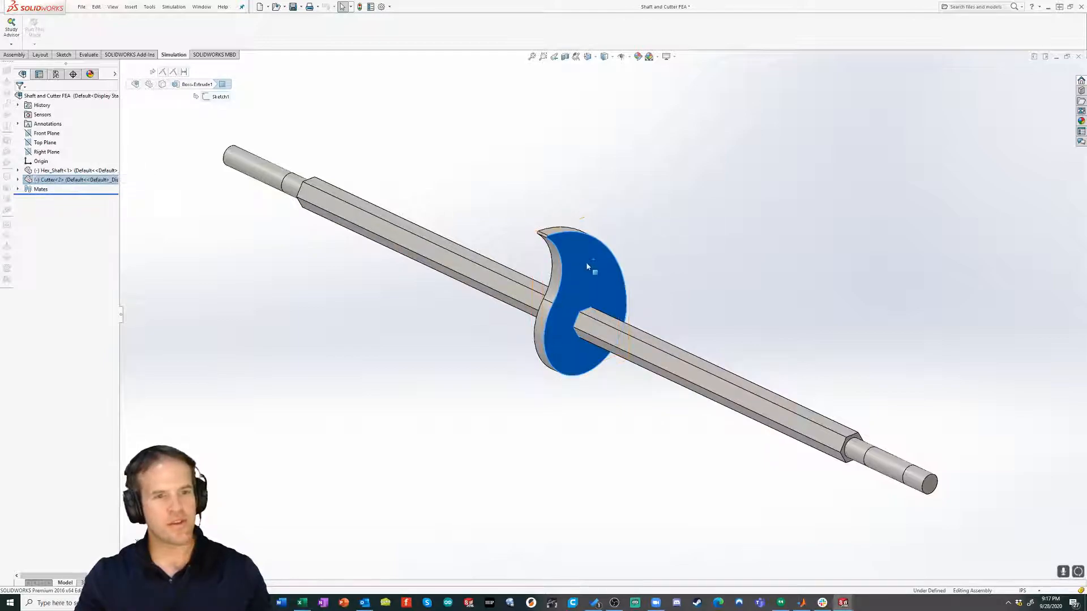
right_click(590, 268)
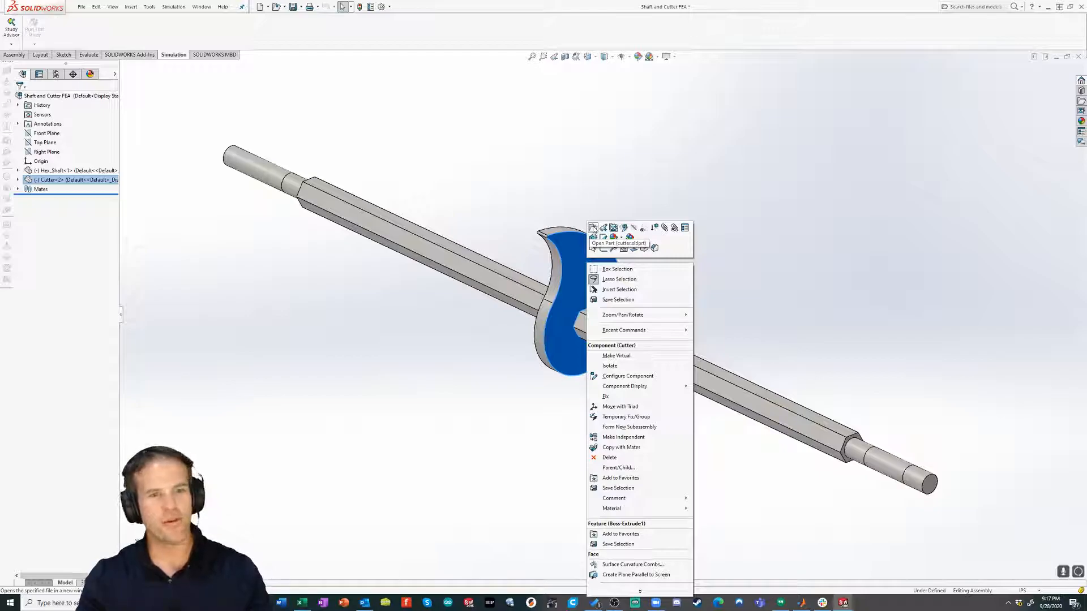
click(592, 228)
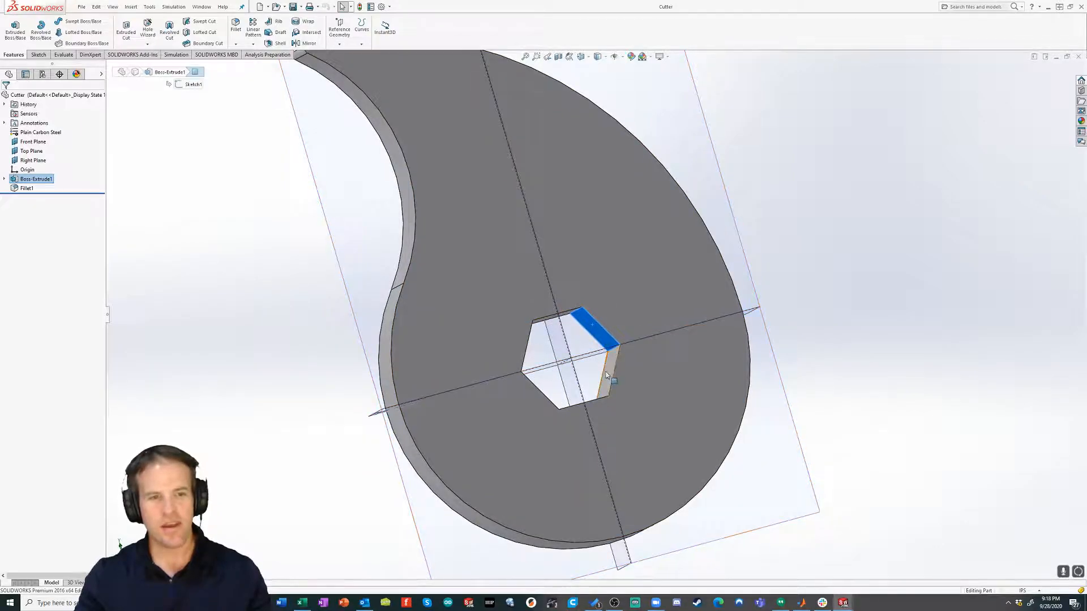
Edit the Cutter's Fillet1 to check its 0.025 in tip radius, then close it.
click(593, 337)
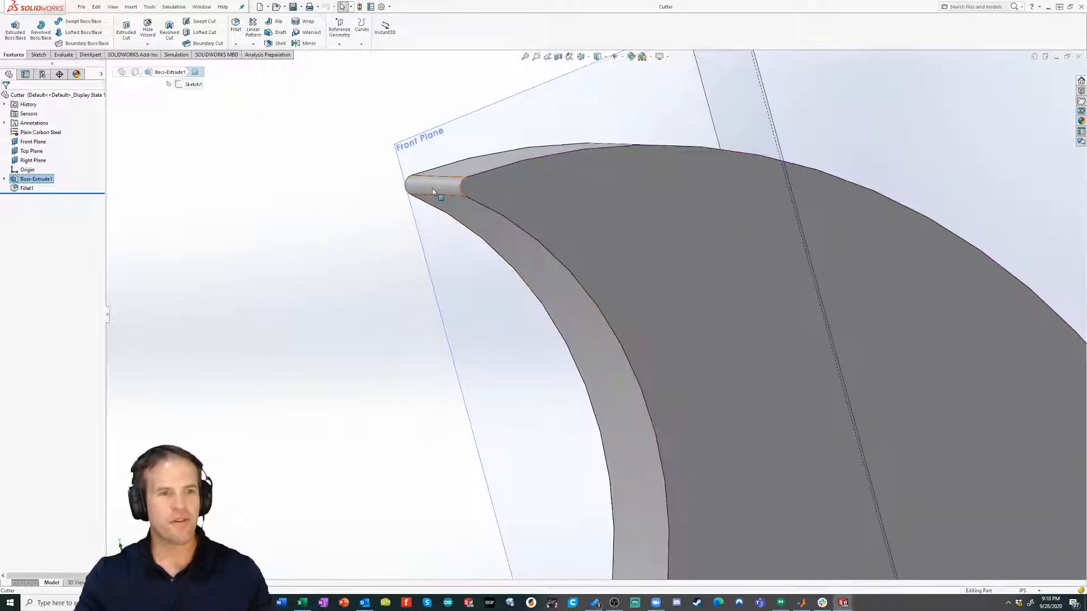
right_click(26, 188)
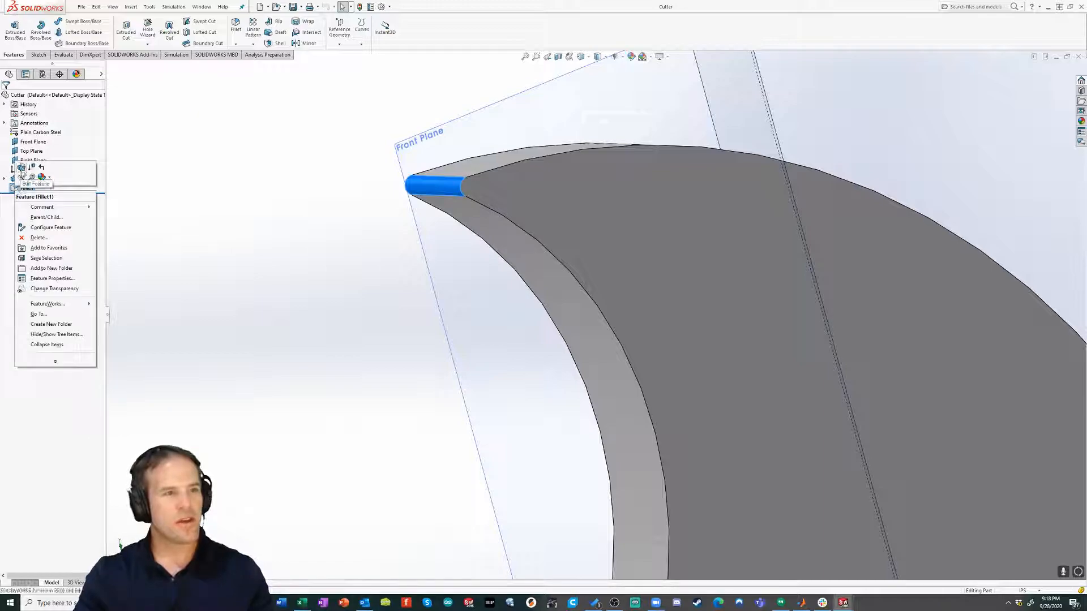
click(21, 181)
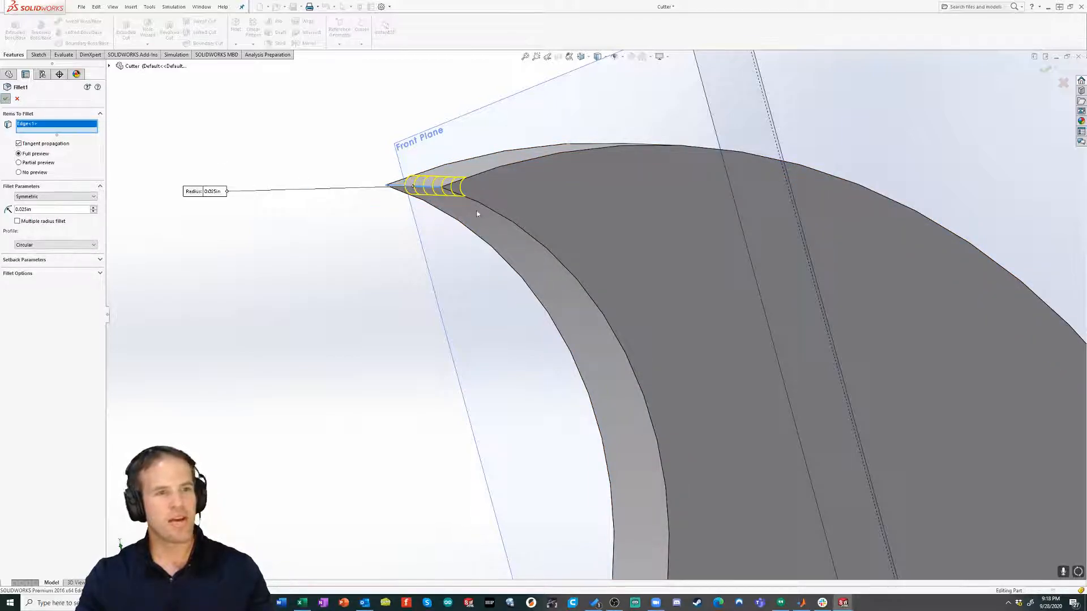
click(8, 97)
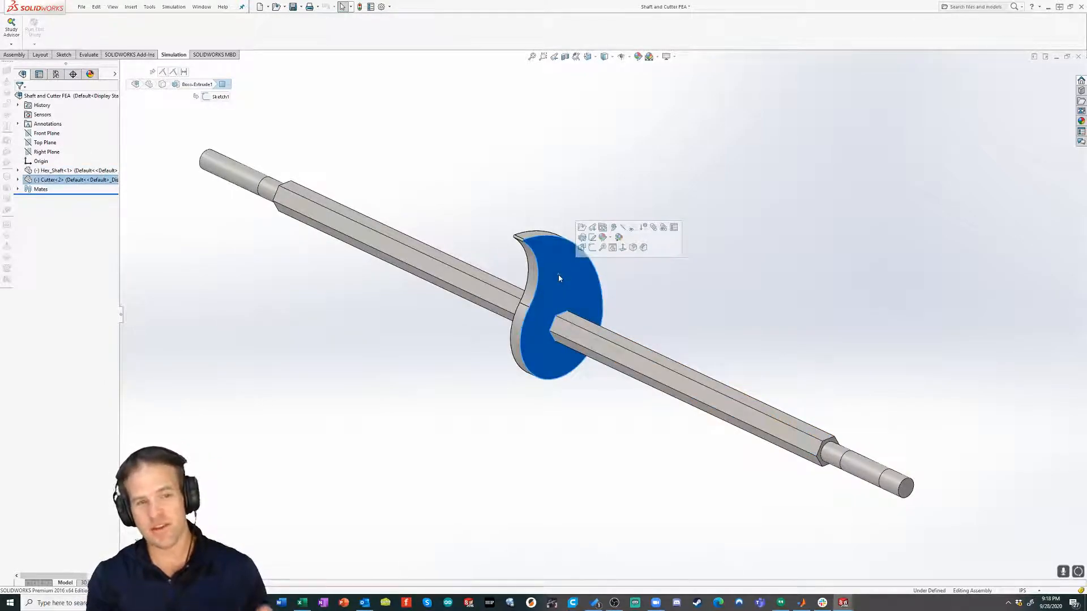
Edit the Cutter's Sketch1 to view its 2.00 in diameter and 0.50 hex bore.
click(645, 329)
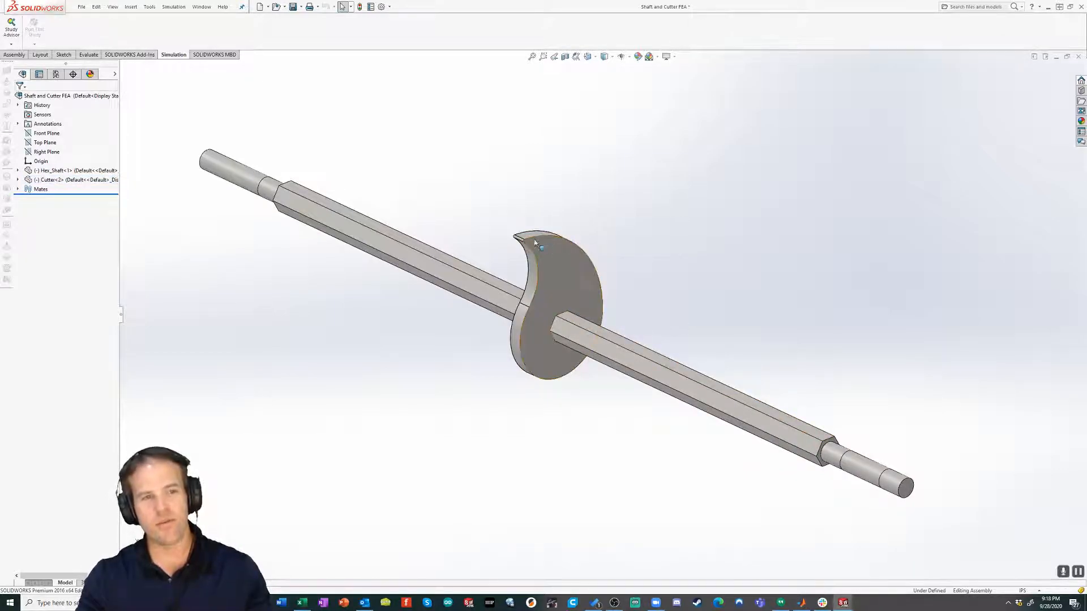
click(568, 256)
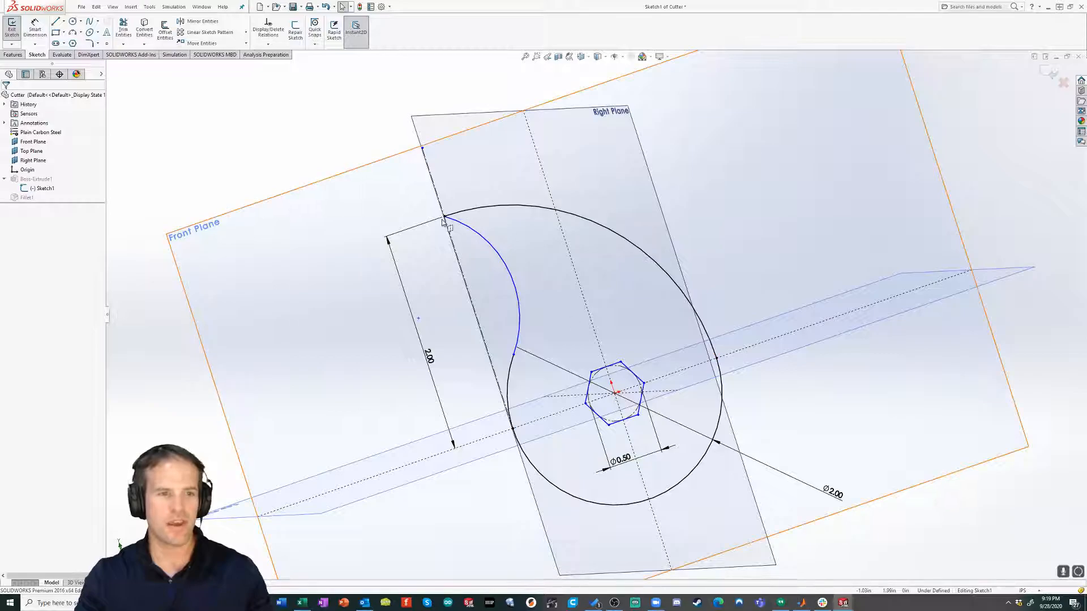
mouse_move(297, 267)
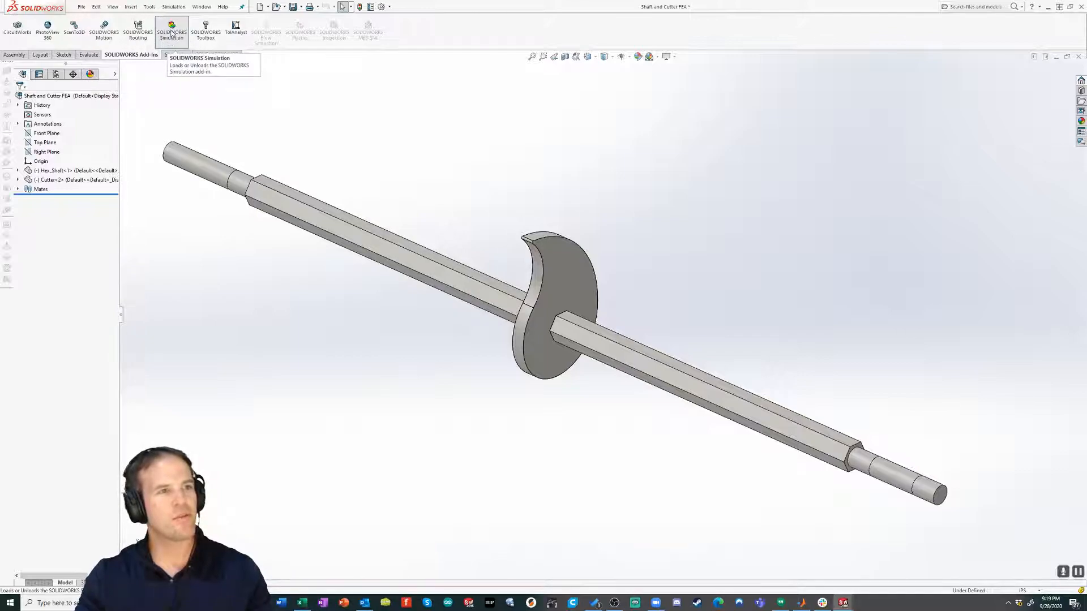
Start a new Static study named Static 3 for the assembly.
click(171, 31)
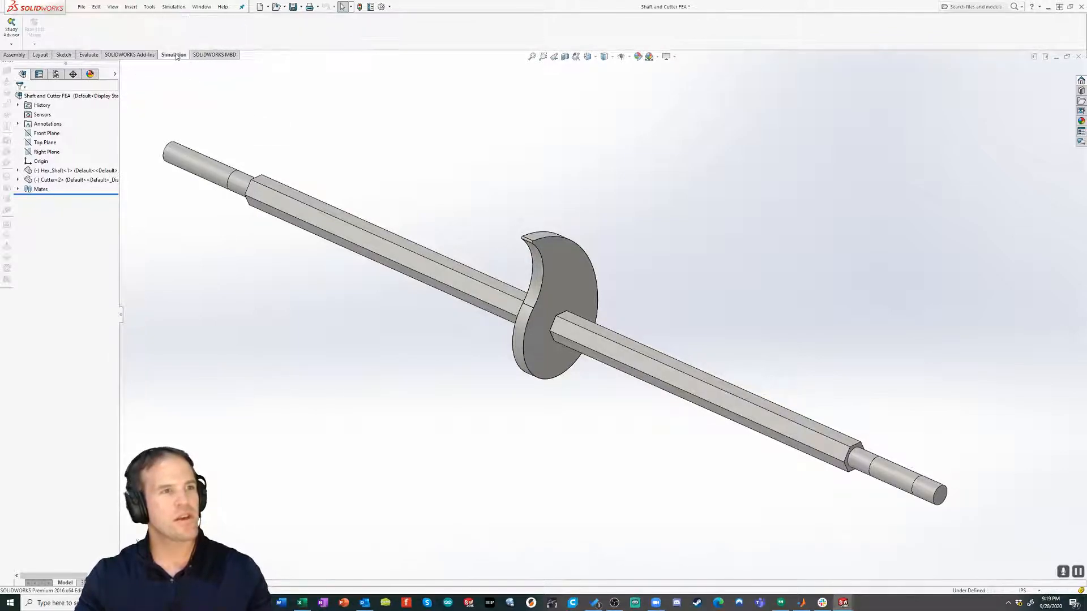
mouse_move(10, 29)
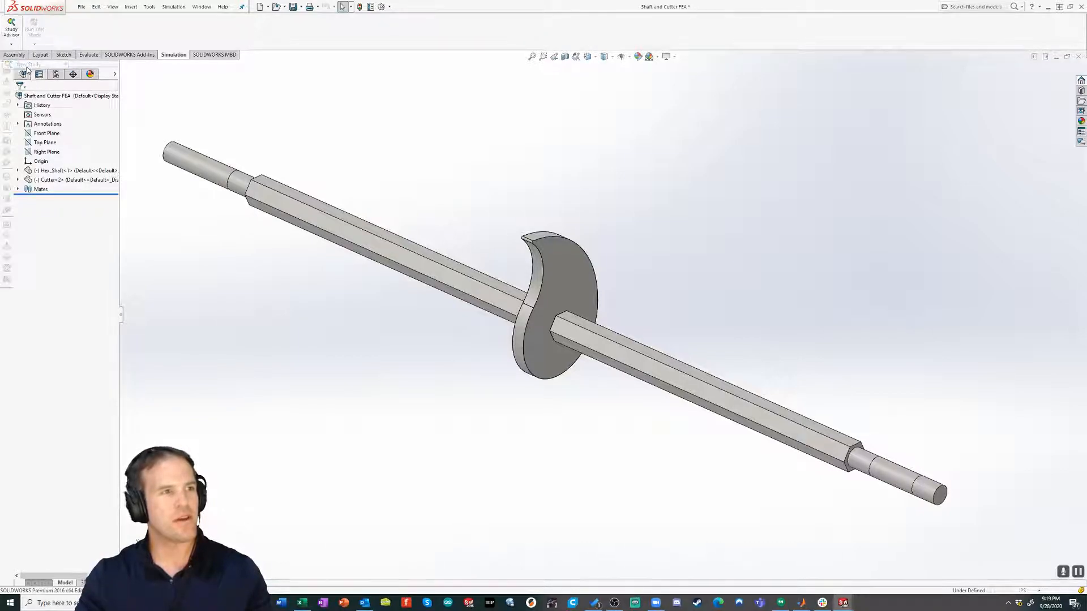
click(9, 27)
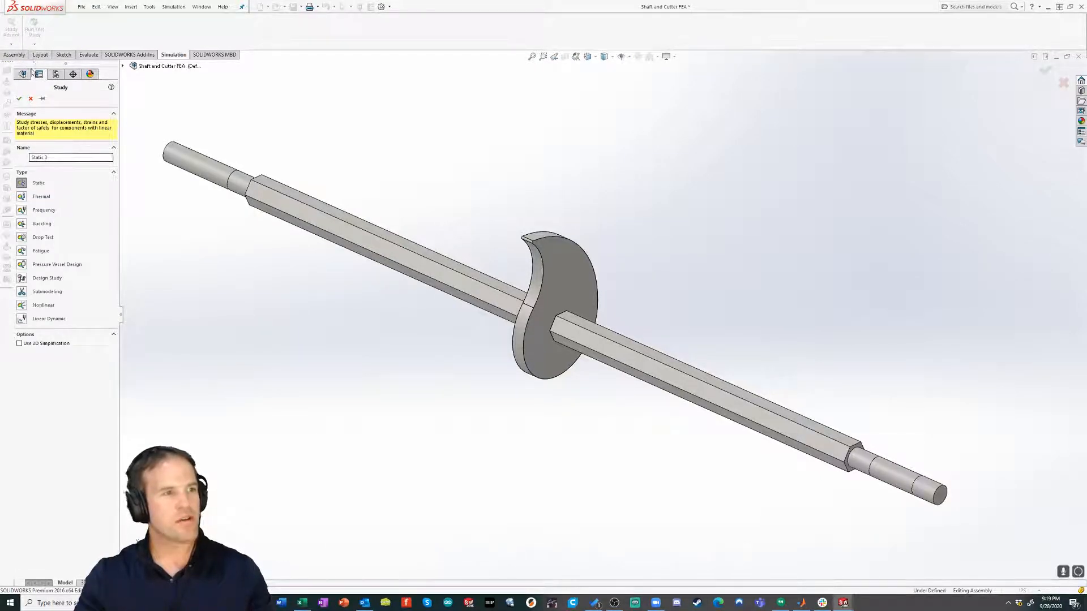
click(18, 98)
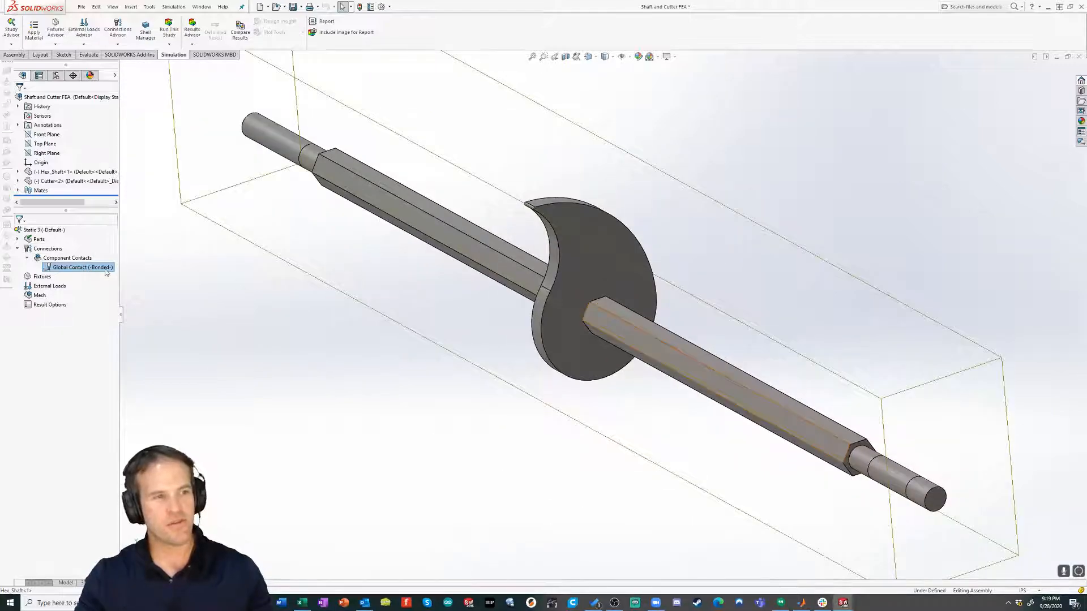
Browse the Static 3 study tree and show the Fixtures context menu.
right_click(42, 276)
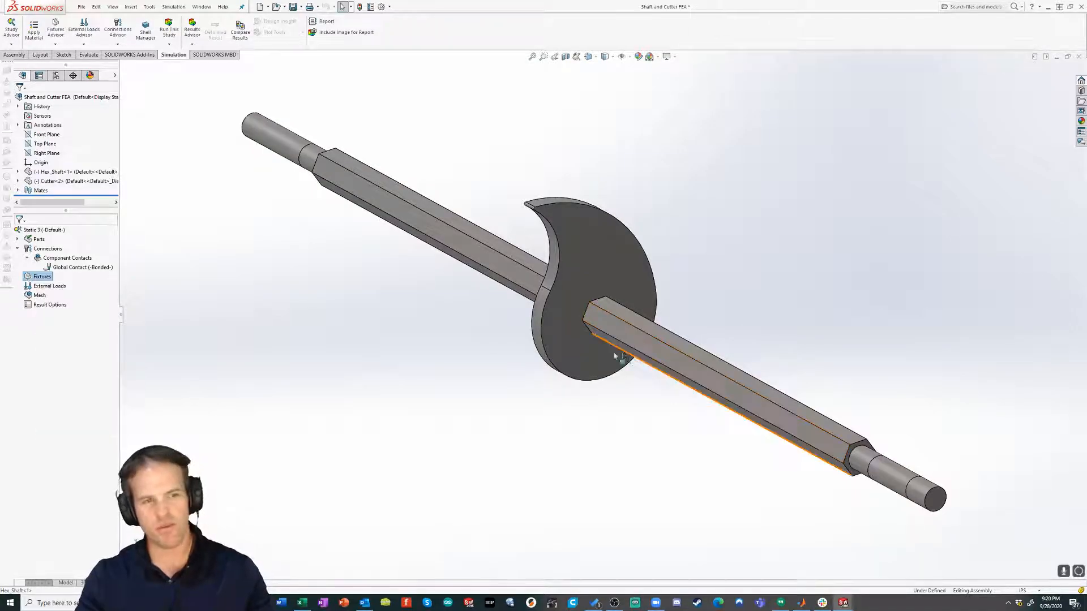
click(49, 286)
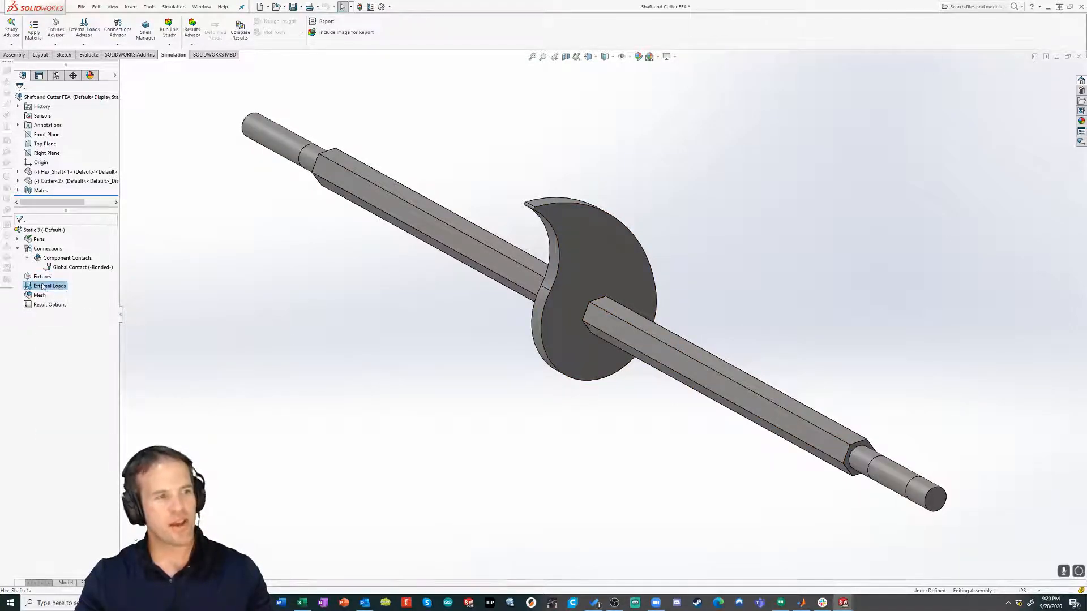
click(42, 276)
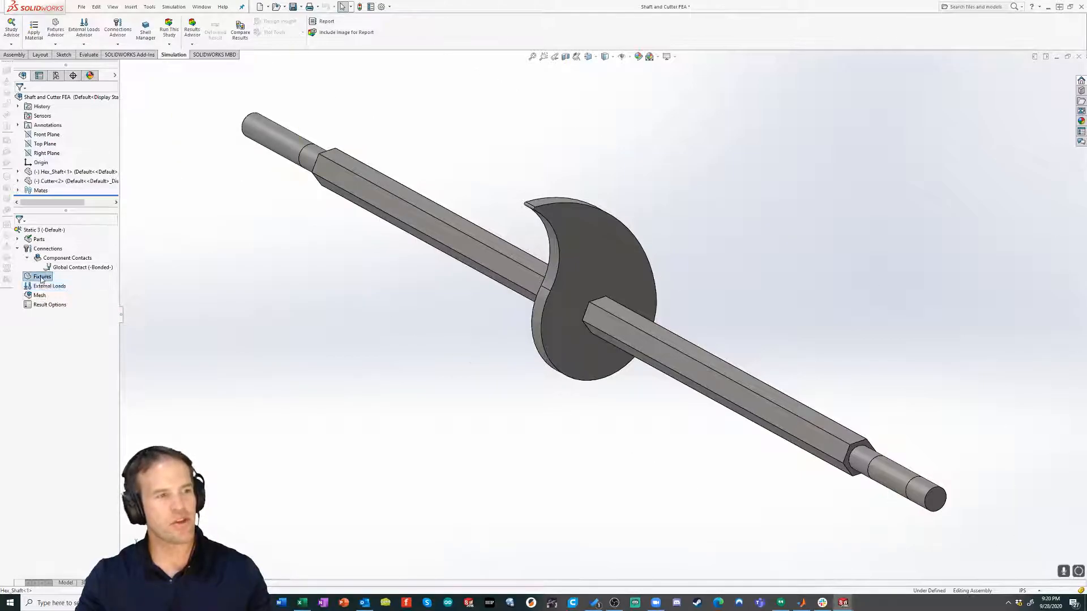
right_click(41, 277)
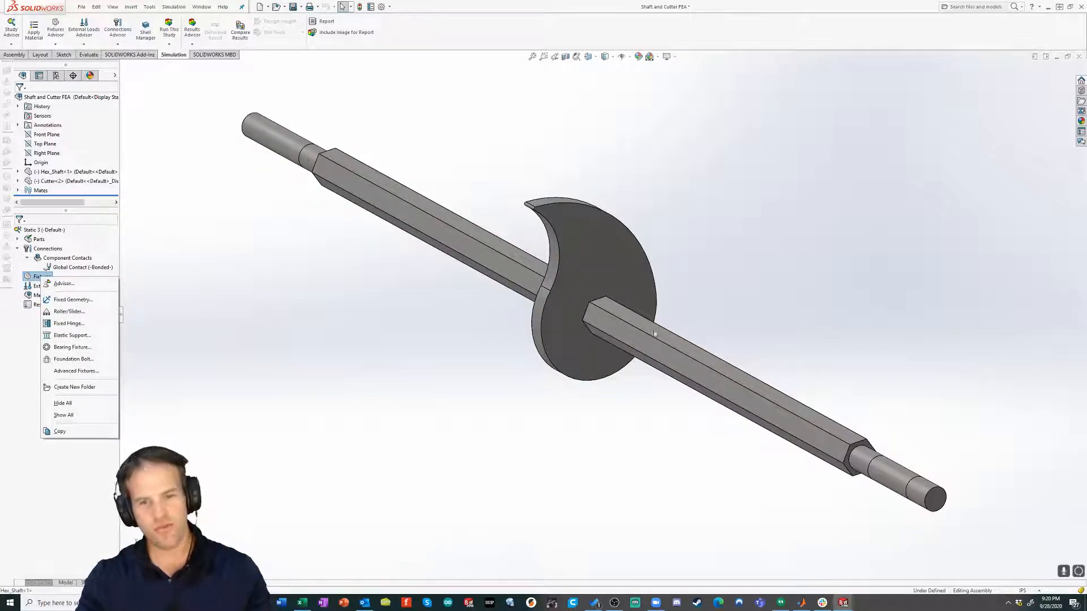
mouse_move(72, 347)
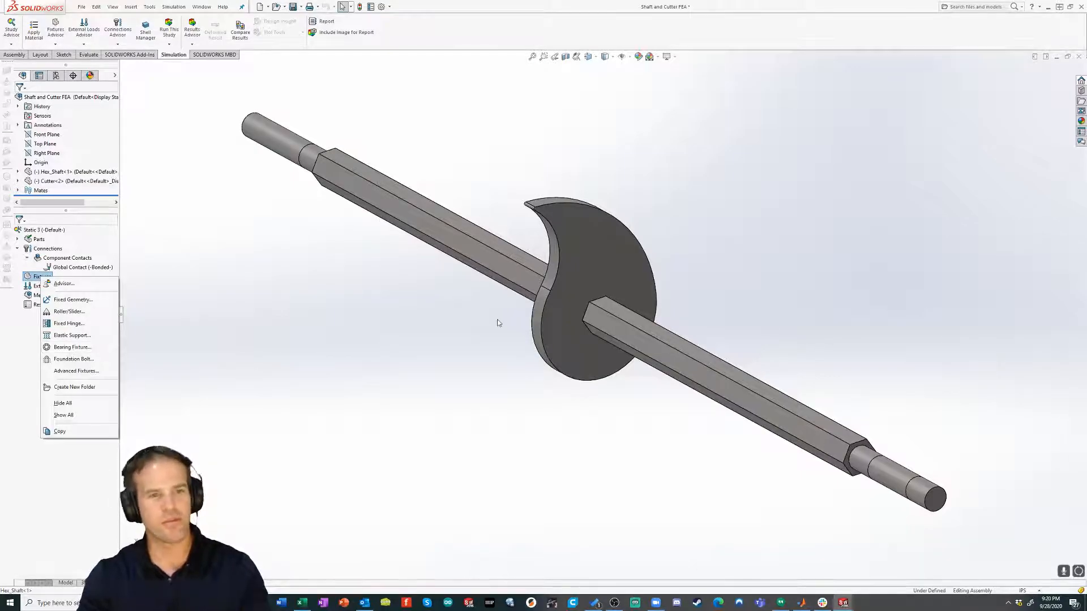
mouse_move(72, 351)
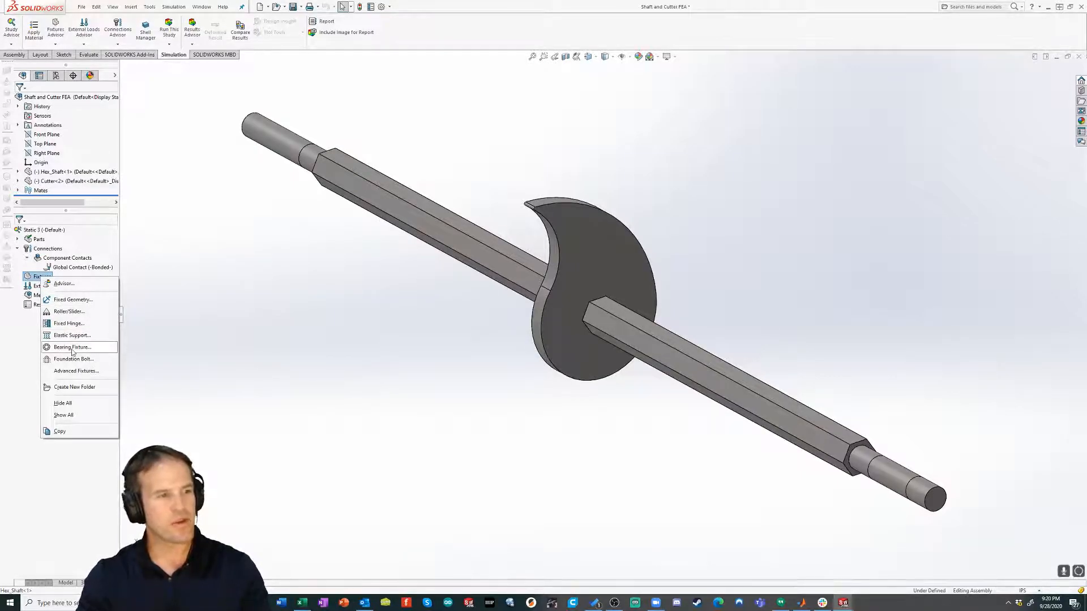
Add a bearing fixture on the shaft's round face near its left end.
click(72, 347)
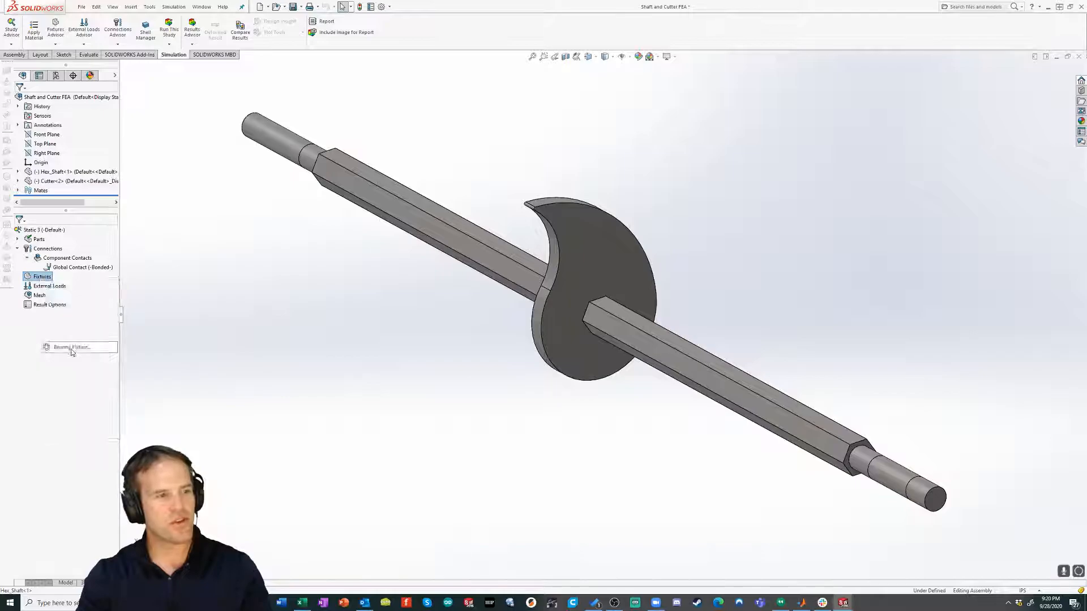
click(79, 347)
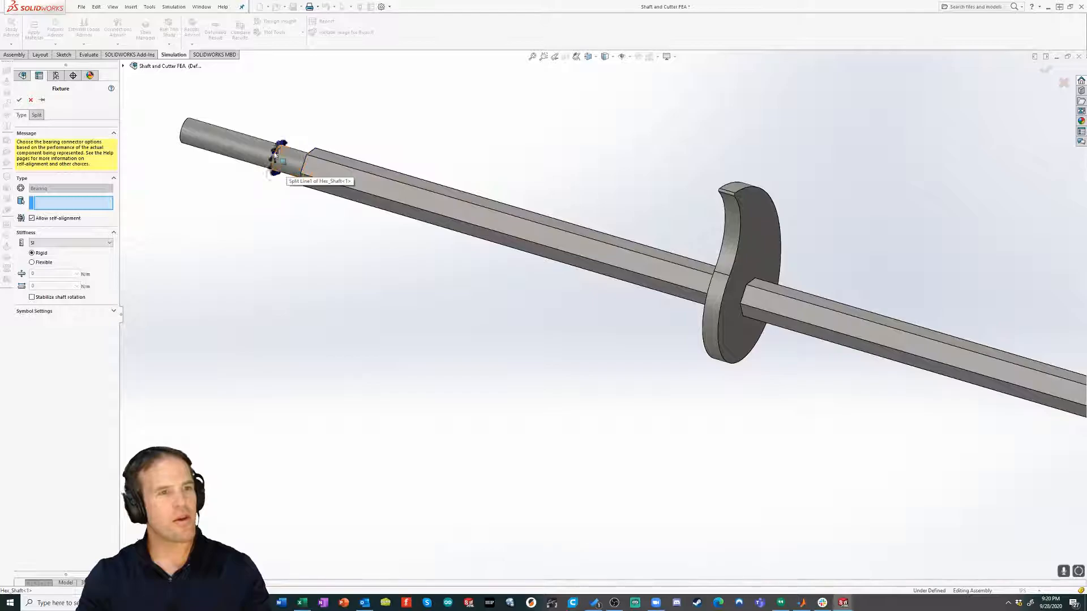
click(279, 161)
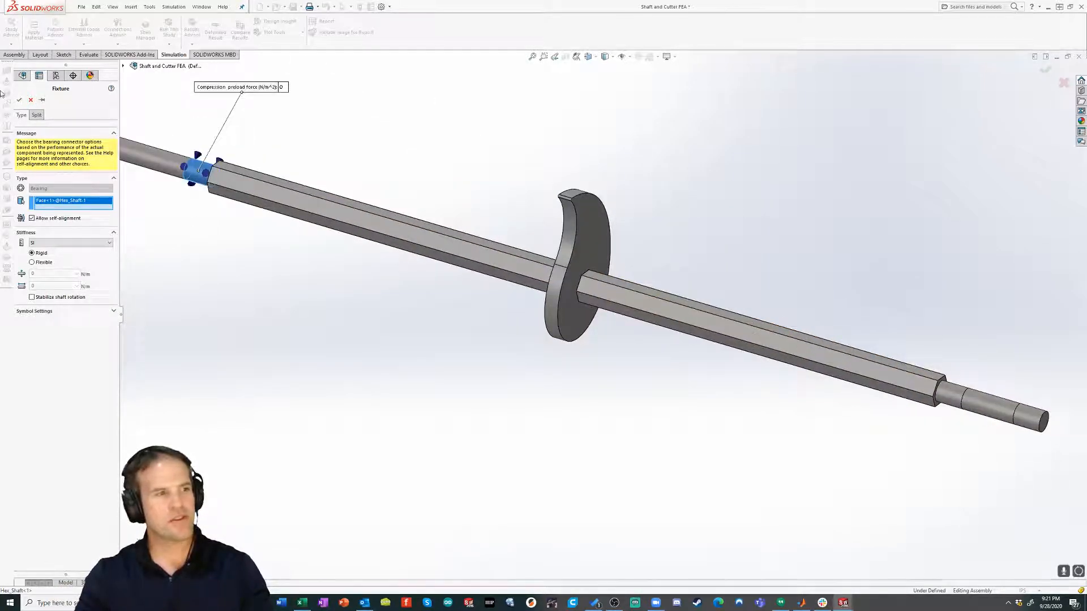
Confirm Bearing Support-1, then add Bearing Support-2 on the shaft's right-end face.
click(22, 99)
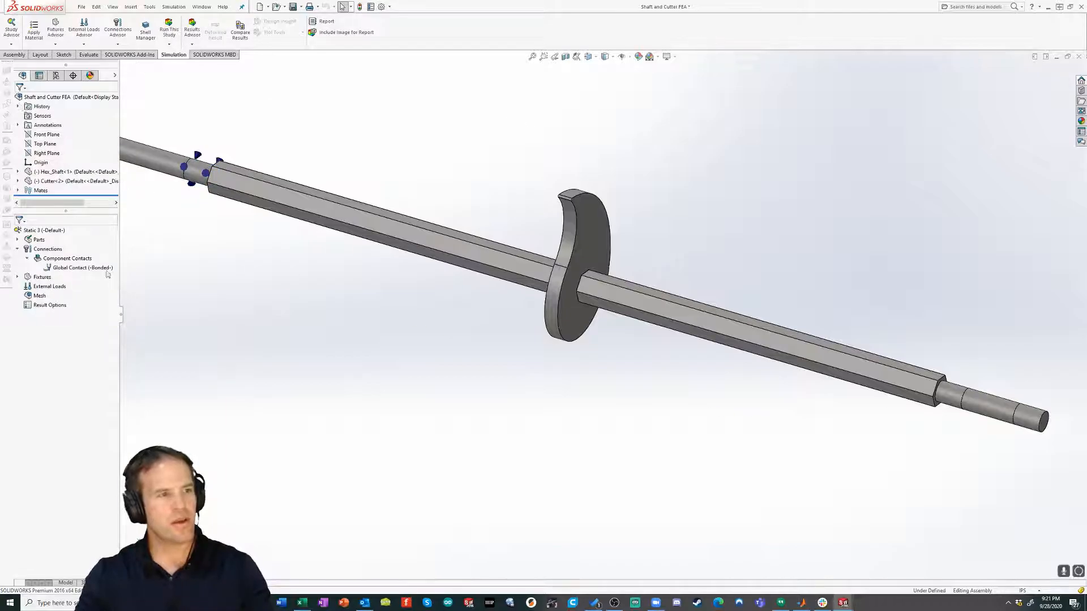
click(18, 277)
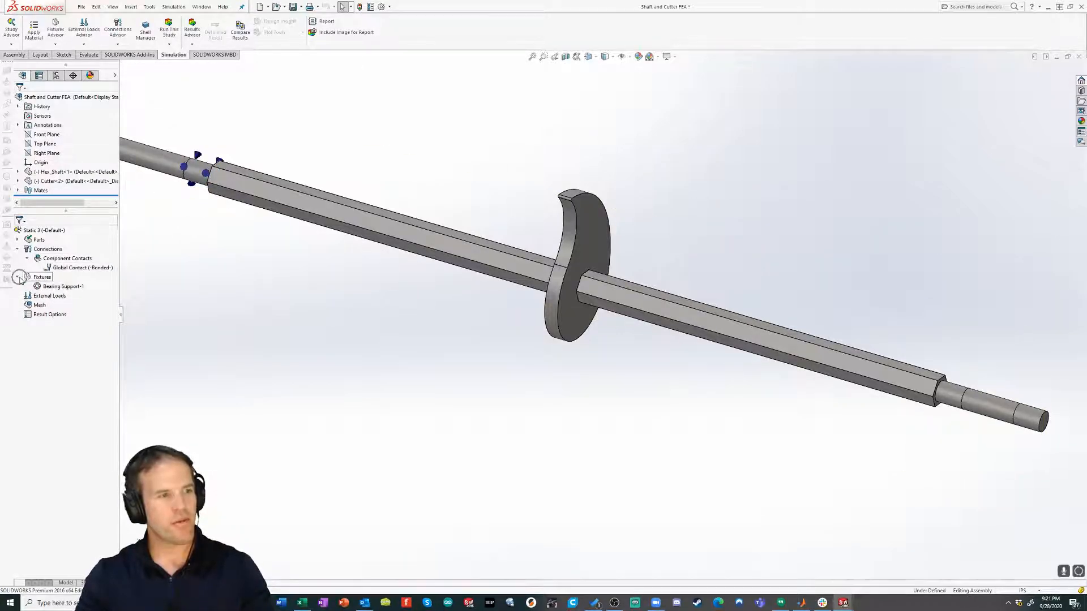
right_click(42, 277)
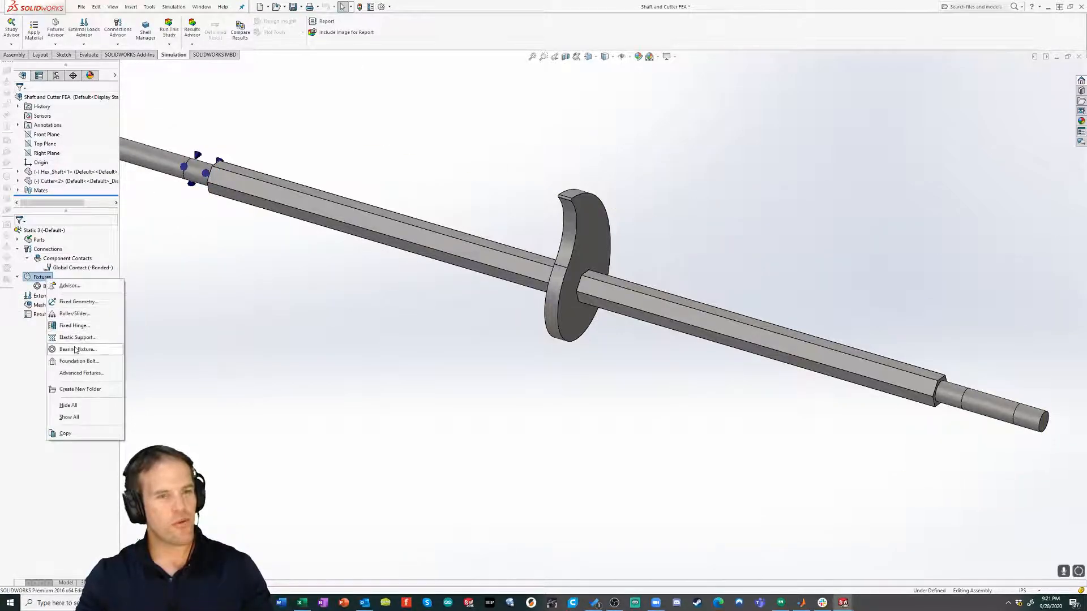
click(80, 350)
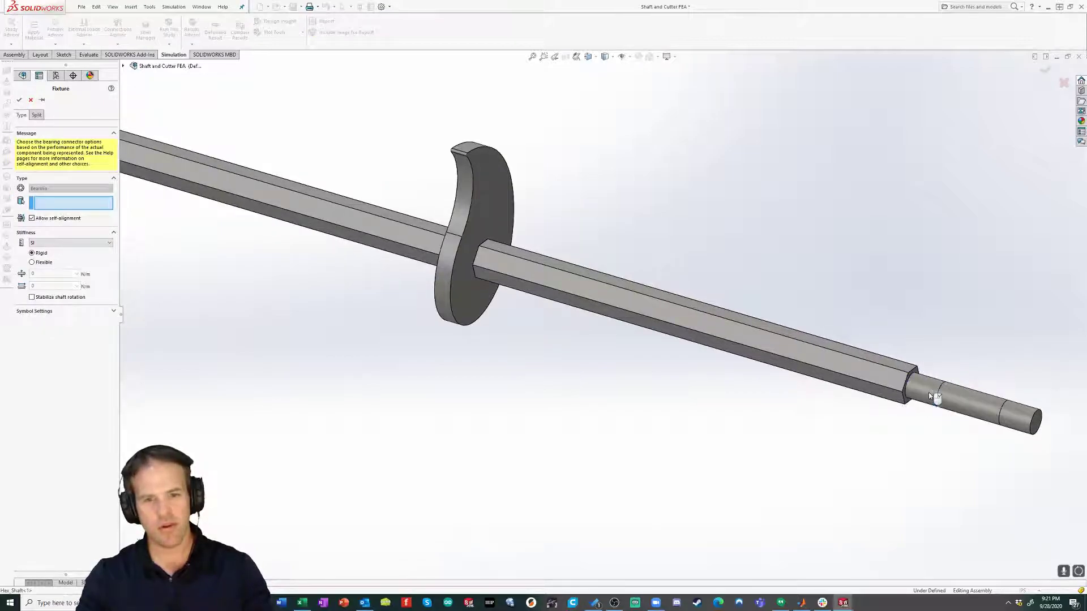
click(930, 396)
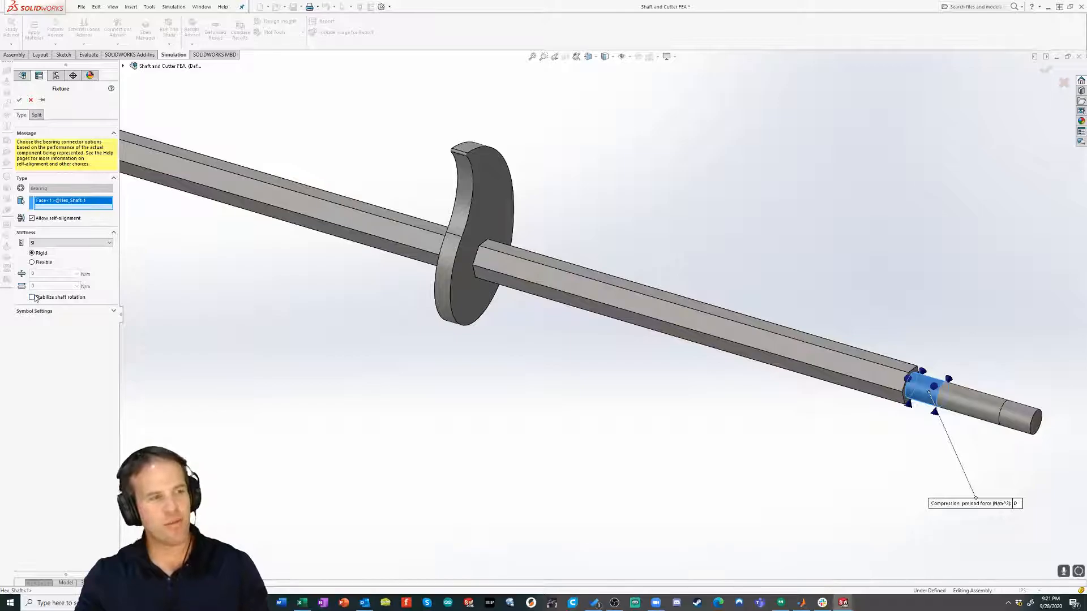
click(32, 298)
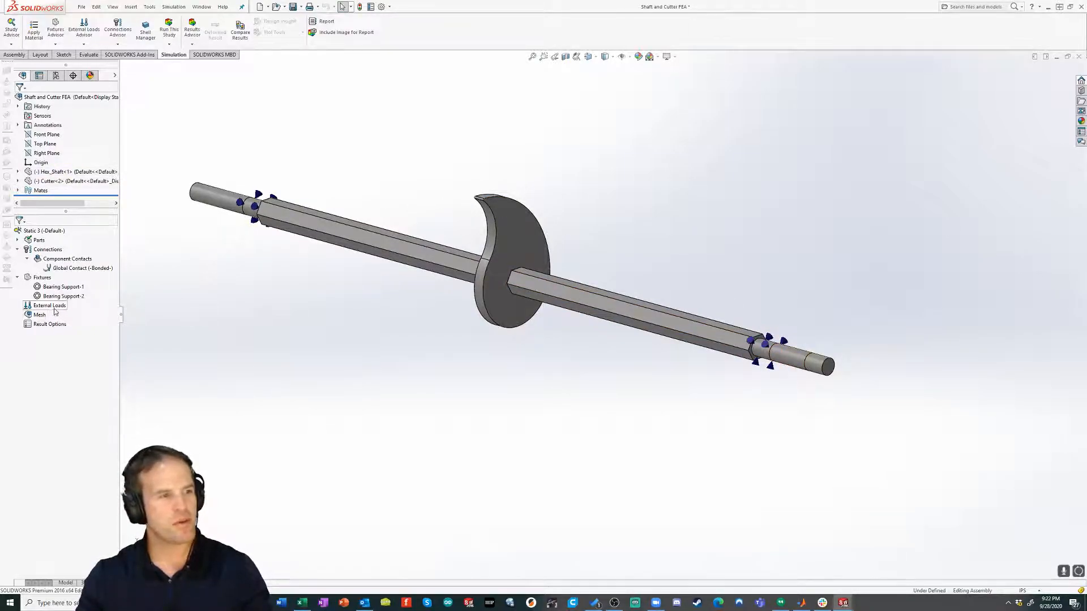
Add a 440 N force on the cutter tip face, directed normal to the Right Plane.
click(48, 305)
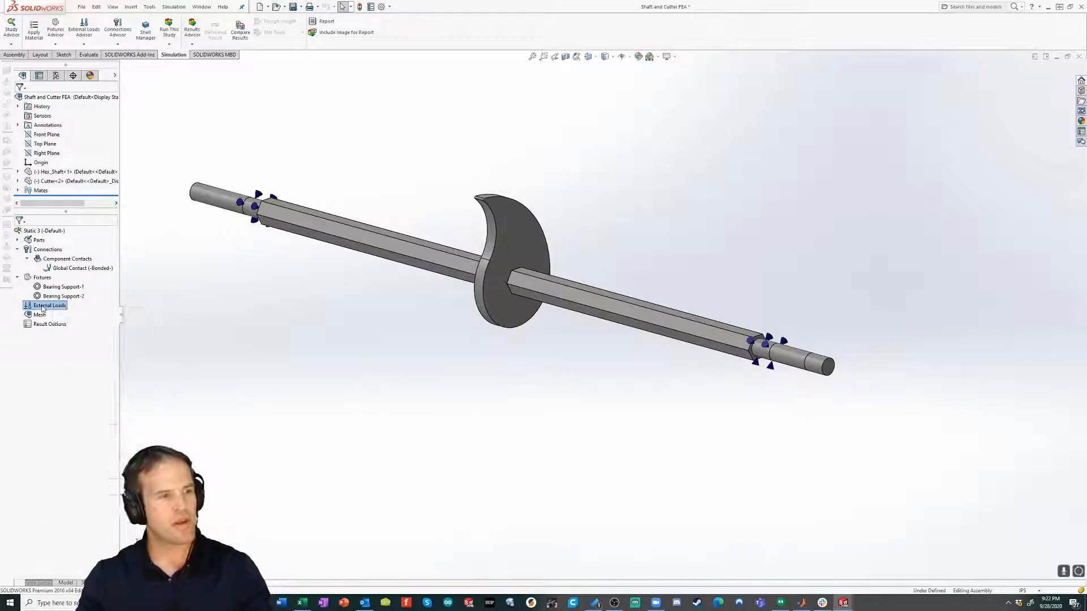
right_click(48, 305)
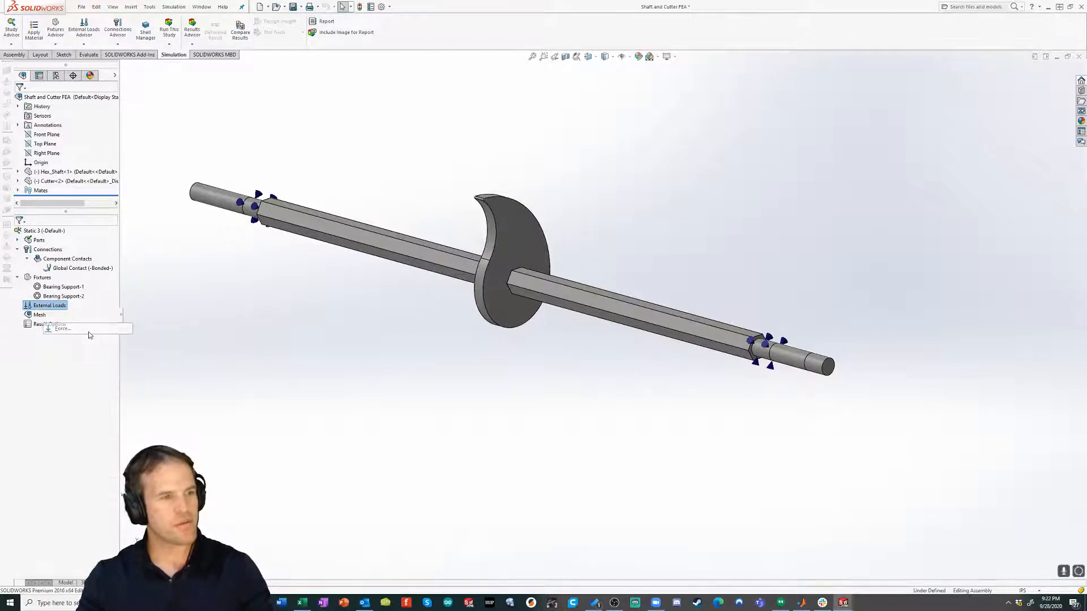
click(59, 329)
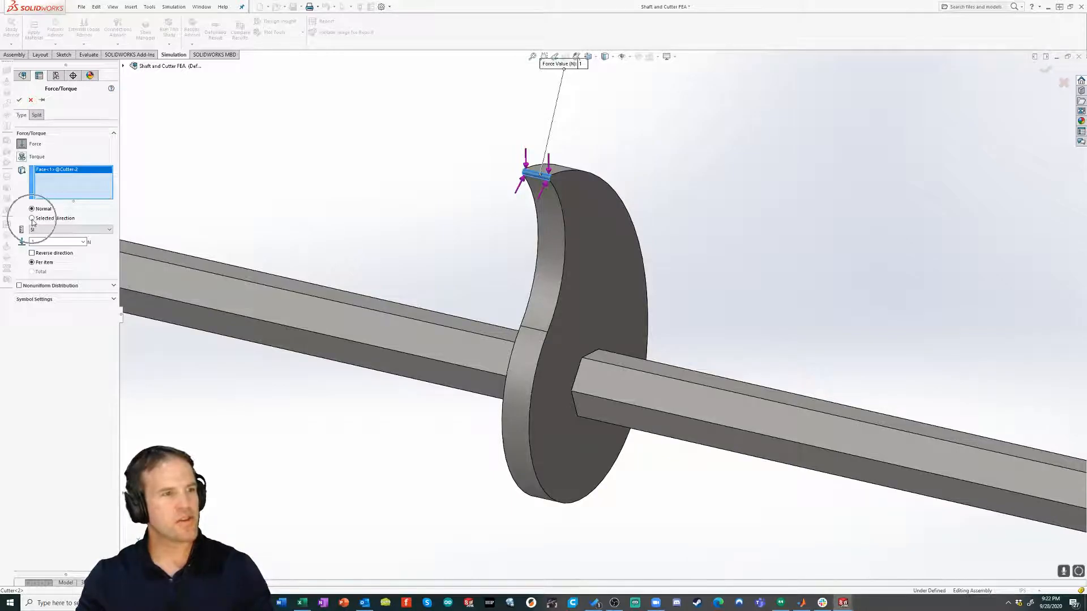
click(26, 218)
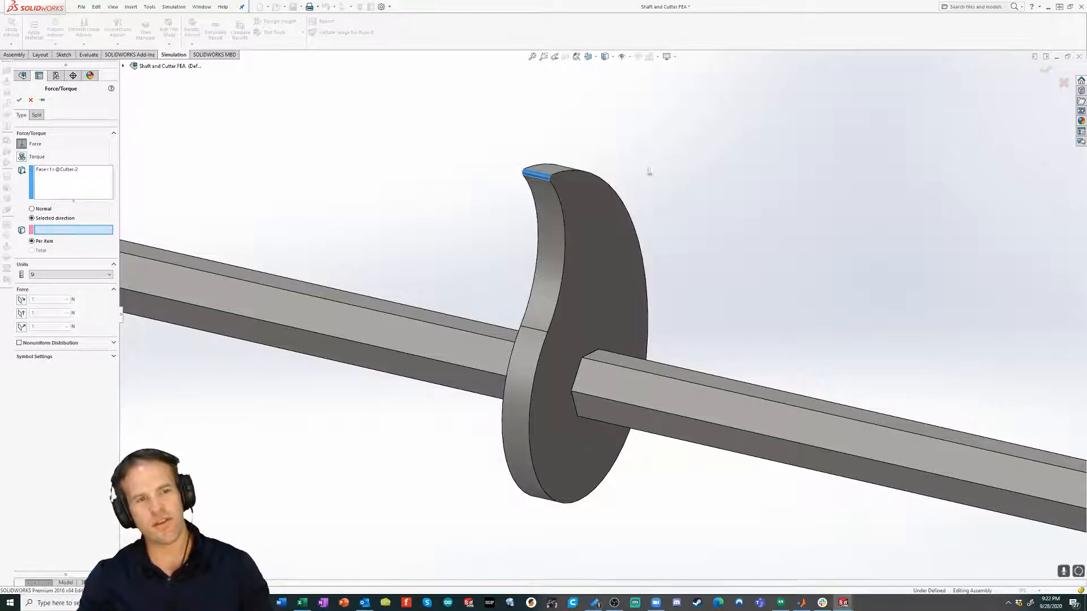
mouse_move(574, 218)
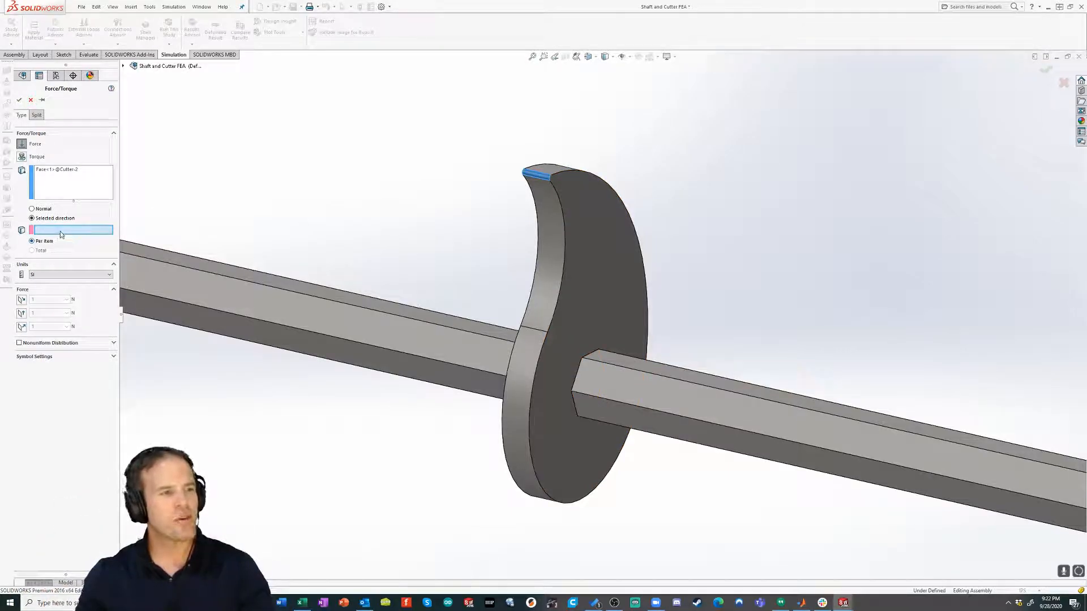
mouse_move(61, 231)
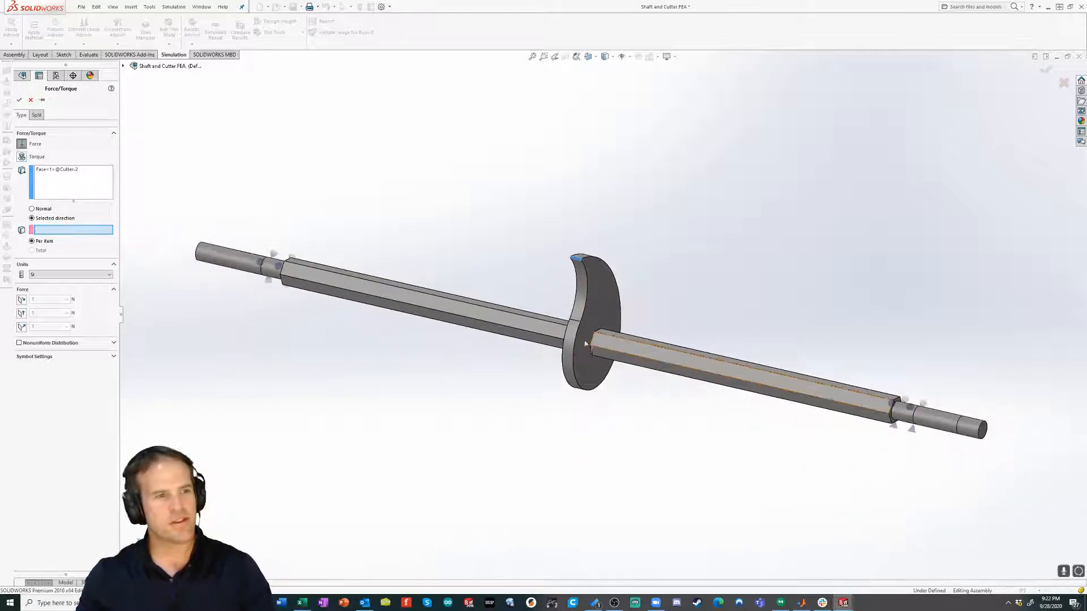
click(122, 67)
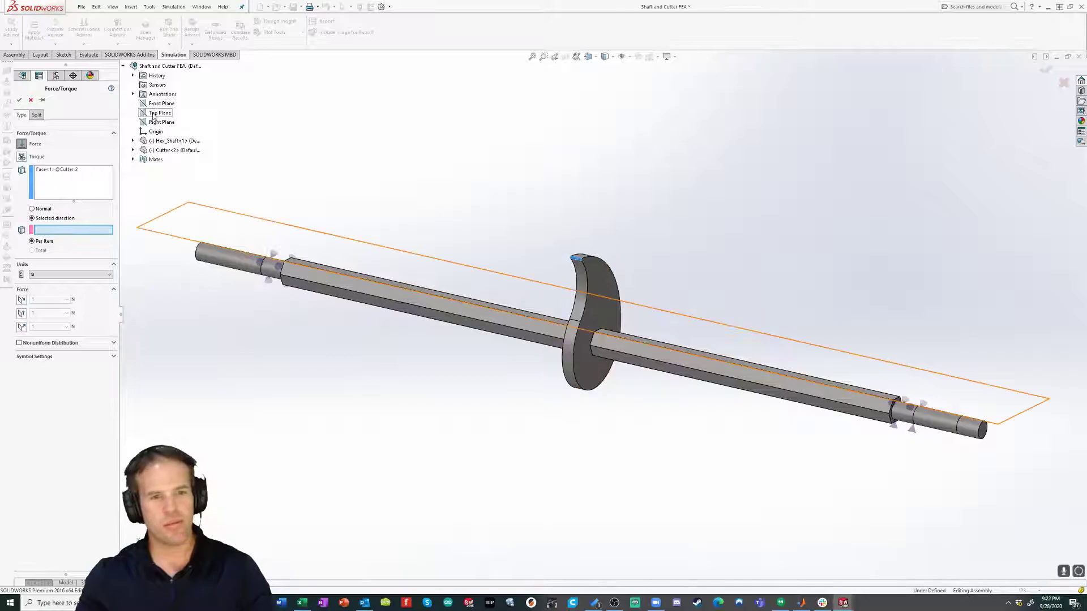
click(162, 122)
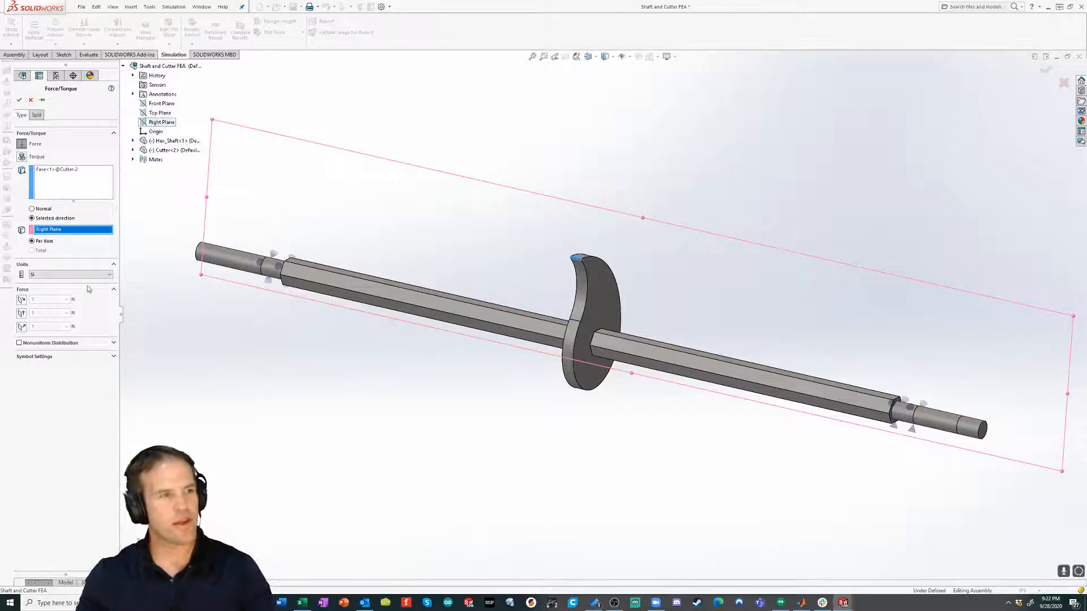
mouse_move(21, 327)
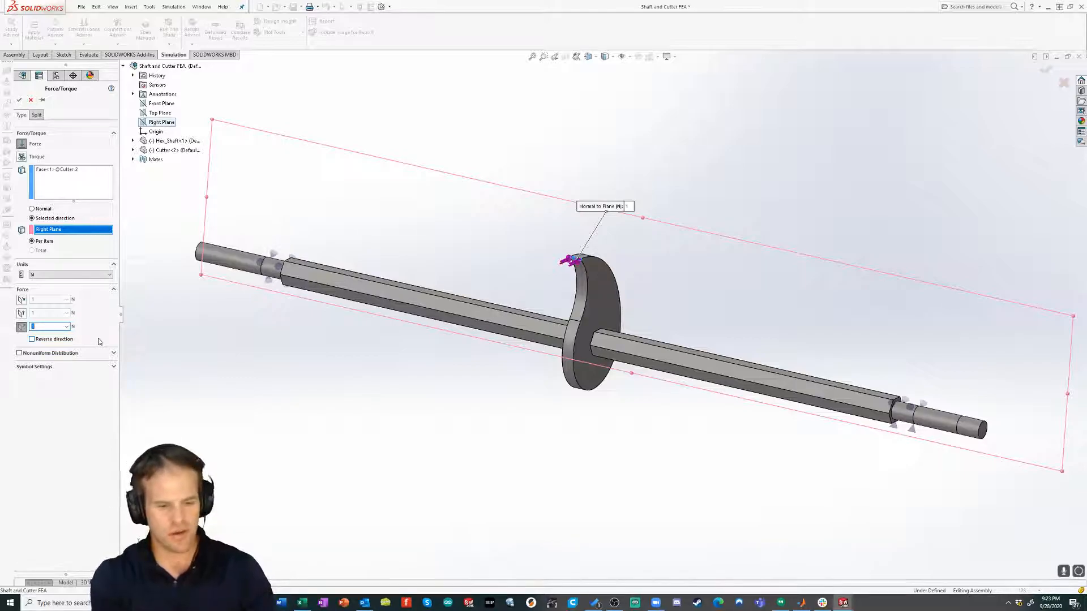
text(440)
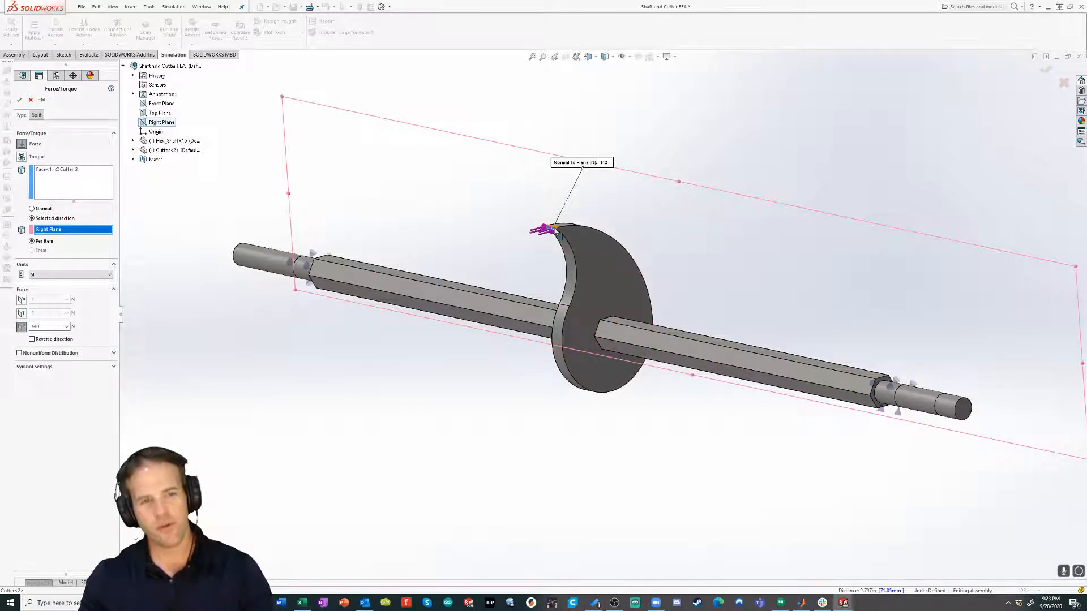
mouse_move(384, 378)
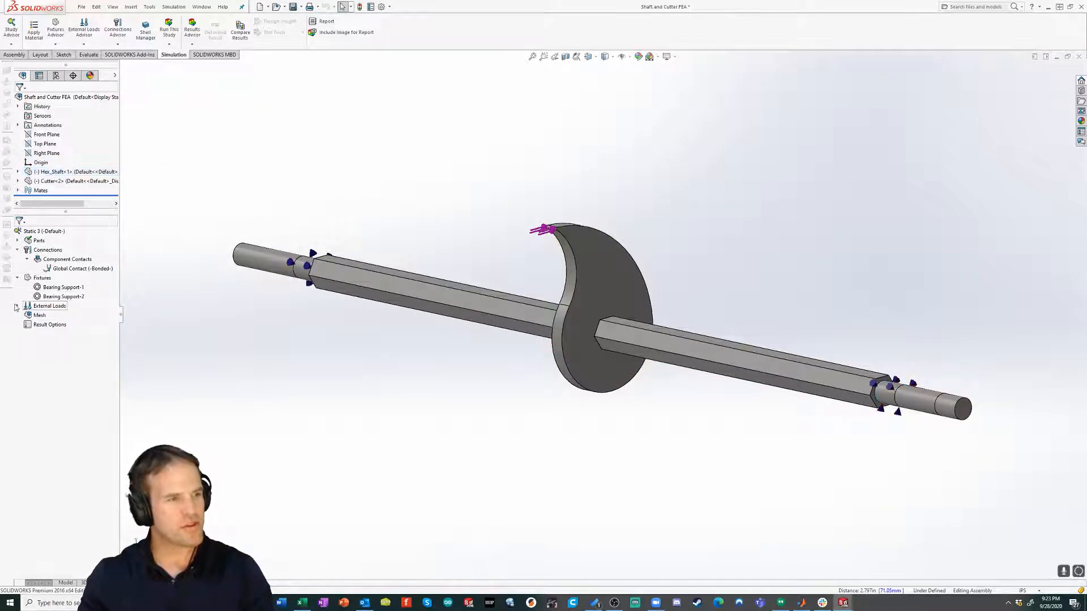
Mesh and run Static 3 to display von Mises stress on the bent shaft and cutter.
click(17, 306)
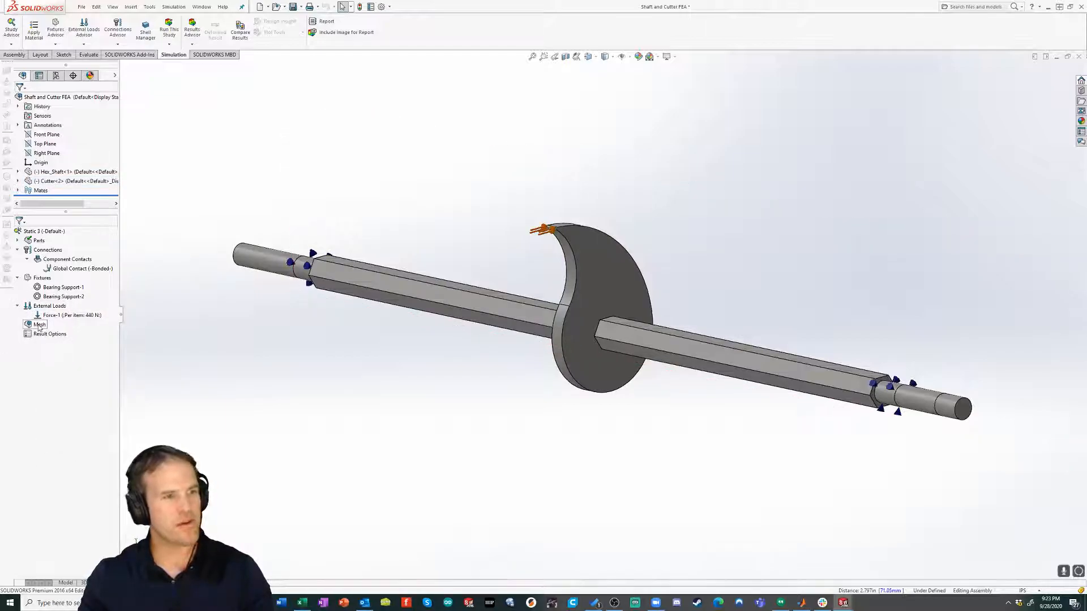
right_click(41, 324)
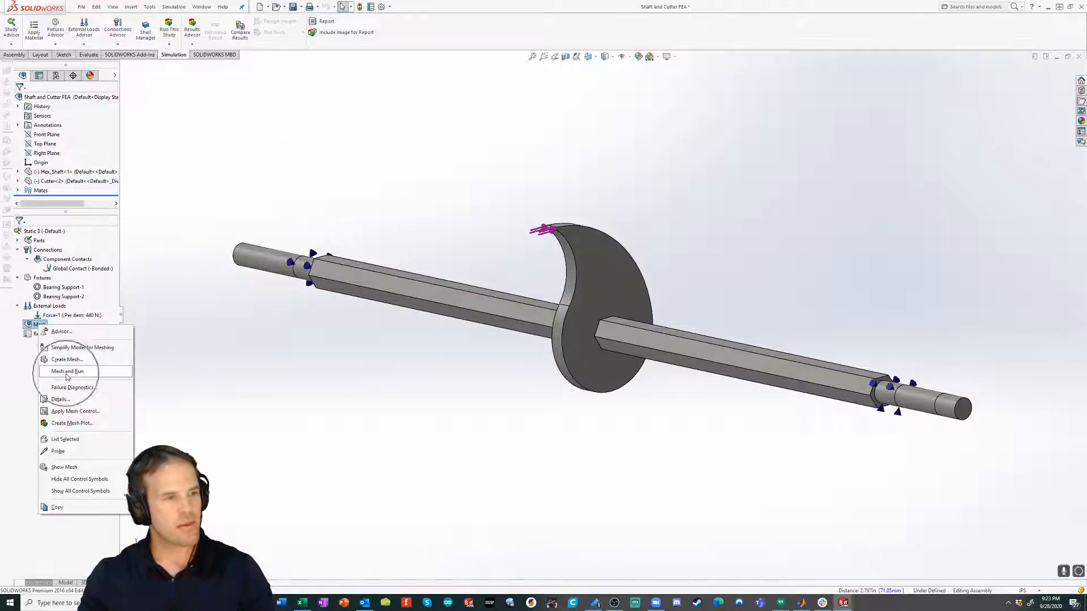
mouse_move(75, 411)
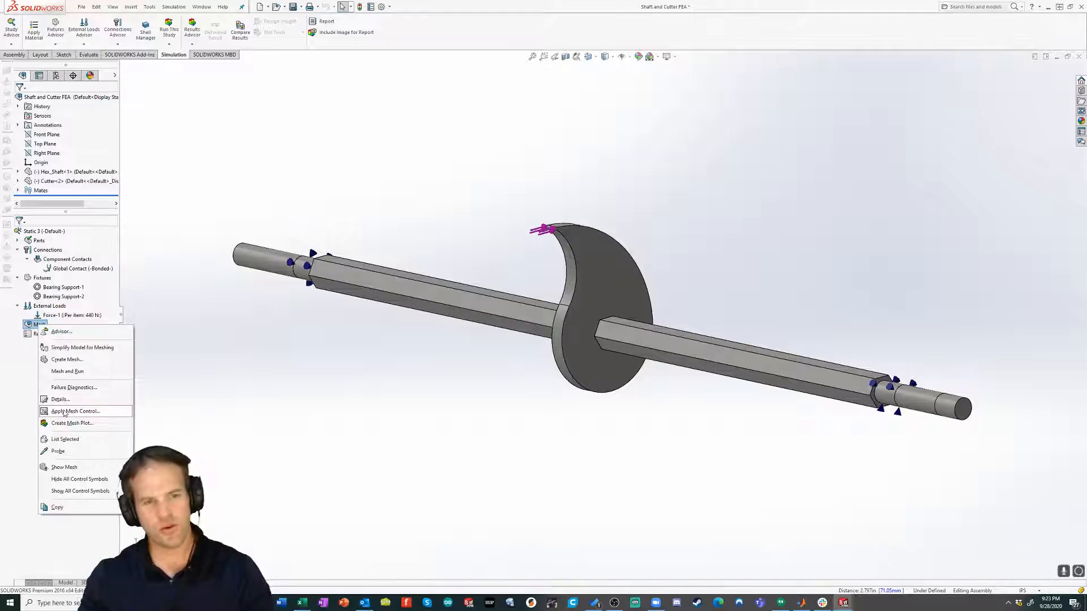
mouse_move(68, 376)
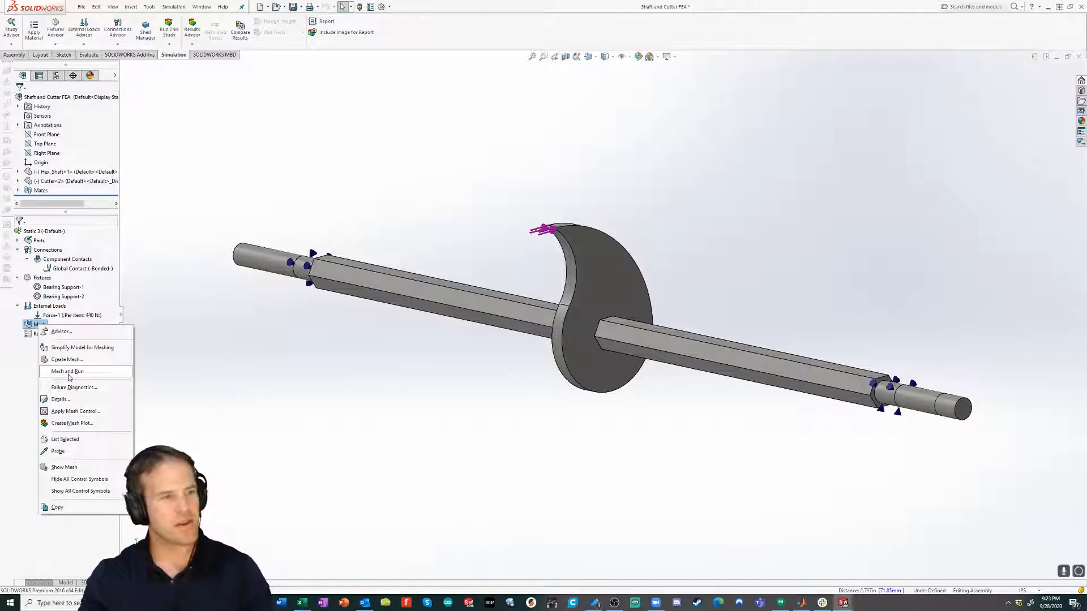
click(65, 372)
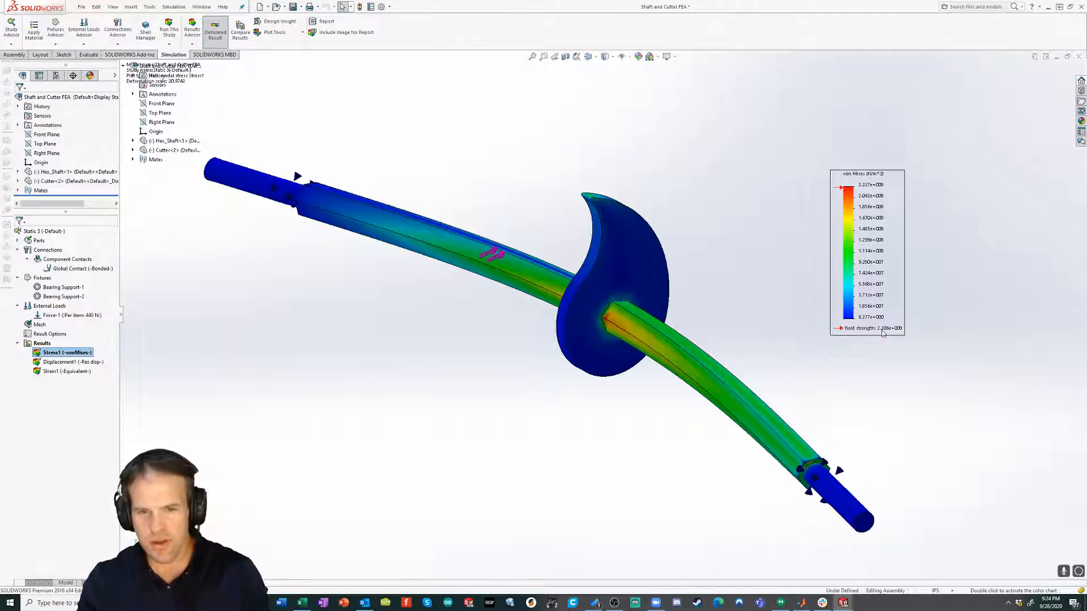
mouse_move(900, 328)
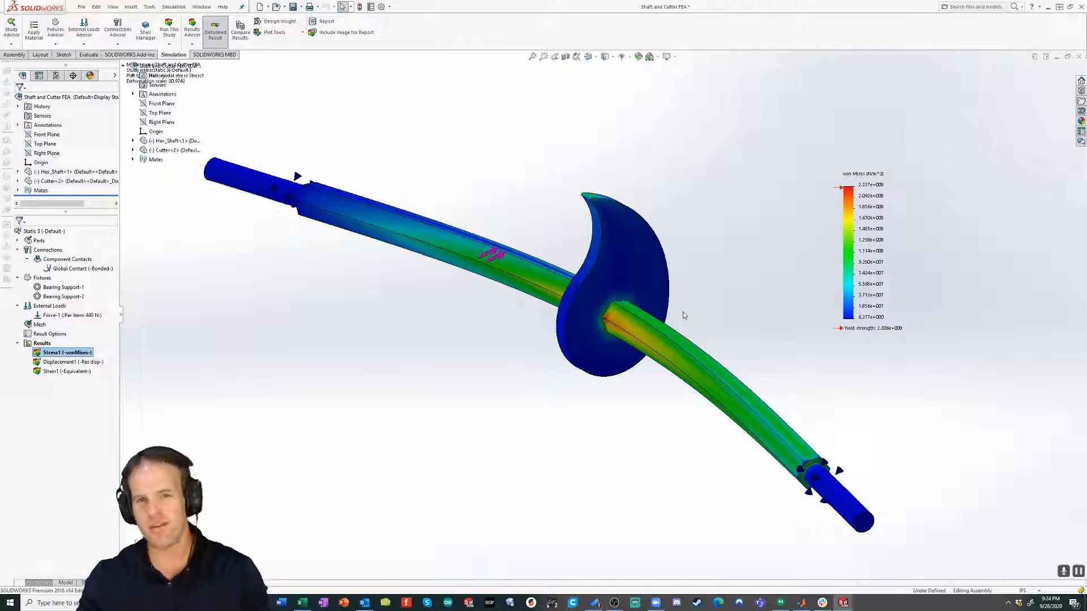
Define Factor of Safety1 with an upper limit of 4, showing minimum FOS 0.99.
right_click(42, 343)
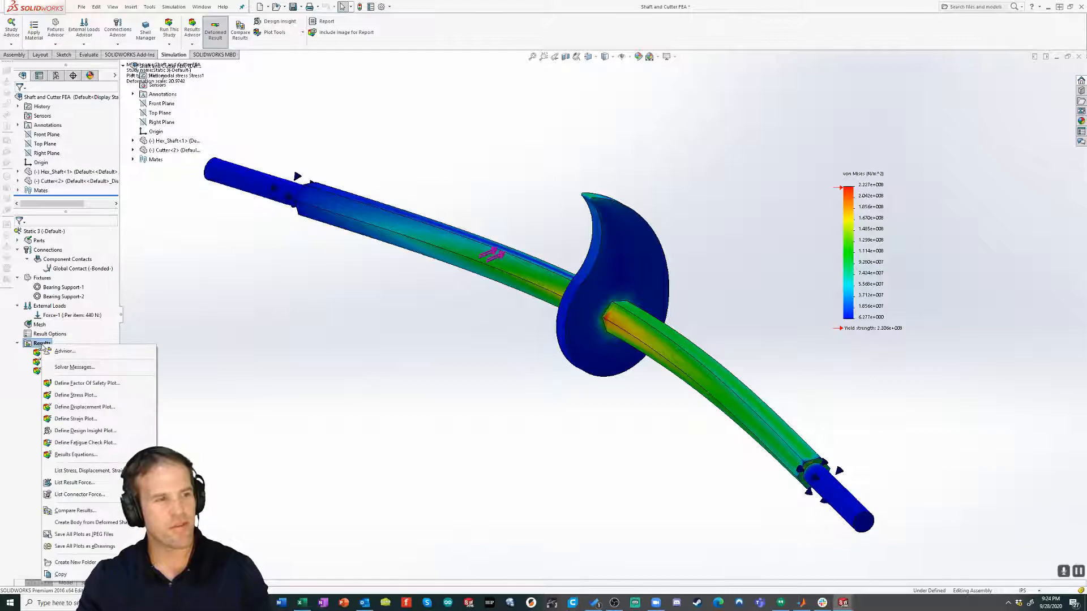
mouse_move(93, 384)
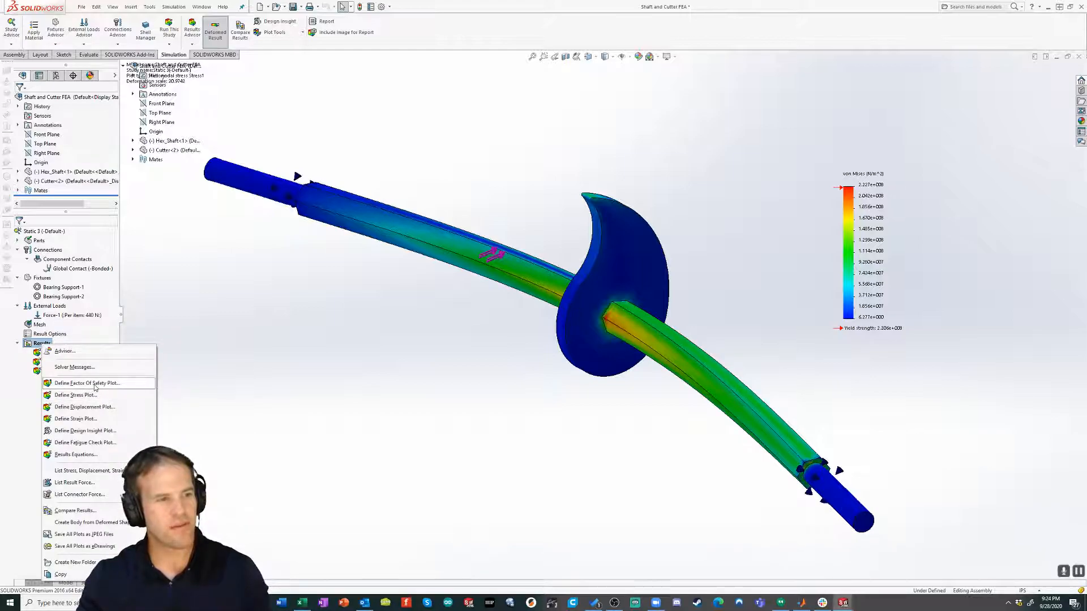
click(86, 383)
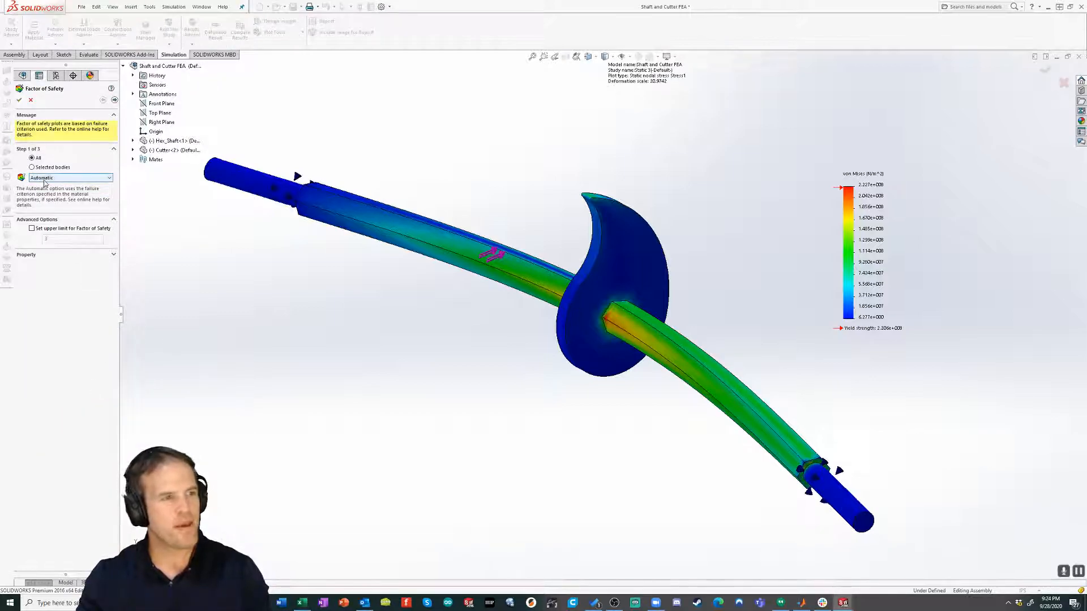
click(32, 228)
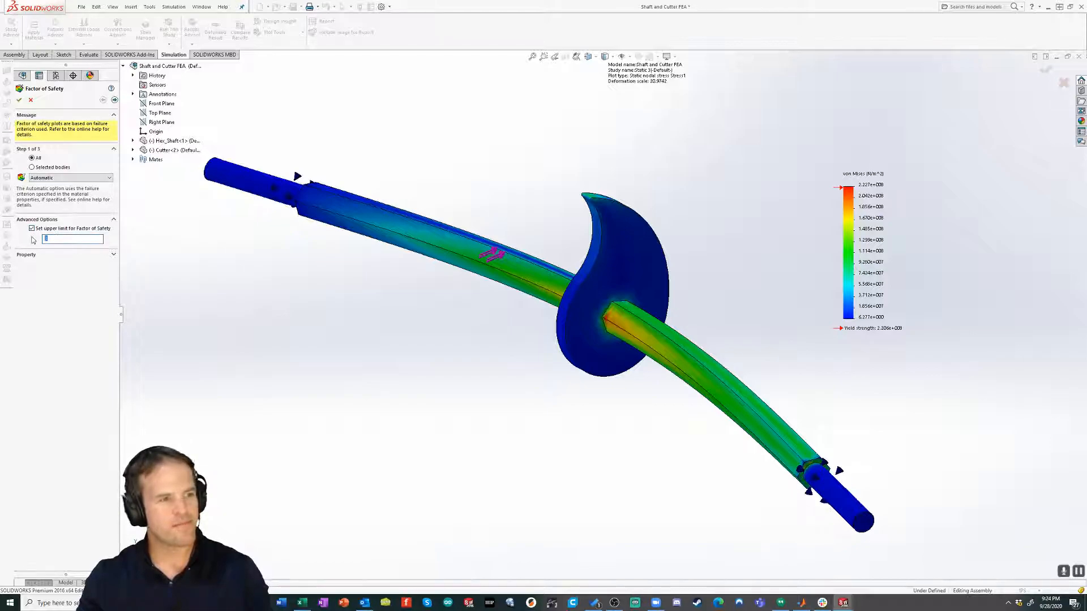
text(4)
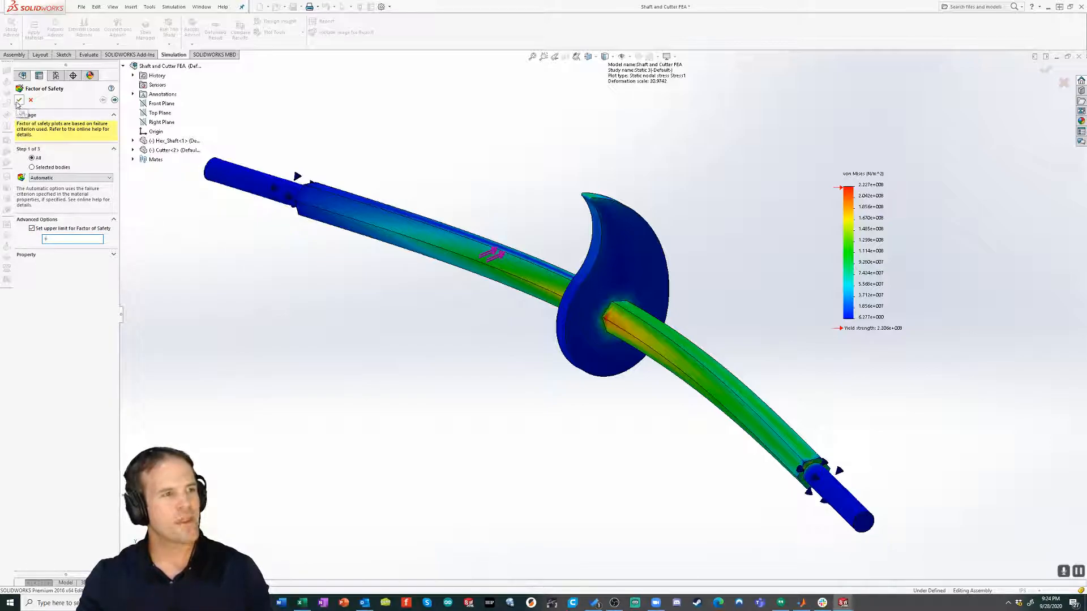
click(17, 101)
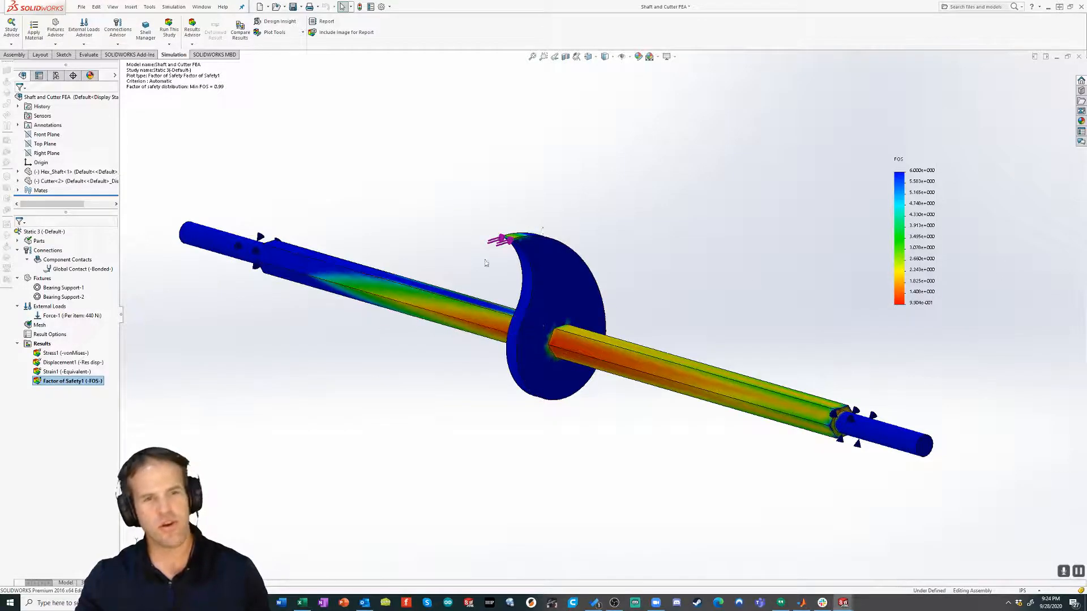
mouse_move(795, 329)
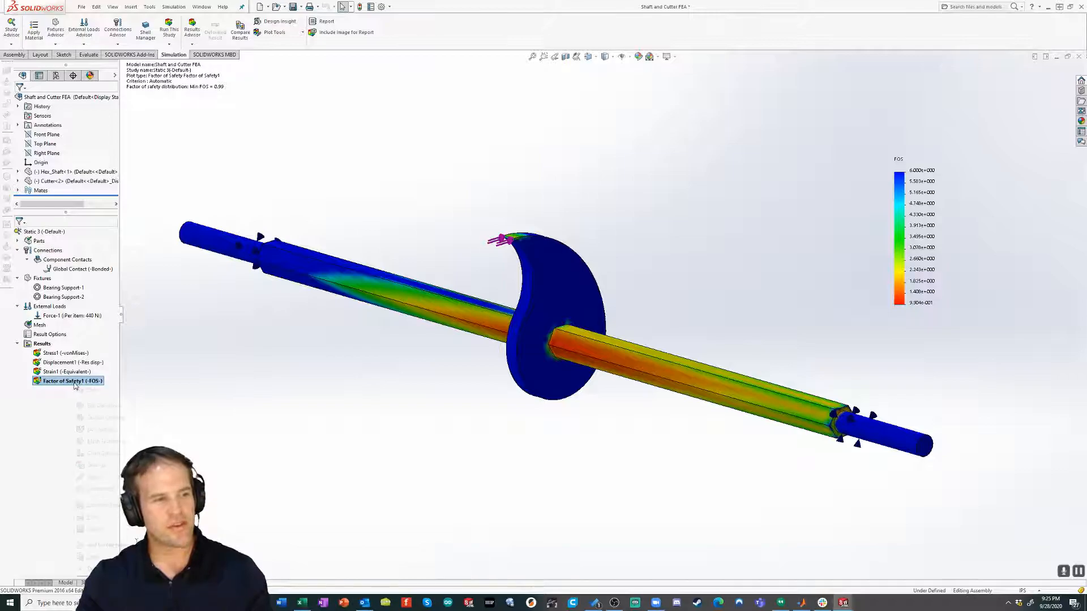
Apply iso clipping to Factor of Safety1, adjusting the iso value to about 1.69.
right_click(68, 381)
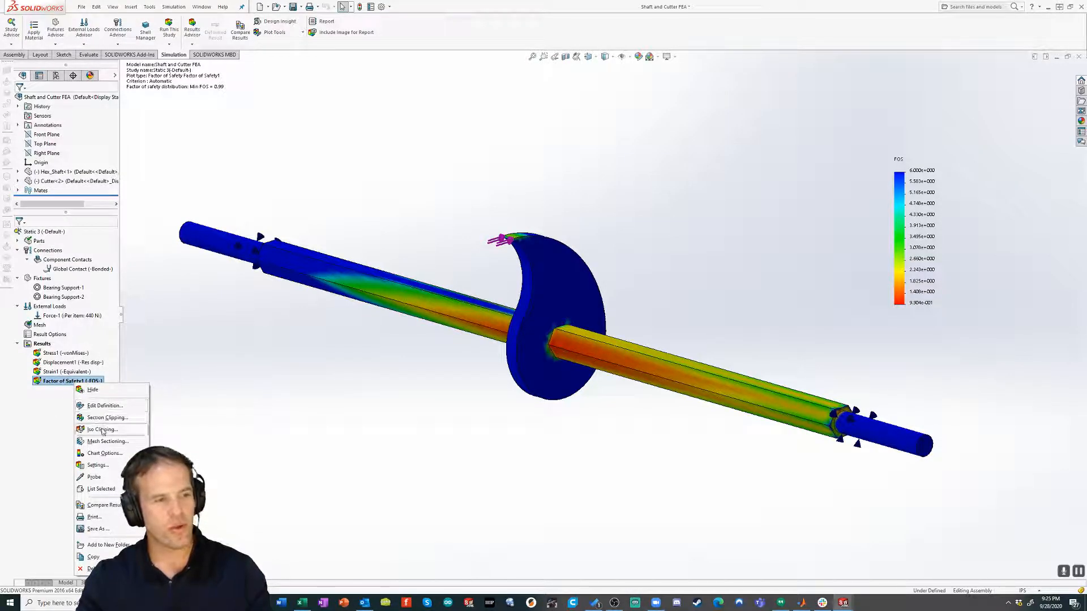
click(102, 429)
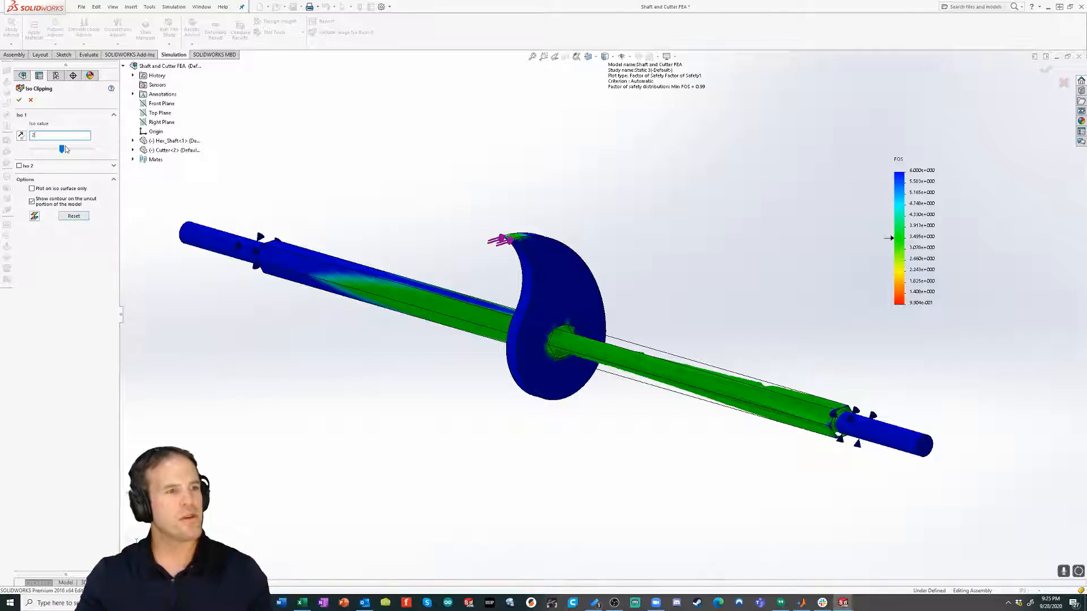
drag(66, 148, 62, 148)
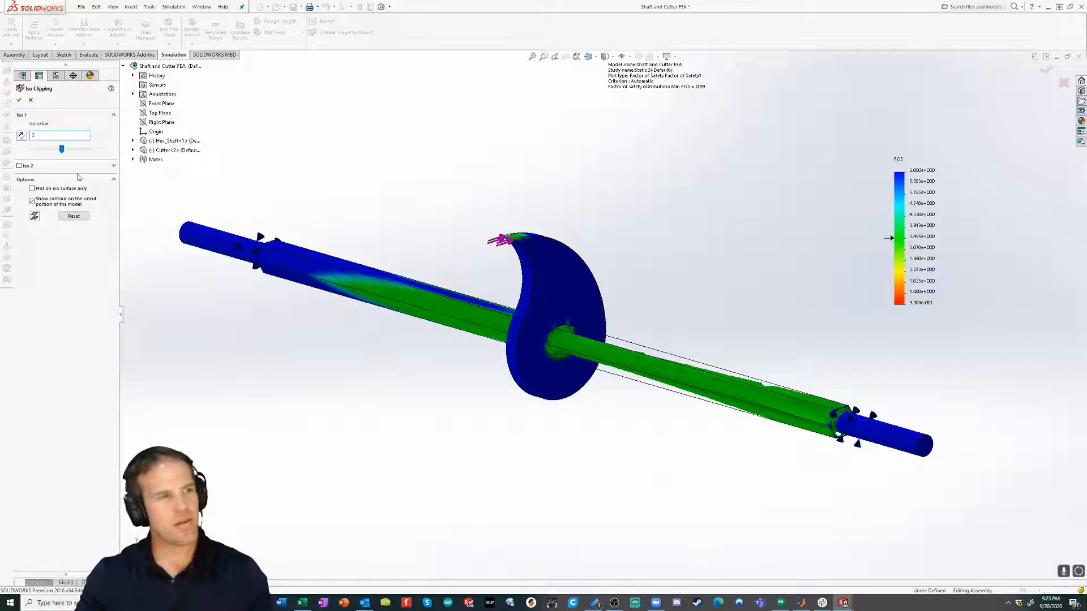
drag(61, 149, 58, 149)
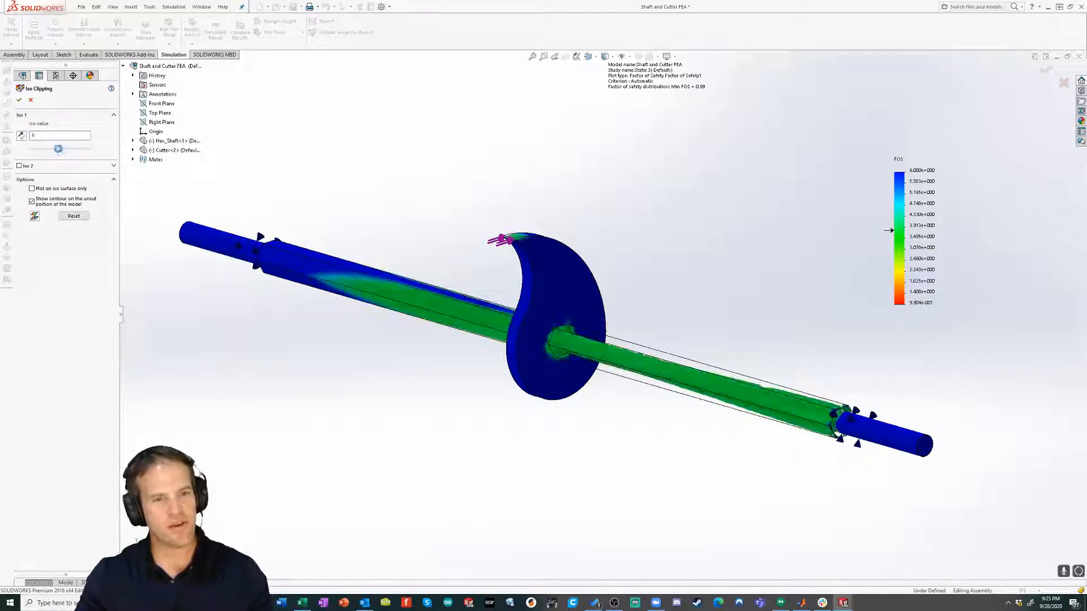
drag(58, 149, 91, 149)
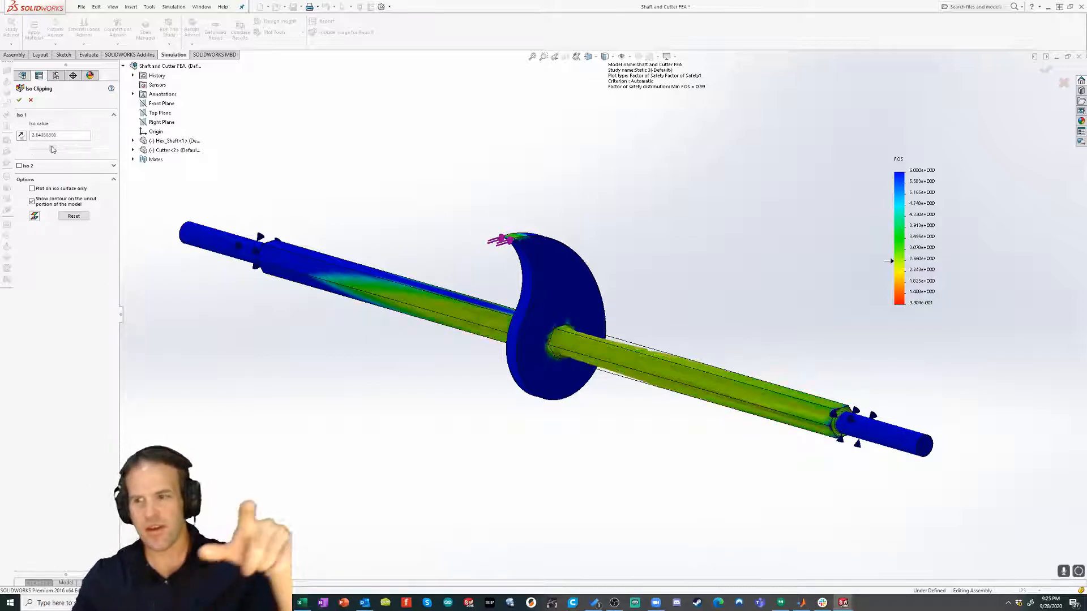
drag(52, 149, 31, 148)
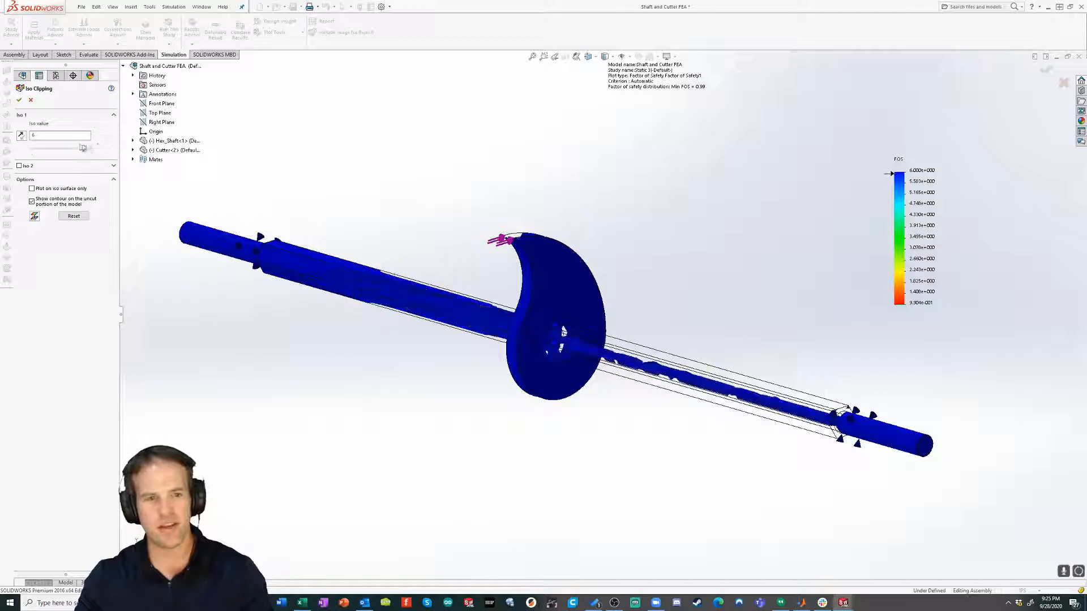
drag(82, 148, 31, 147)
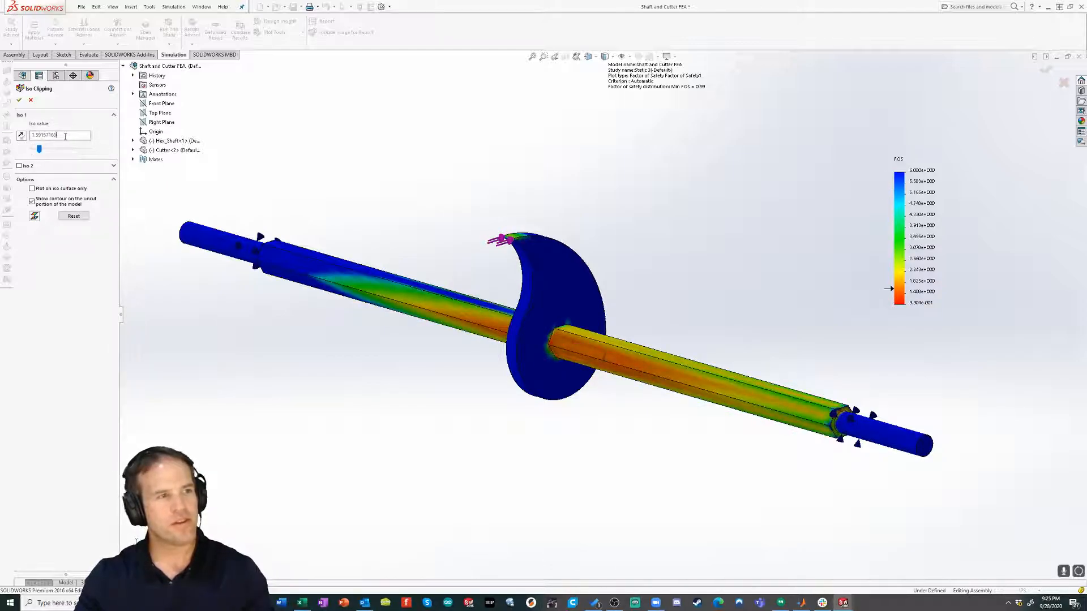
text(1)
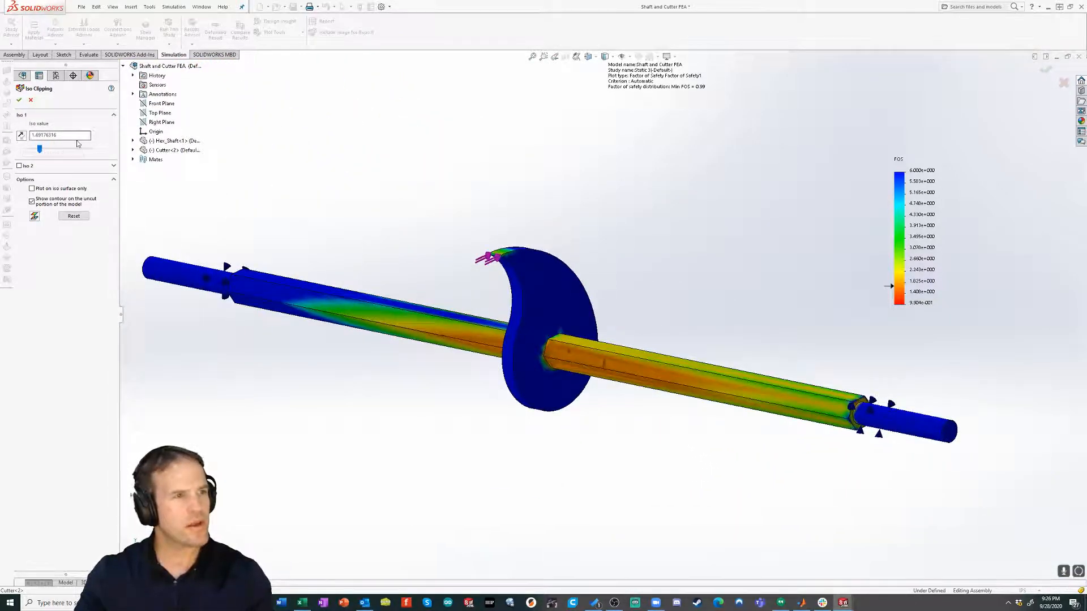
mouse_move(21, 150)
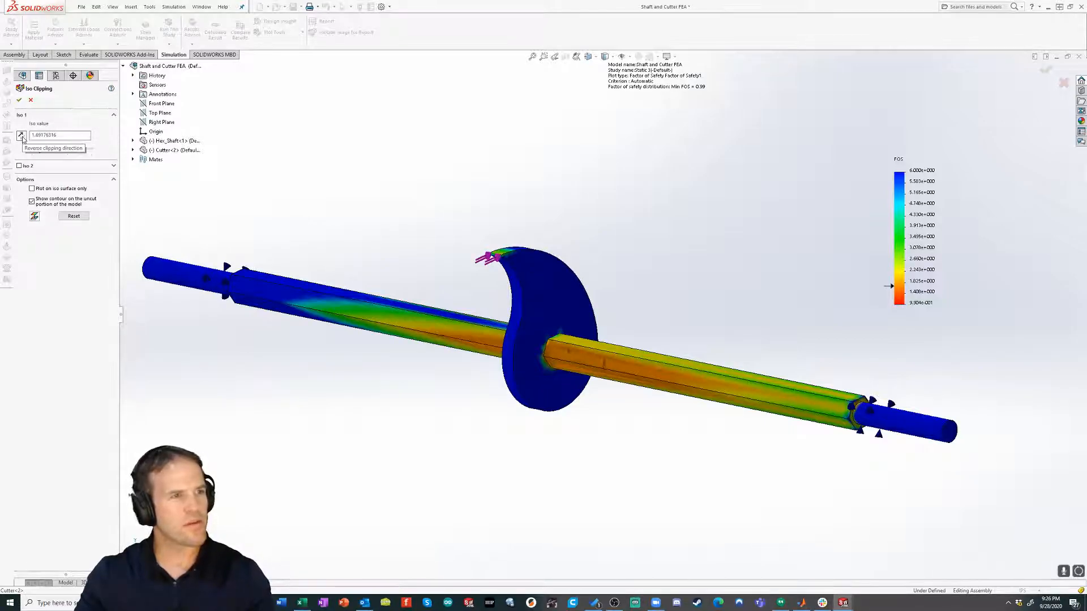
Reverse the clipping direction and set the iso value near 1.54, leaving the least safe zones.
click(21, 136)
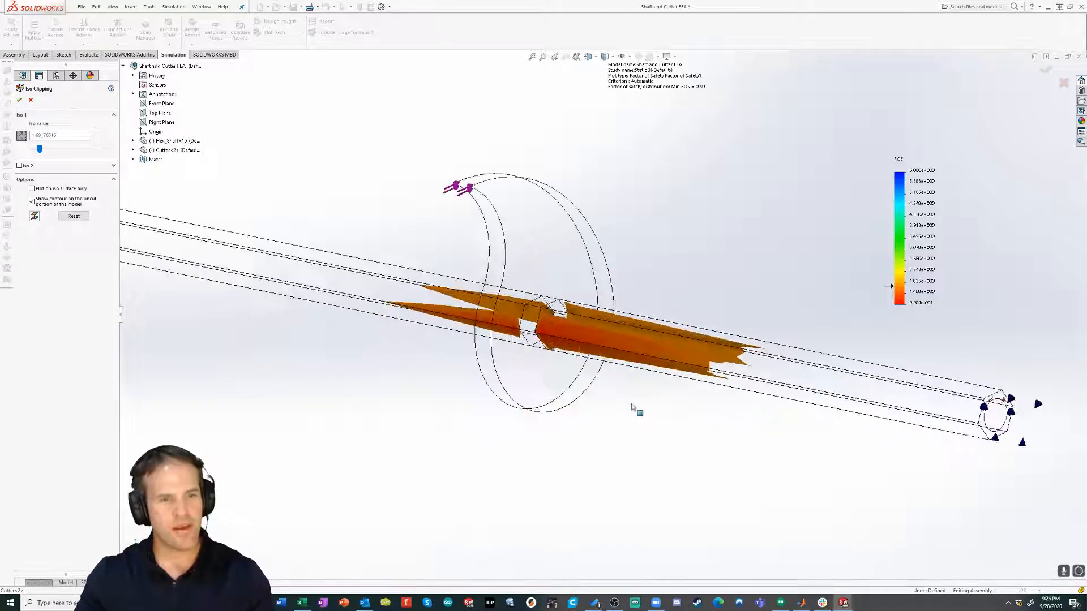
drag(630, 406, 596, 454)
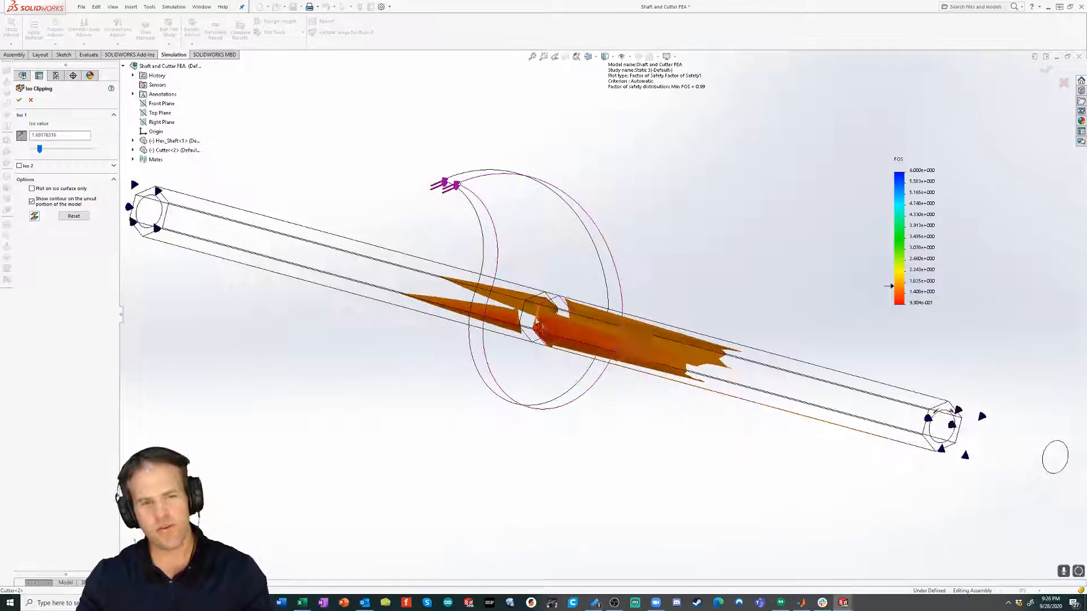
mouse_move(572, 388)
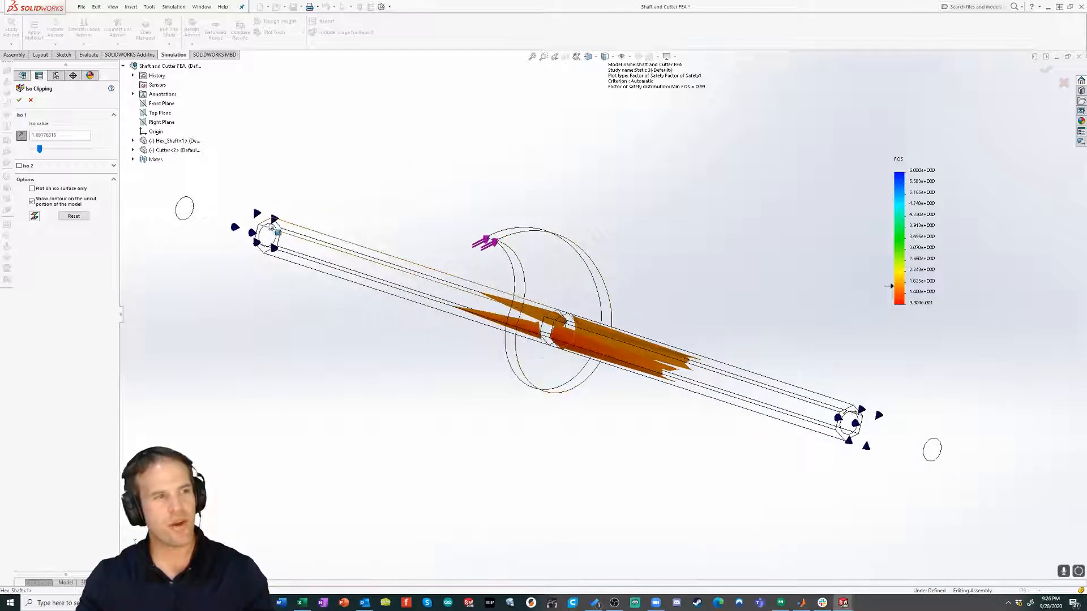
drag(39, 149, 41, 151)
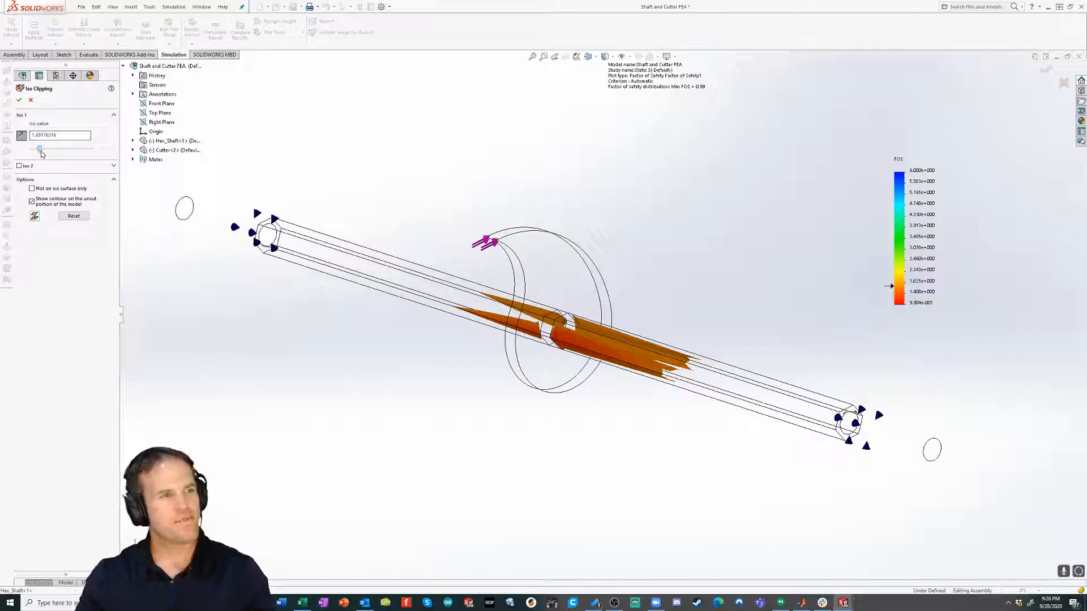
drag(42, 151, 61, 150)
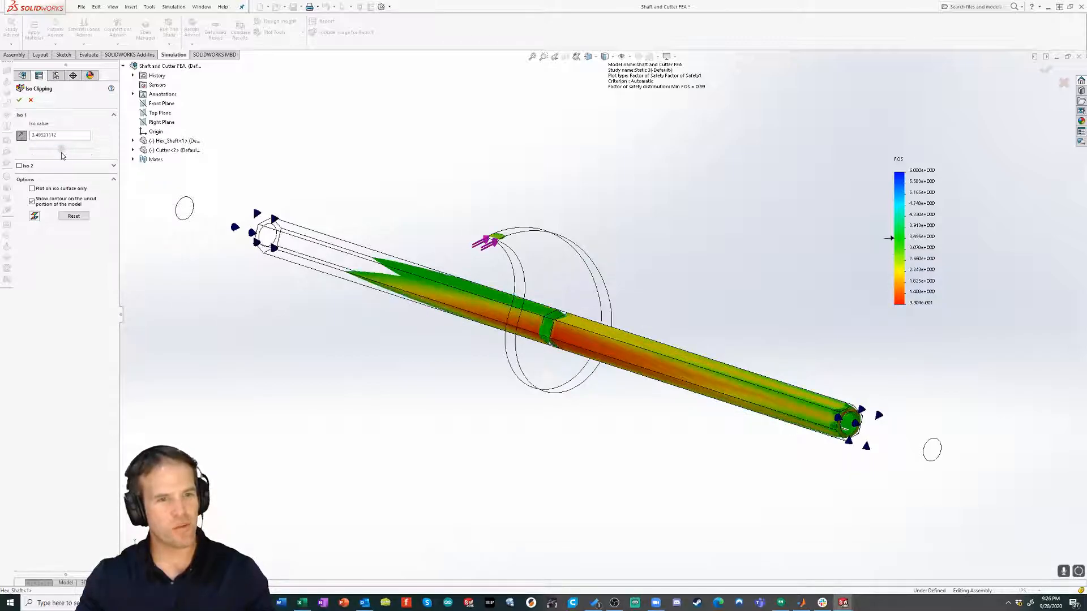
drag(63, 151, 49, 151)
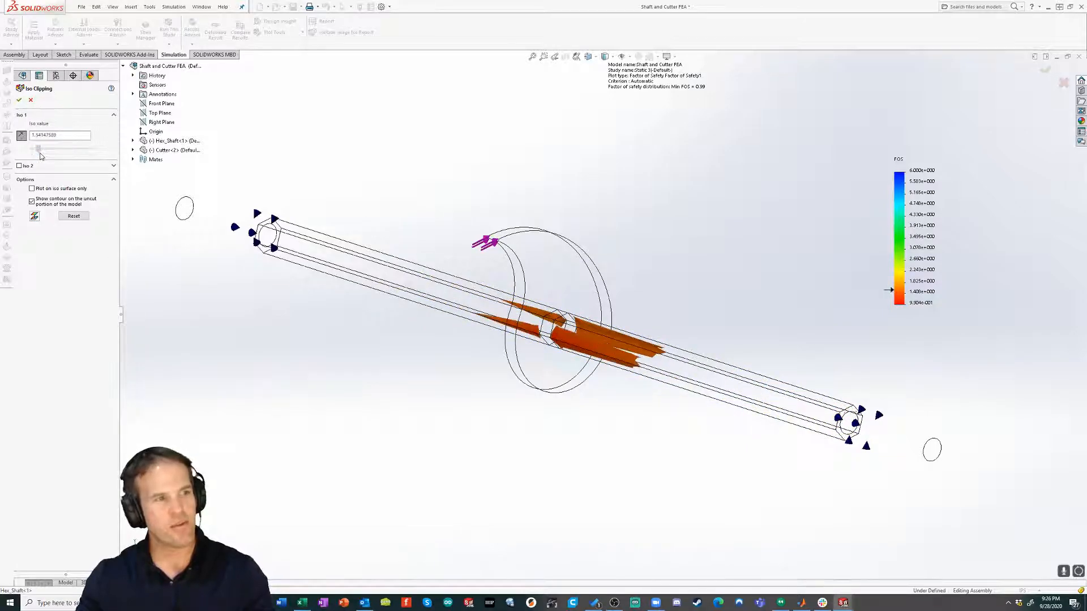
drag(40, 150, 40, 149)
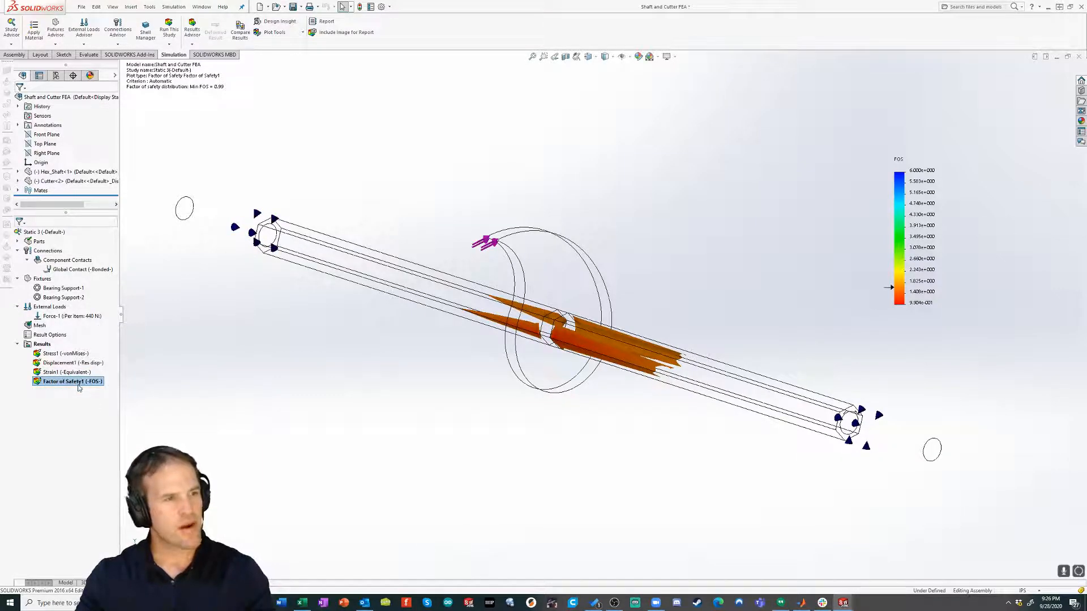
mouse_move(335, 421)
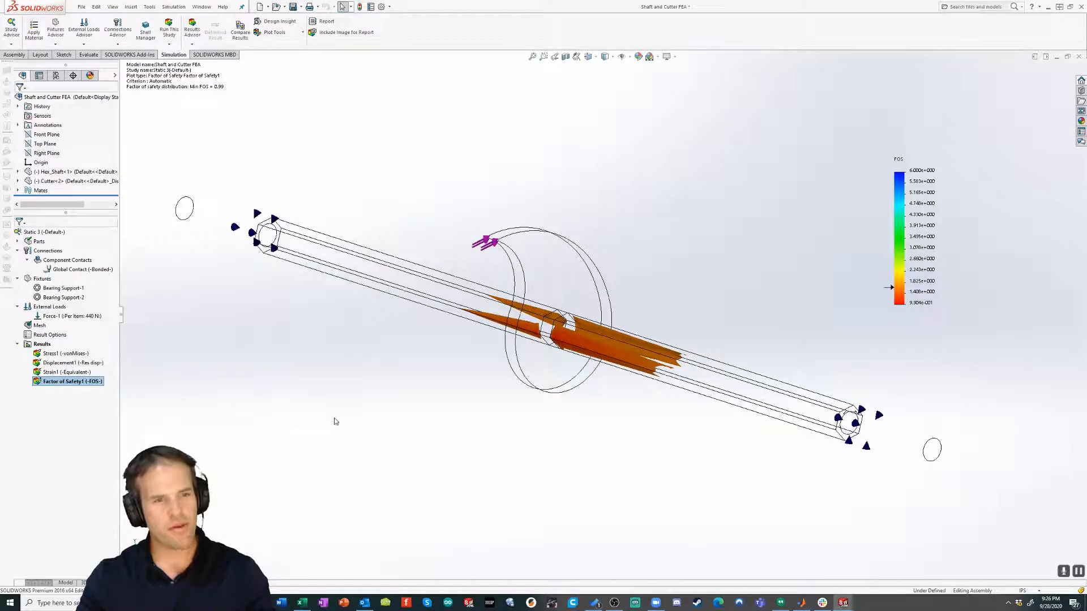
Edit Force-1's definition to reduce the normal force from 440 N to 220 N.
double_click(67, 381)
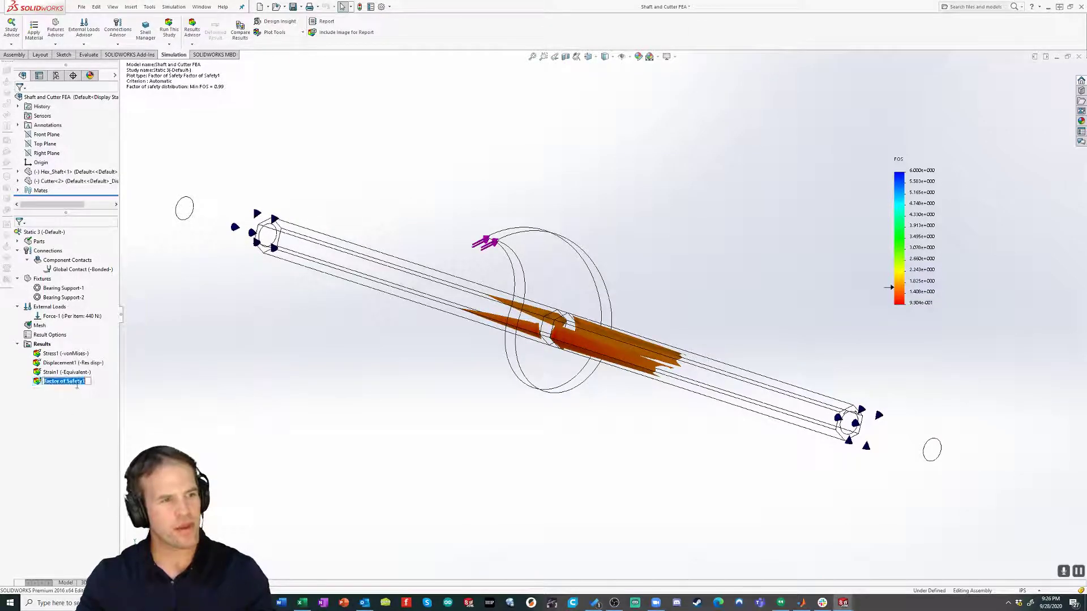
click(63, 315)
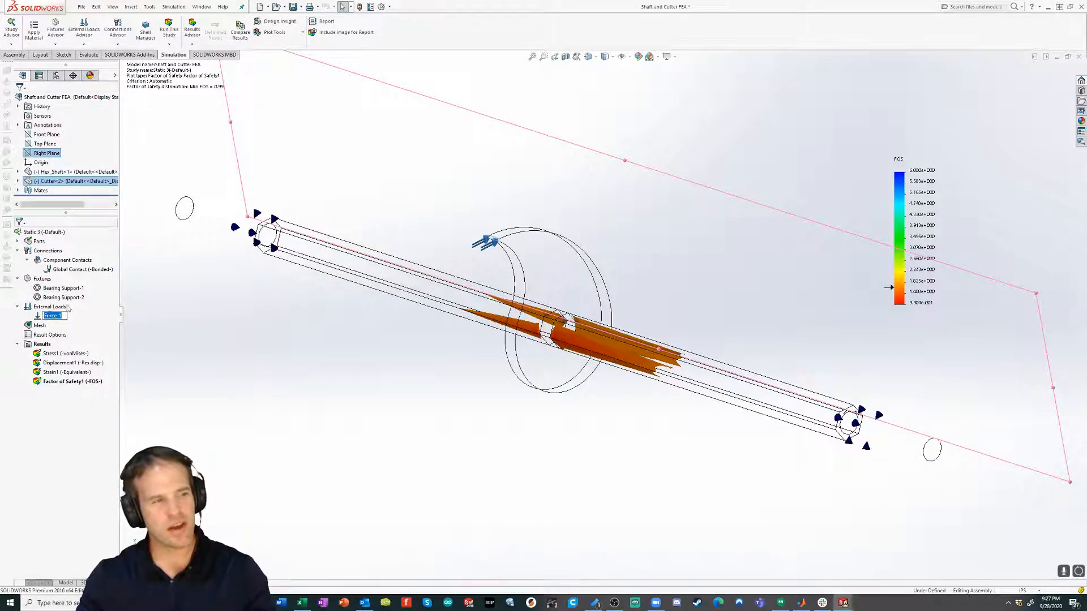
right_click(51, 315)
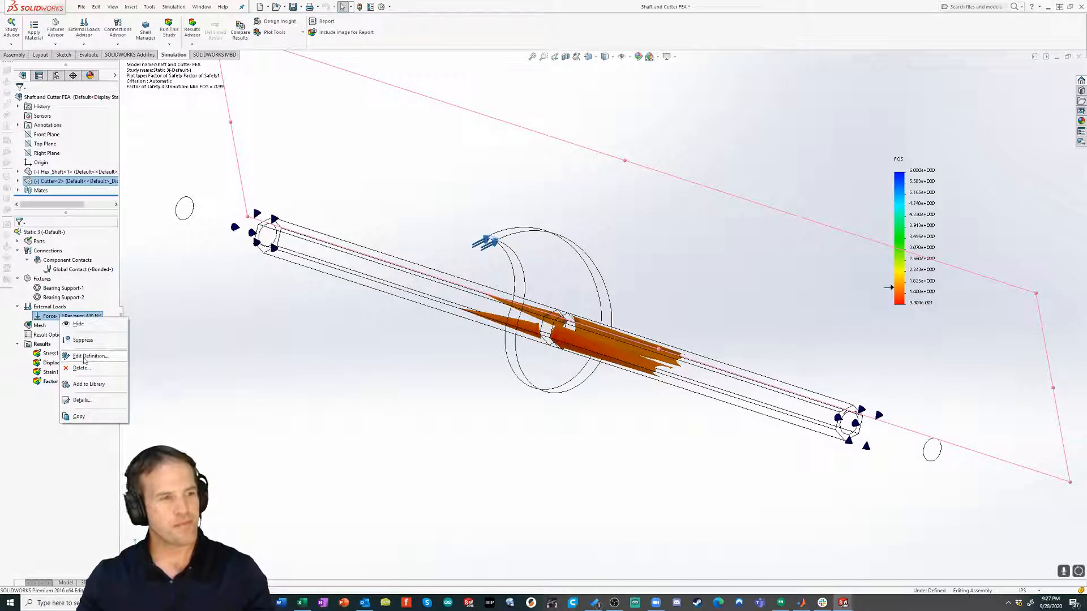
click(90, 356)
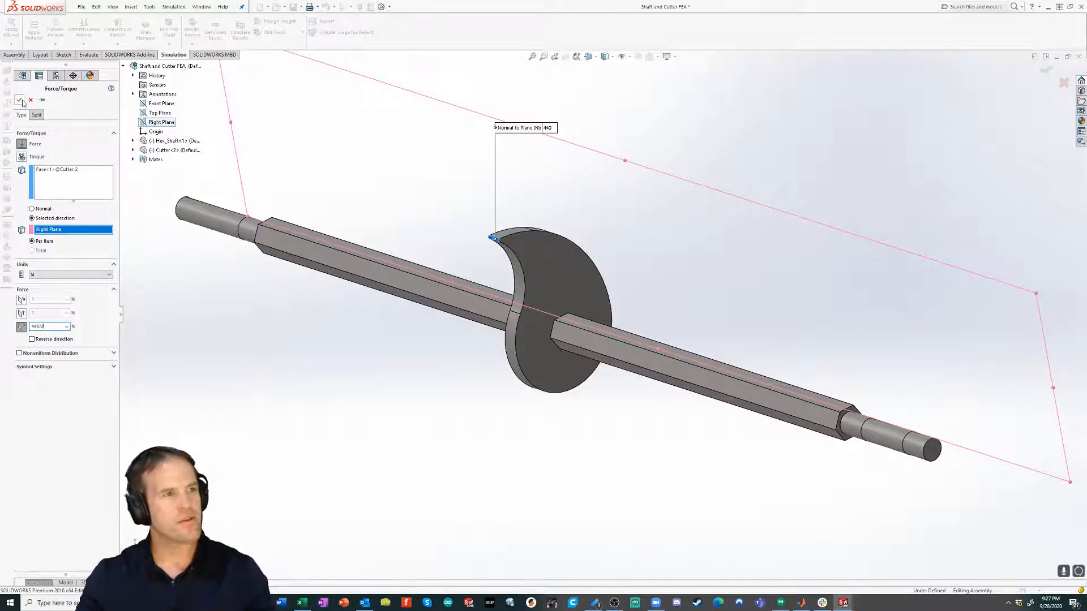
right_click(40, 325)
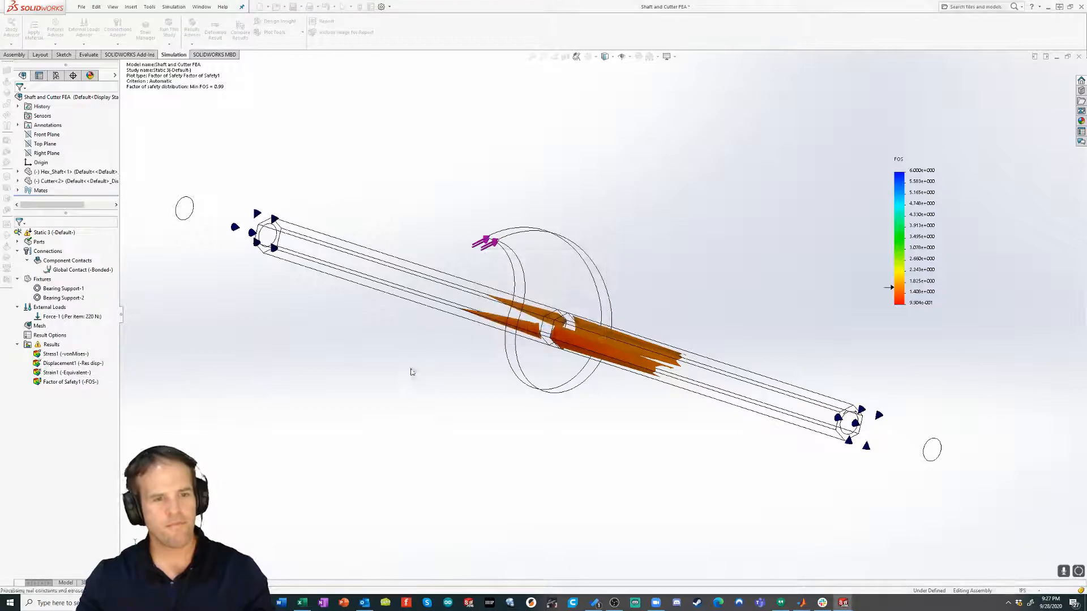
Show the 220 N Factor of Safety1 plot (minimum FOS 2) and reopen its iso clipping.
double_click(62, 354)
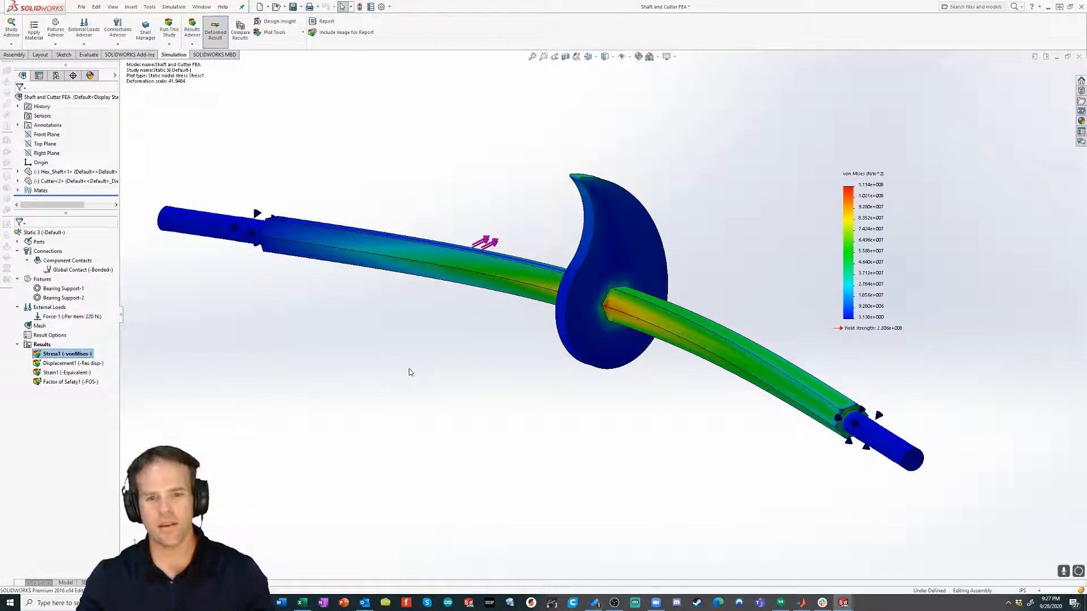
right_click(66, 382)
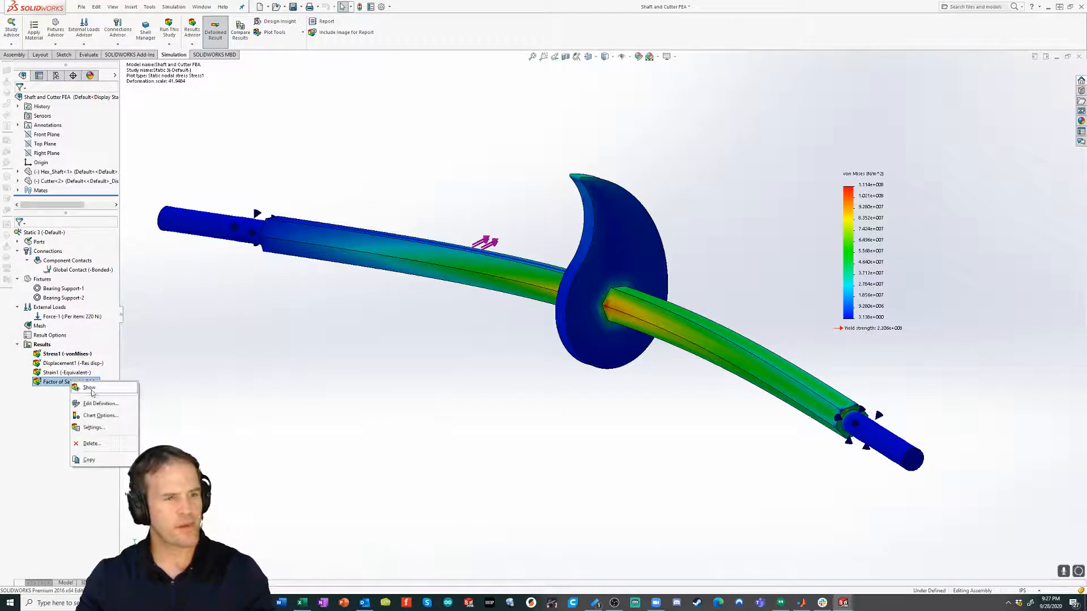
click(89, 387)
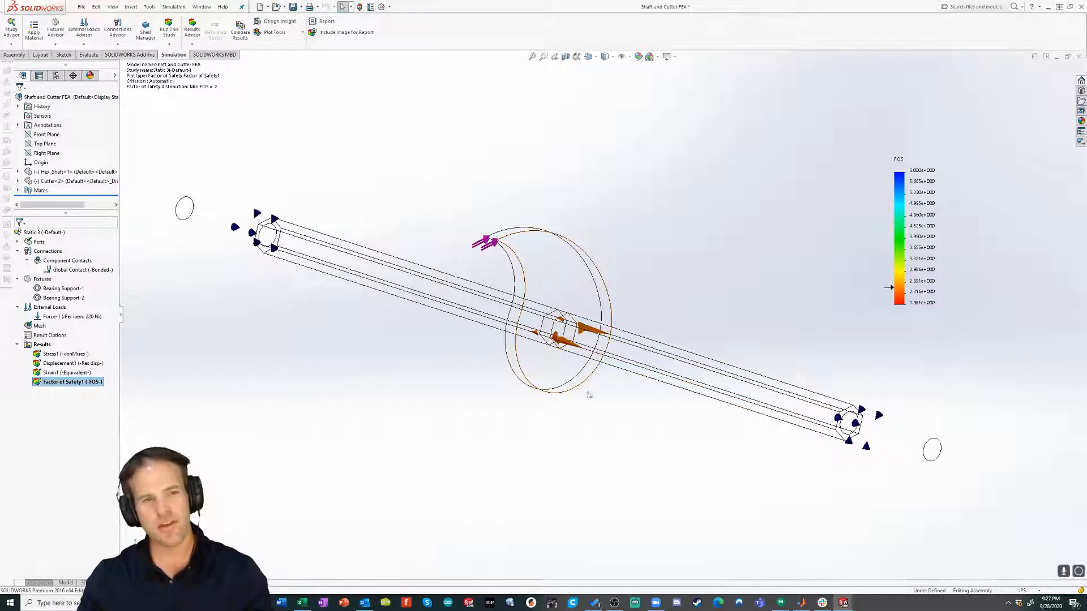
mouse_move(842, 335)
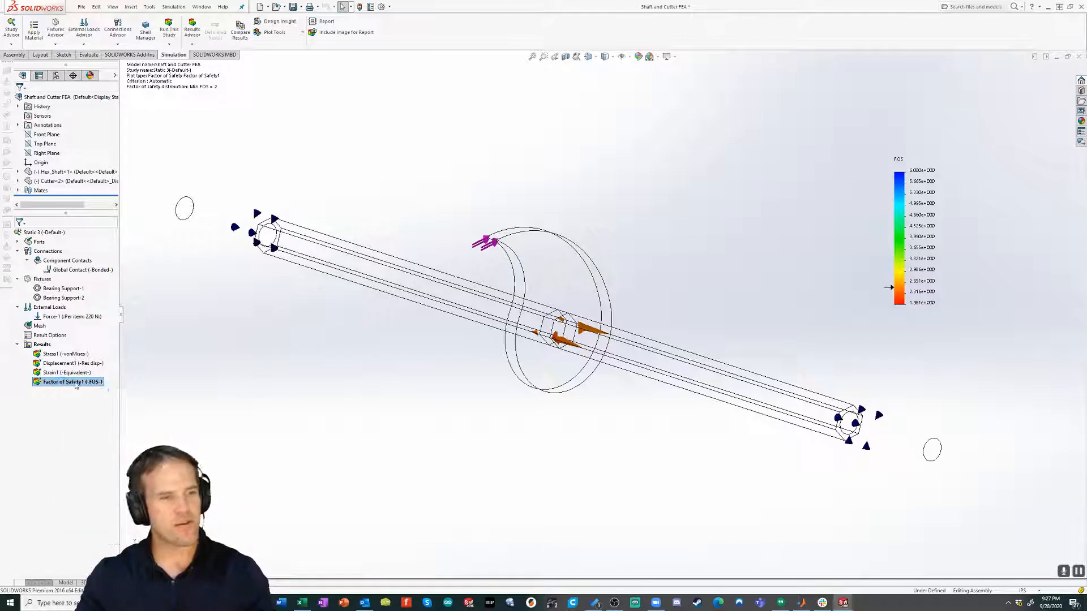
right_click(68, 382)
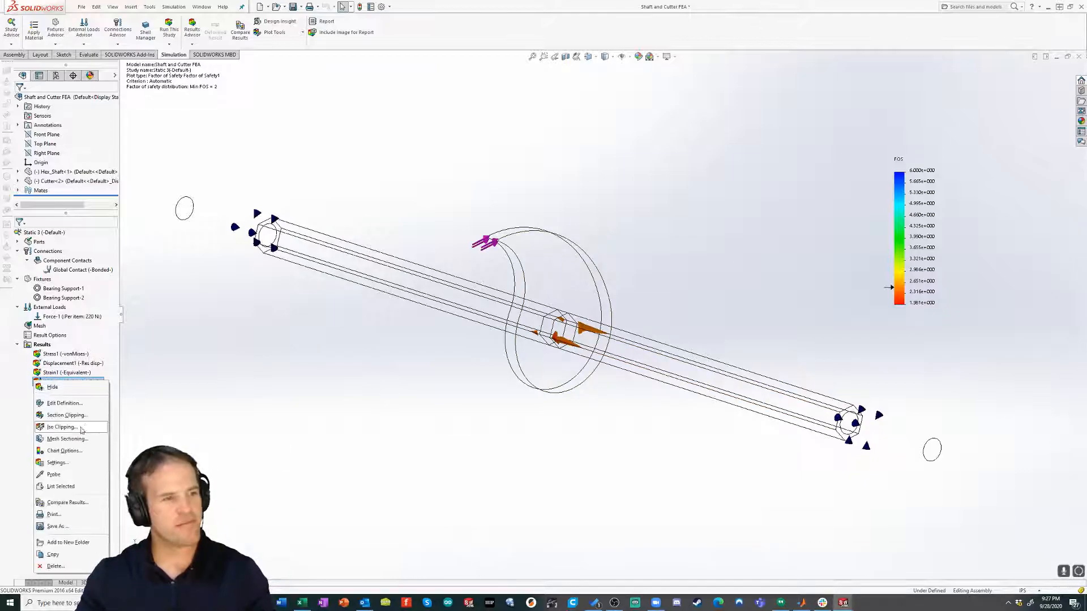
click(62, 426)
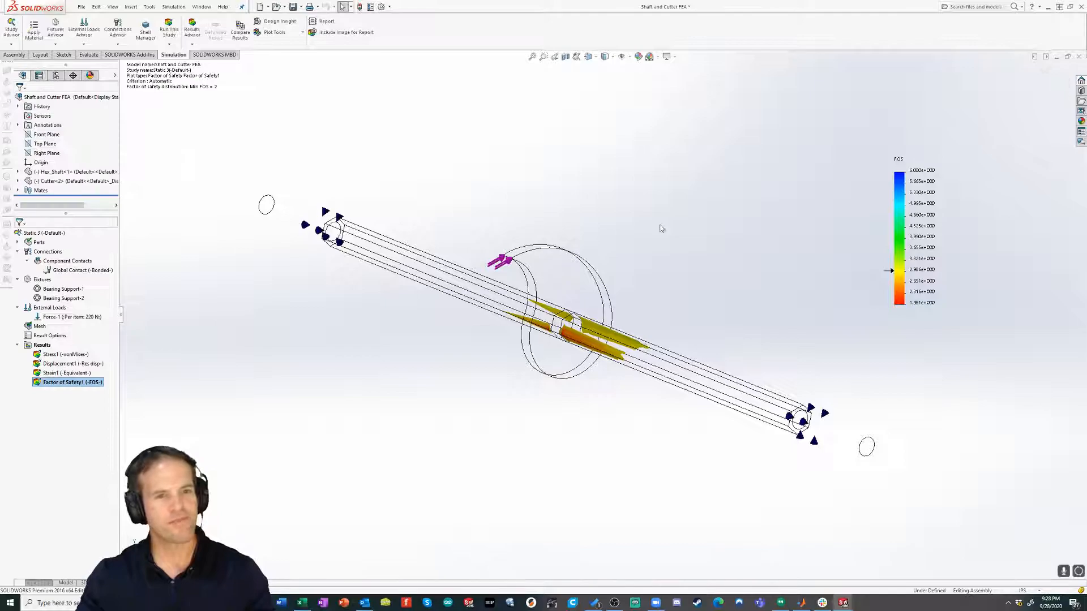
Set Force-1 back to 440 N and show the Stress1 von Mises plot again.
right_click(54, 317)
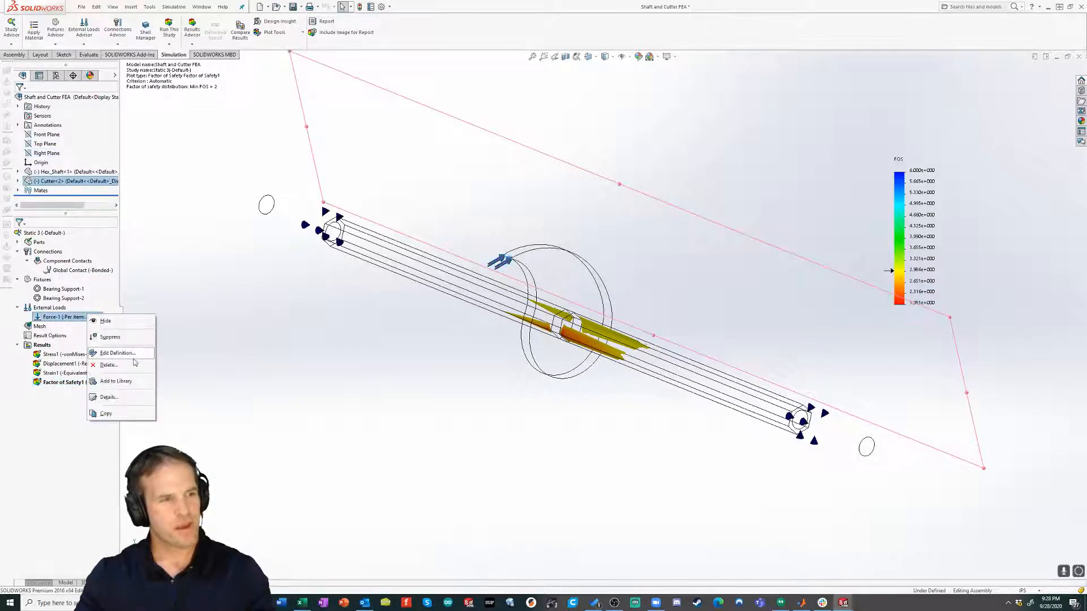
click(118, 353)
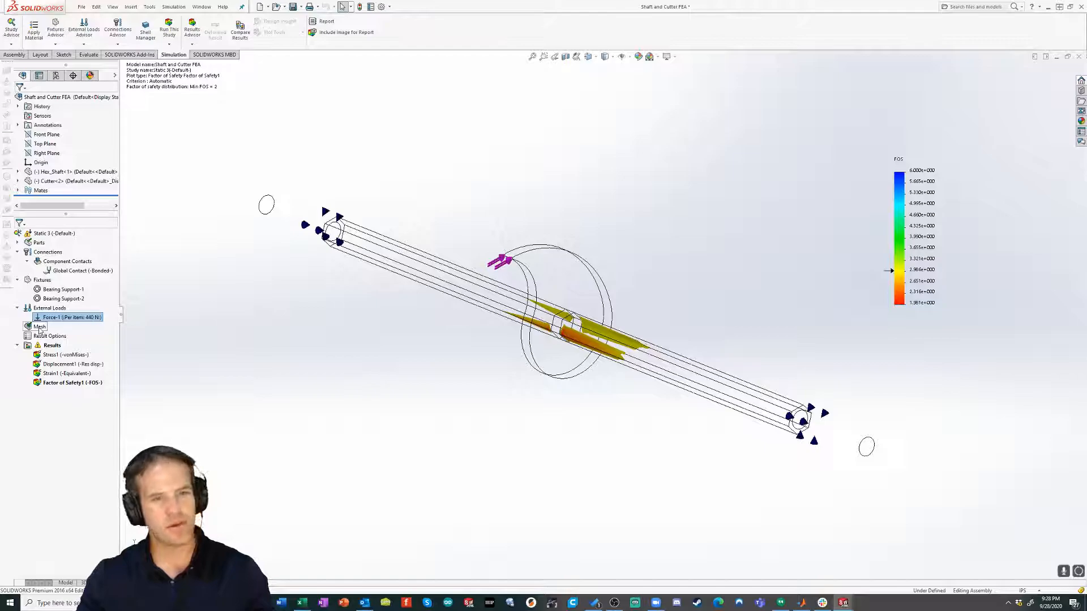
click(63, 290)
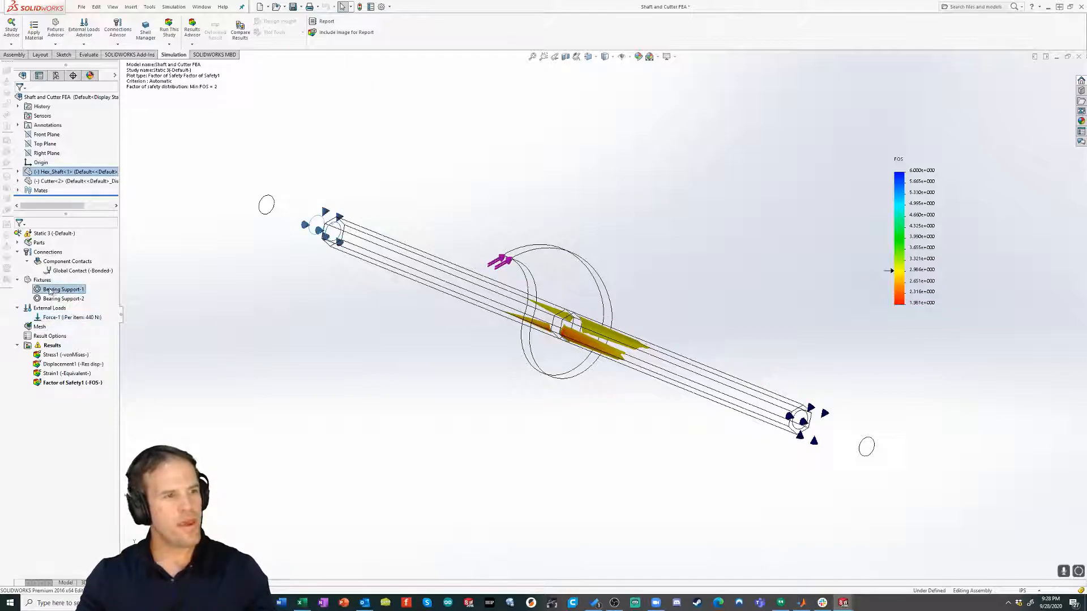
click(42, 280)
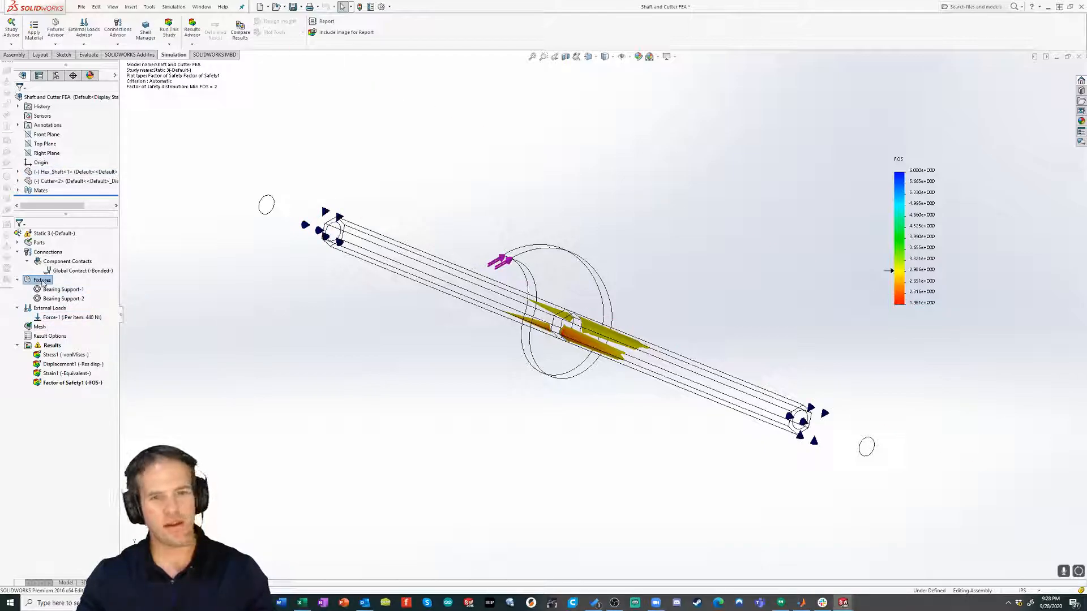
right_click(53, 355)
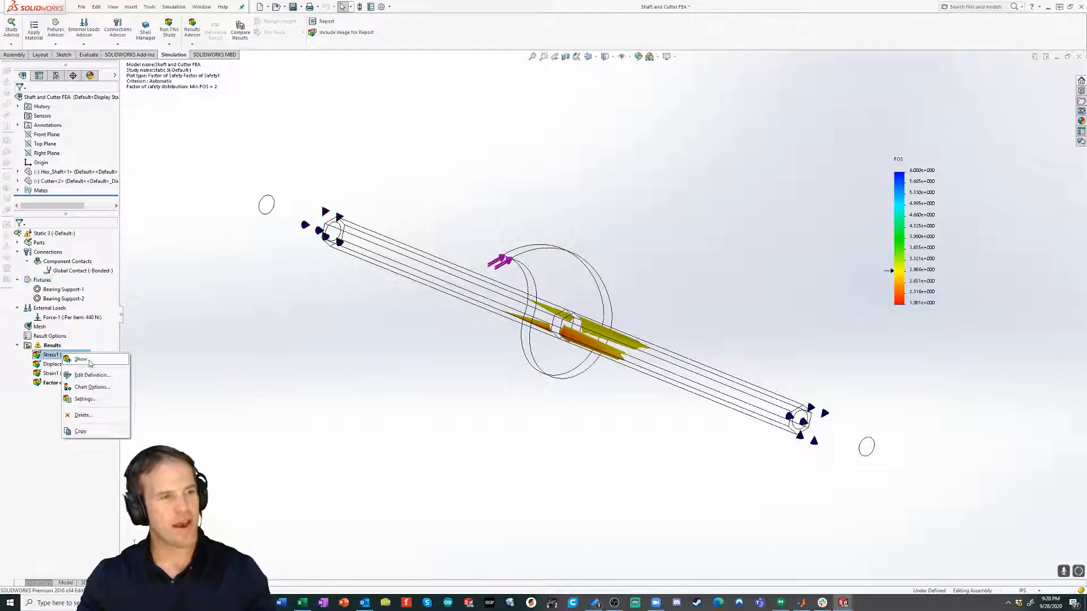
click(81, 359)
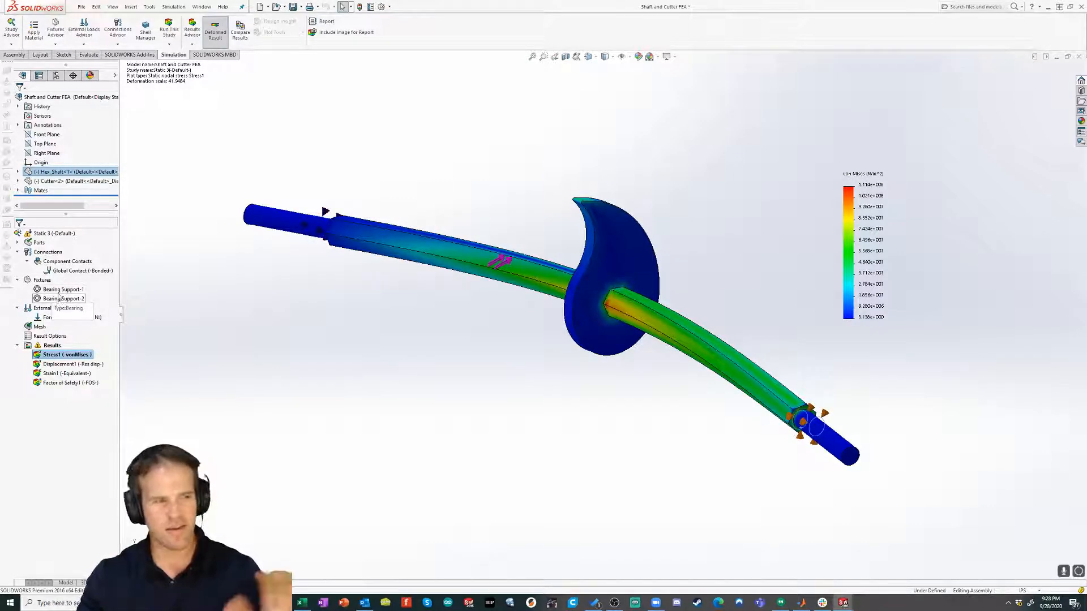
right_click(41, 279)
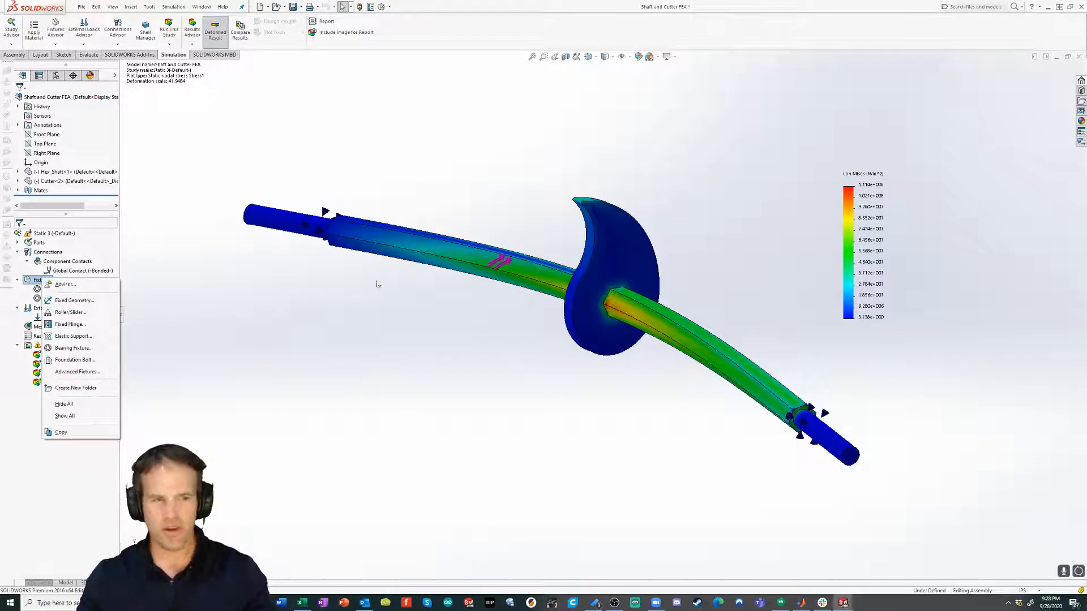
mouse_move(824, 451)
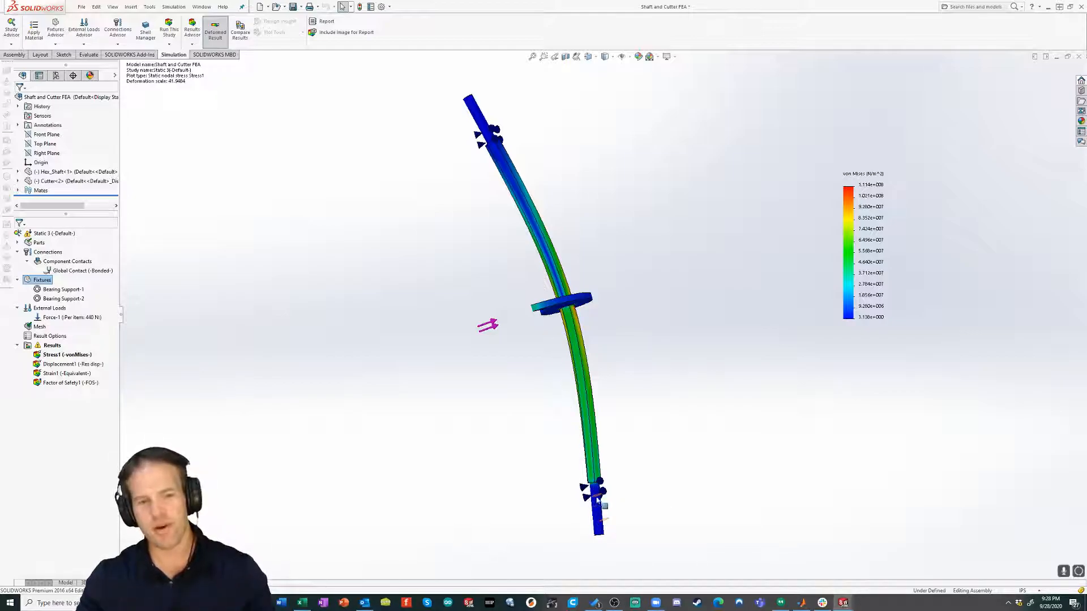
mouse_move(596, 497)
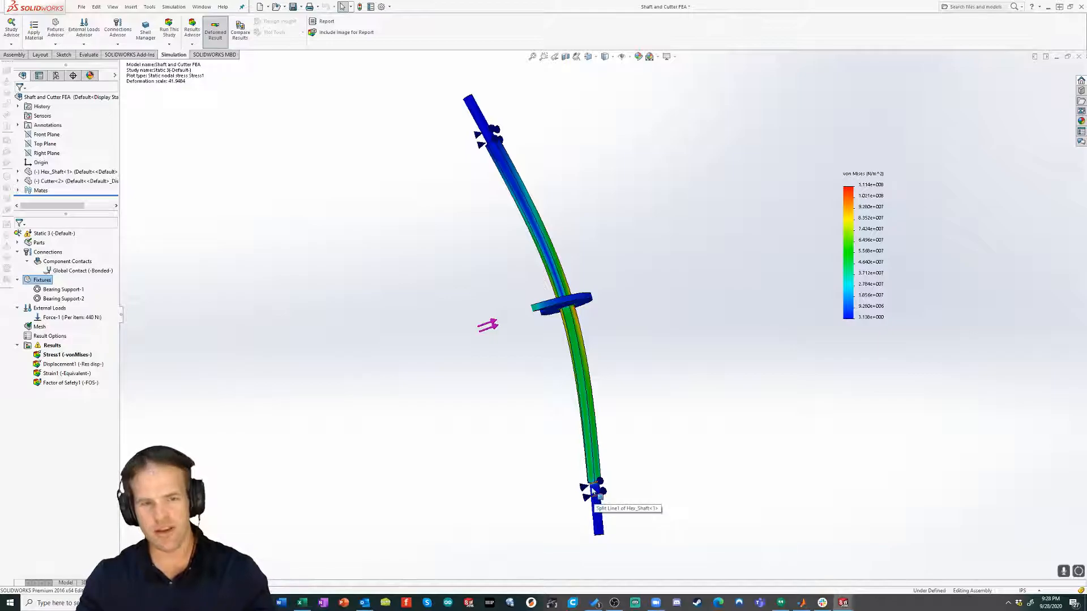
mouse_move(622, 302)
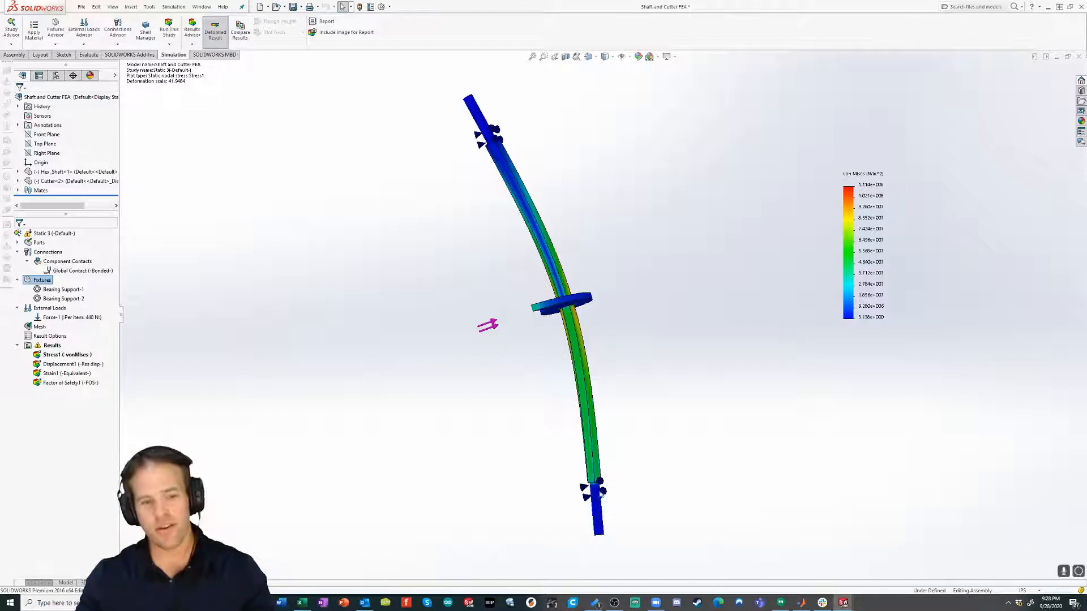
mouse_move(595, 502)
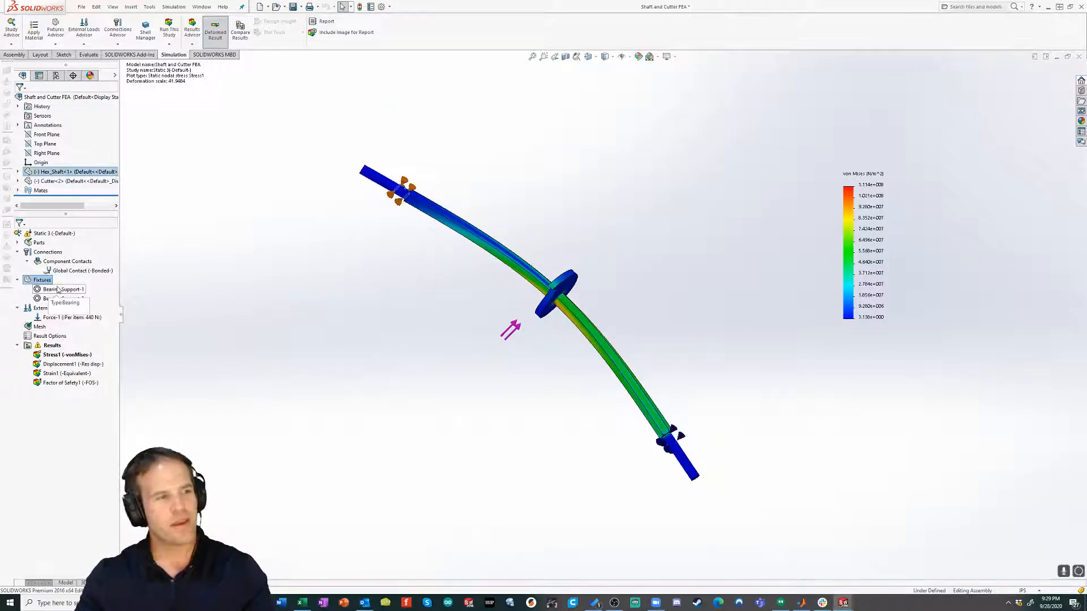
Add a Fixed-1 fixed geometry support and suppress Bearing Support-1 and Bearing Support-2.
right_click(42, 280)
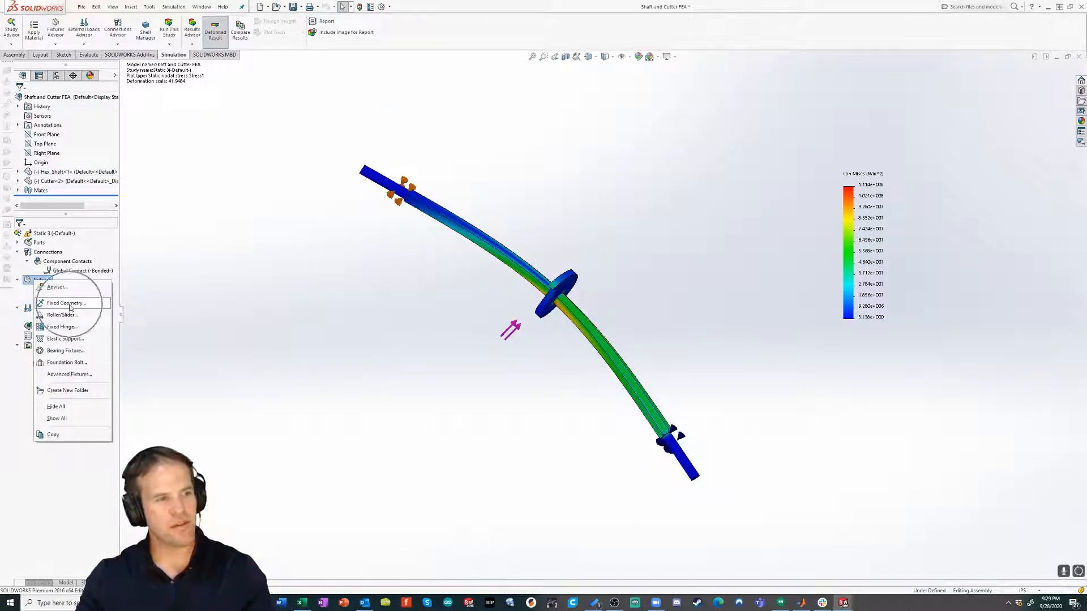
click(67, 302)
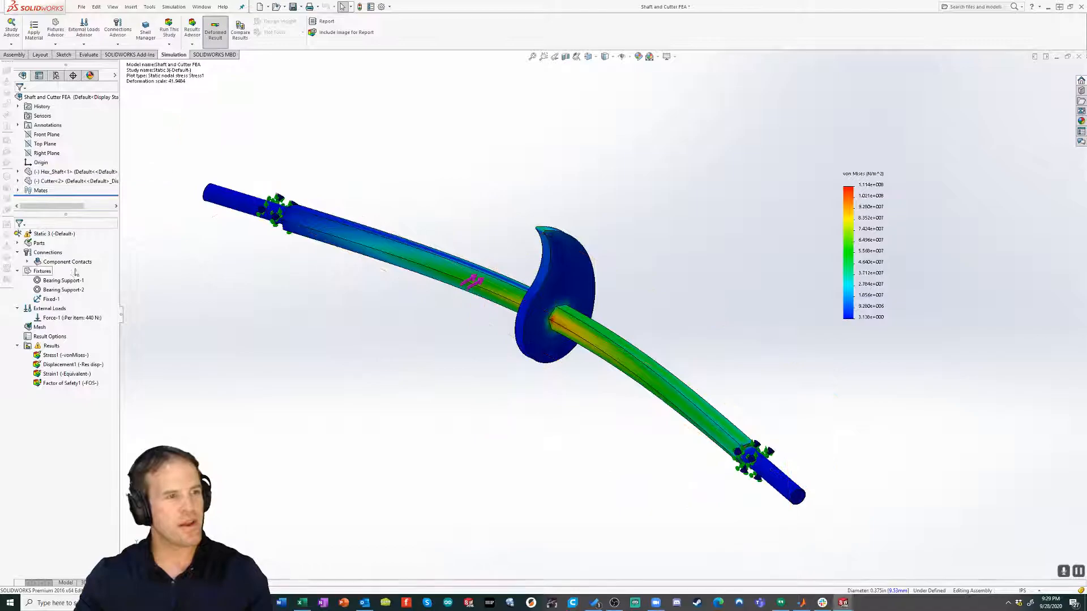
right_click(63, 280)
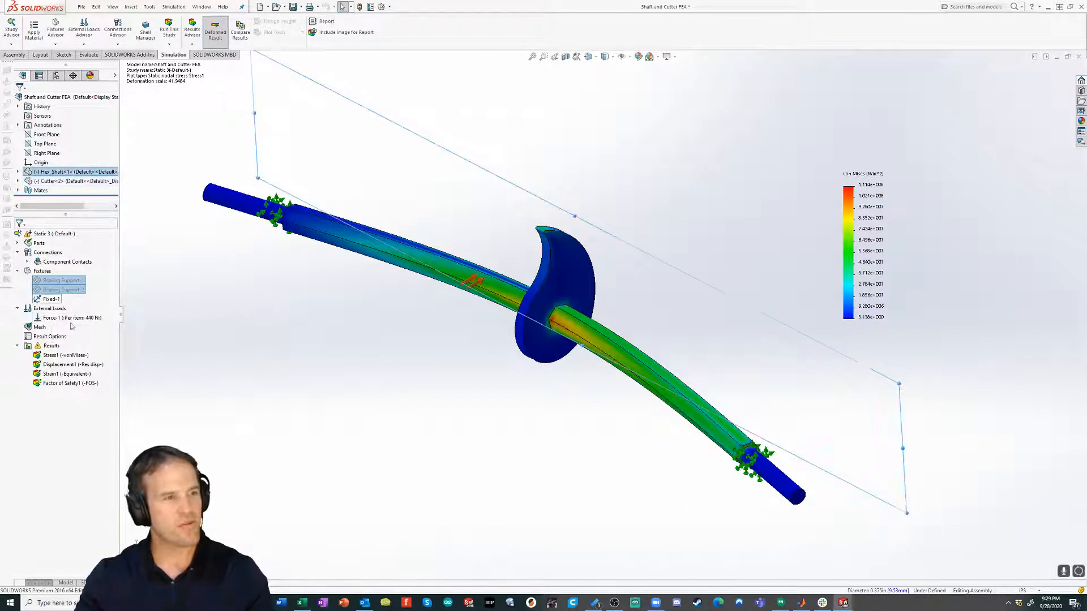
right_click(39, 327)
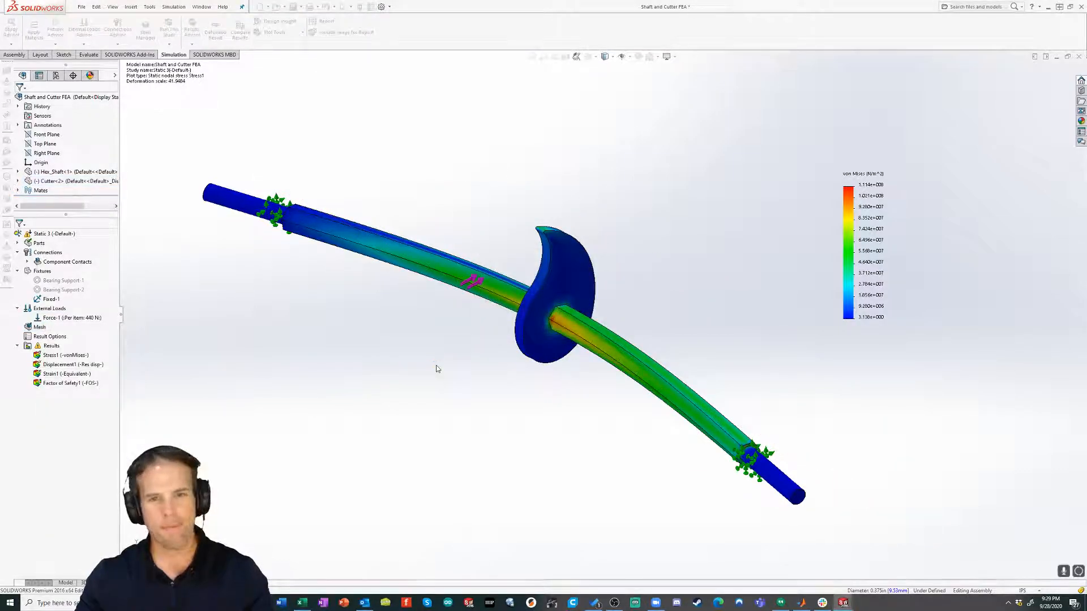
click(62, 355)
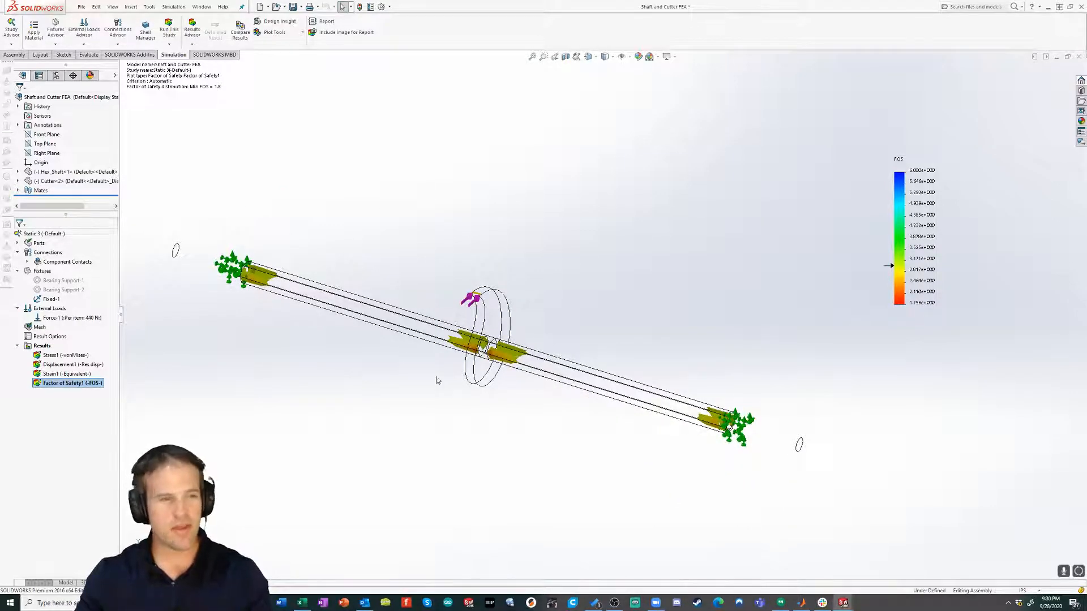
Edit the Factor of Safety1 plot definition and settings, iso-clipping to show only low-safety zones.
right_click(68, 383)
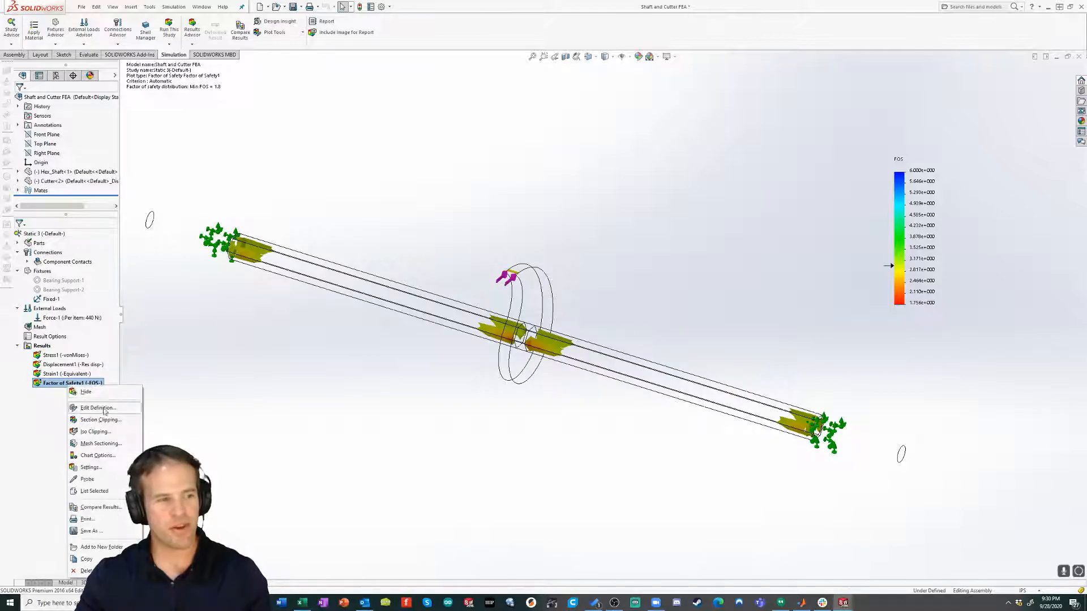
click(96, 431)
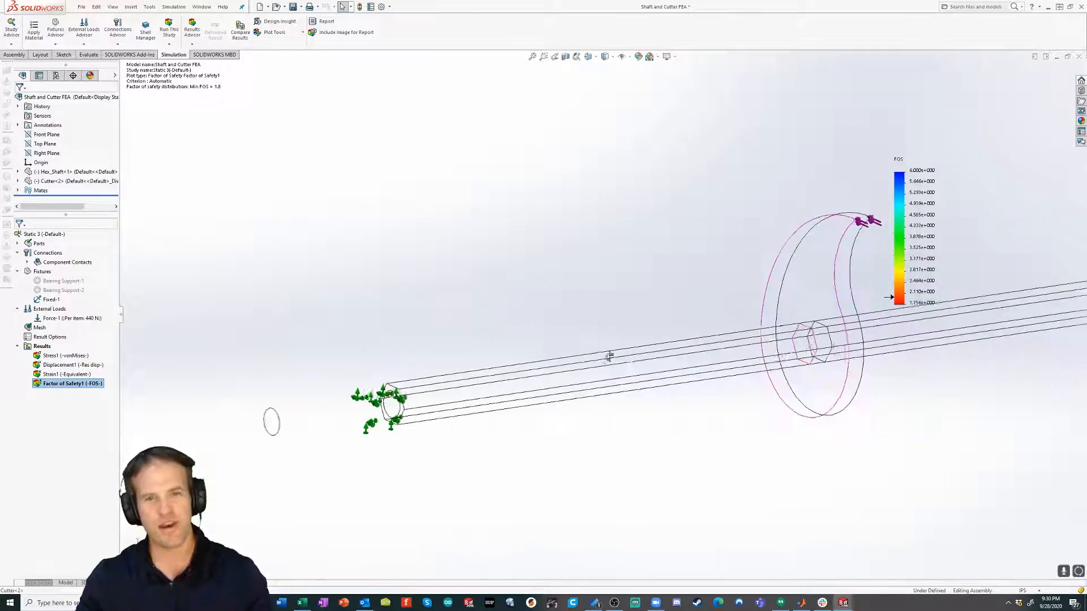
drag(611, 353, 700, 375)
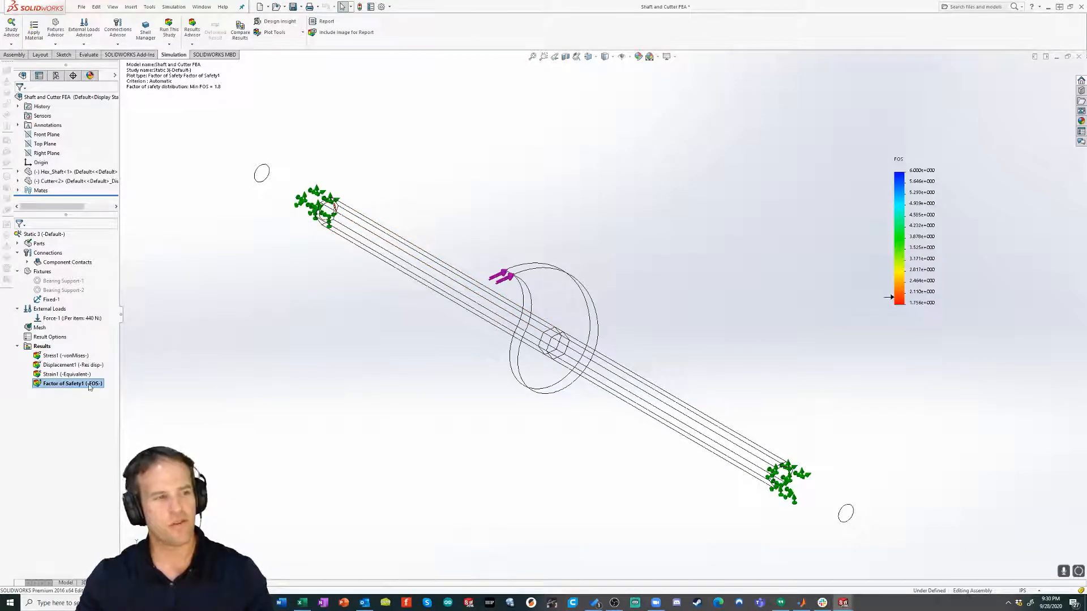
right_click(65, 383)
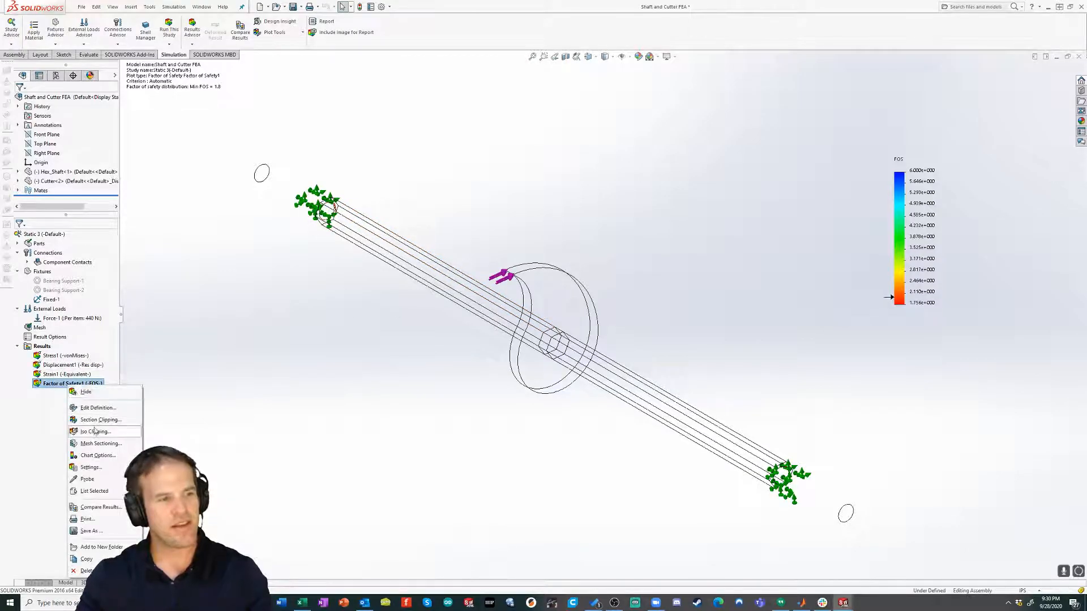
click(96, 431)
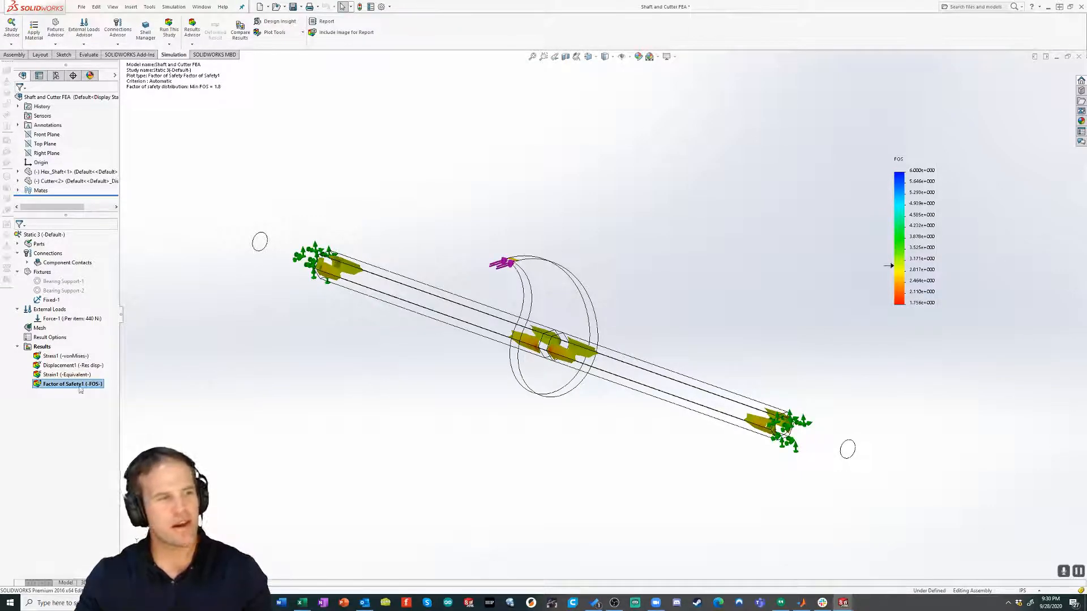
mouse_move(232, 395)
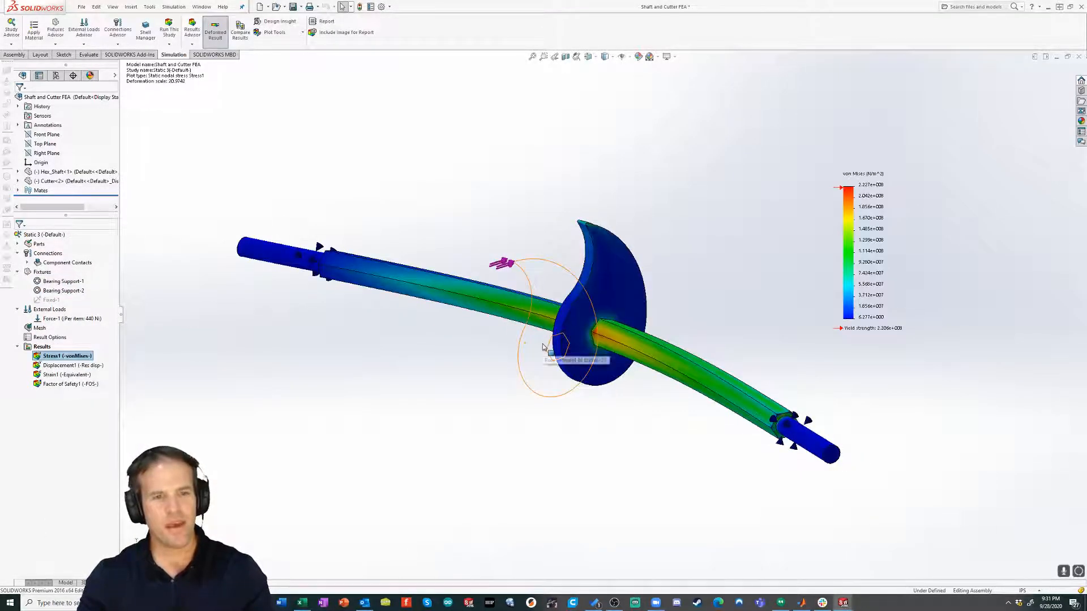
drag(540, 347, 686, 296)
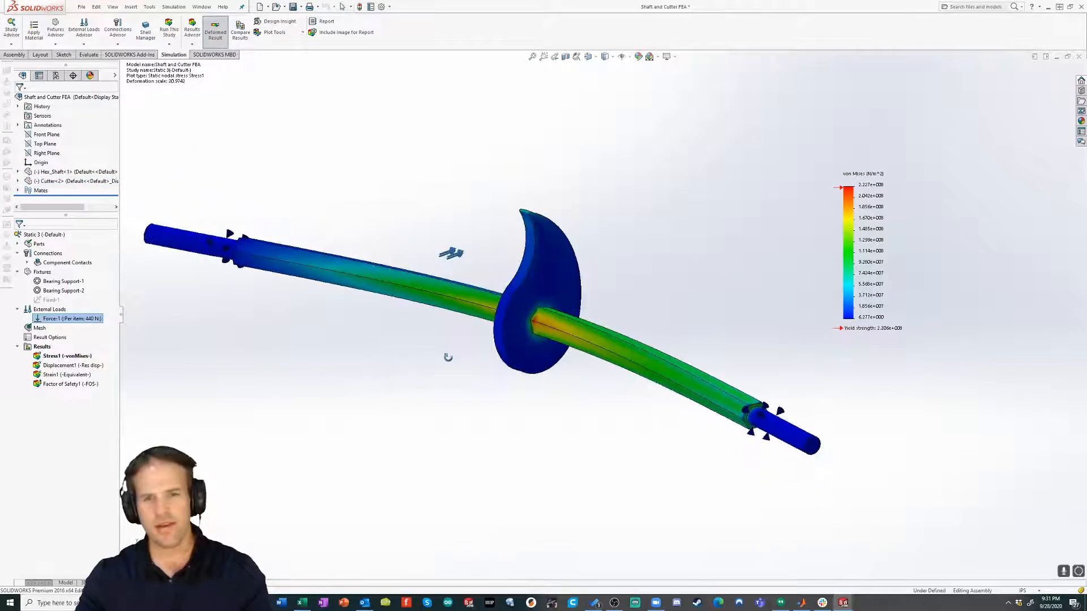
click(54, 182)
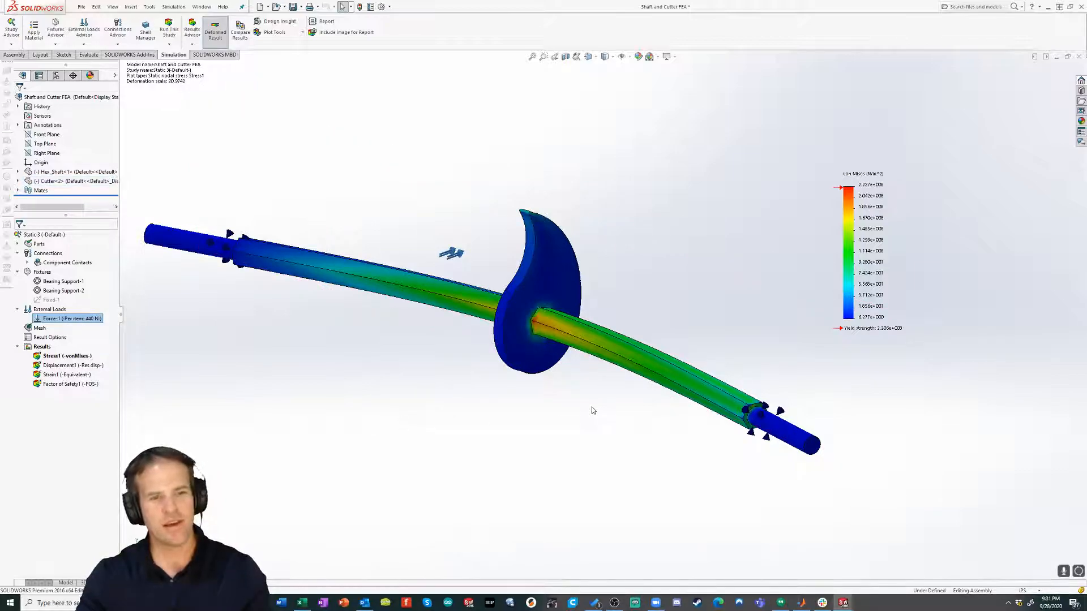
mouse_move(569, 452)
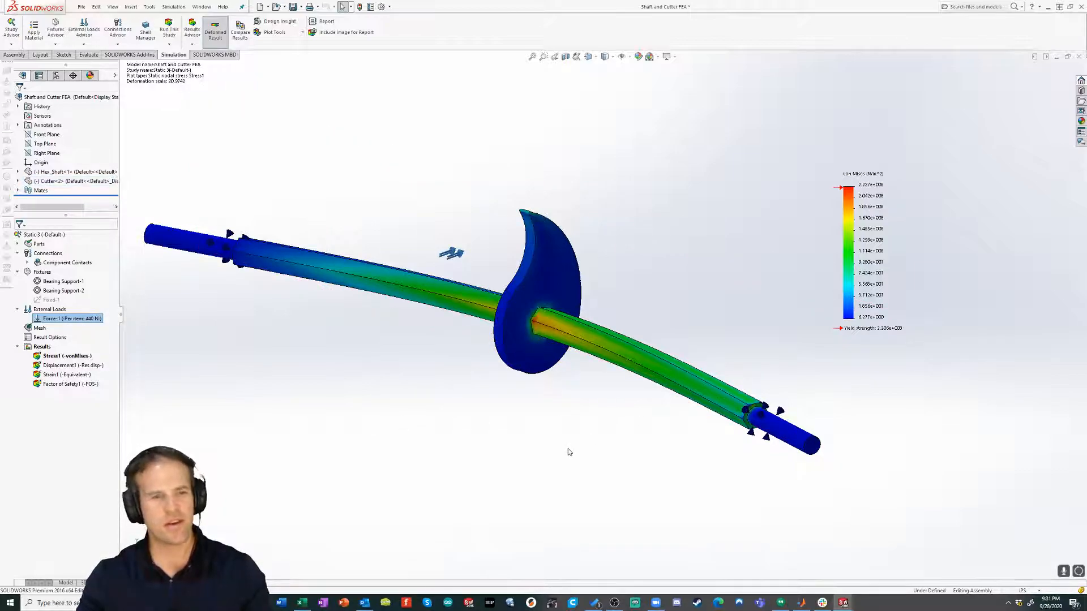
mouse_move(108, 330)
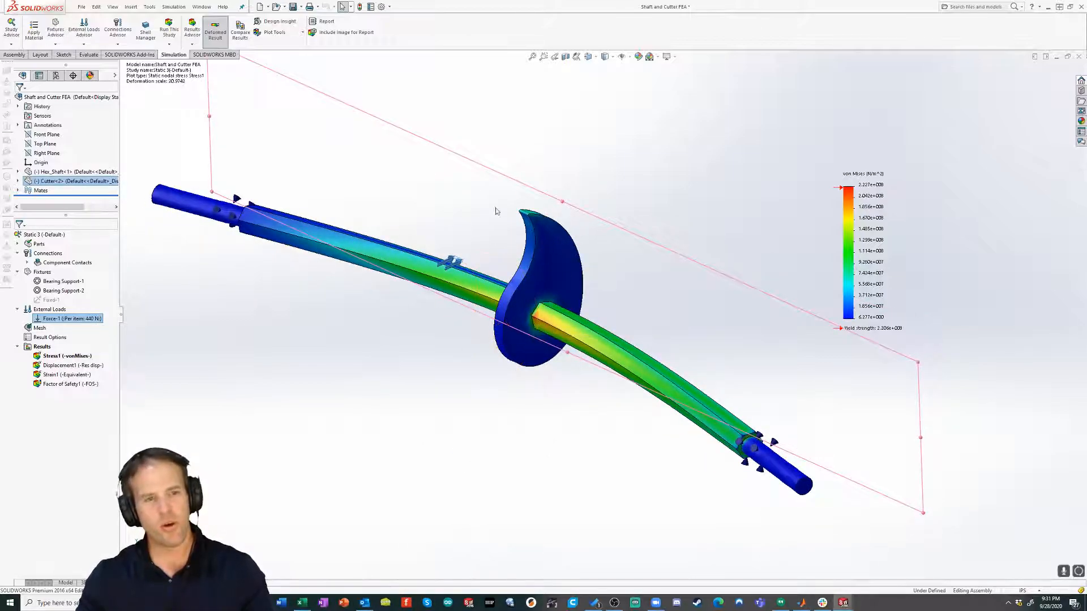
mouse_move(344, 426)
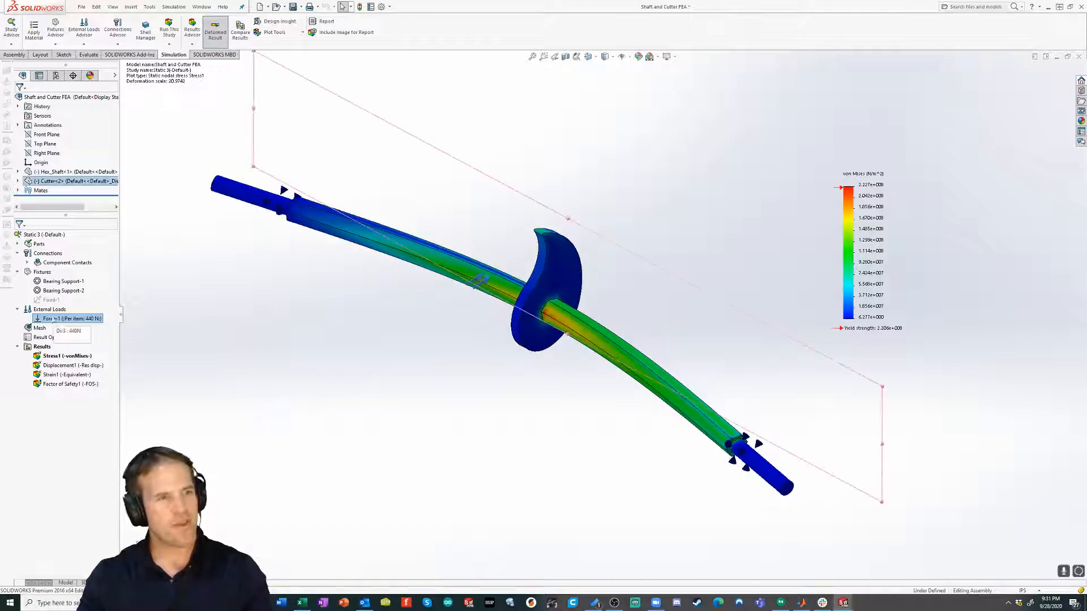
Review the options for Bearing Support-1 in the Simulation study tree.
right_click(59, 281)
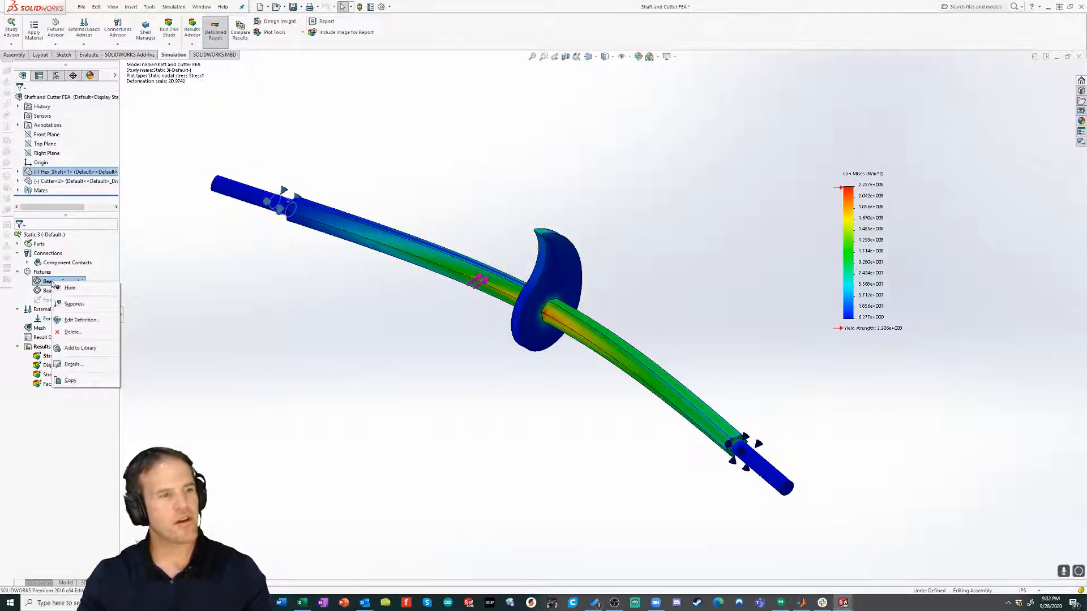
click(48, 281)
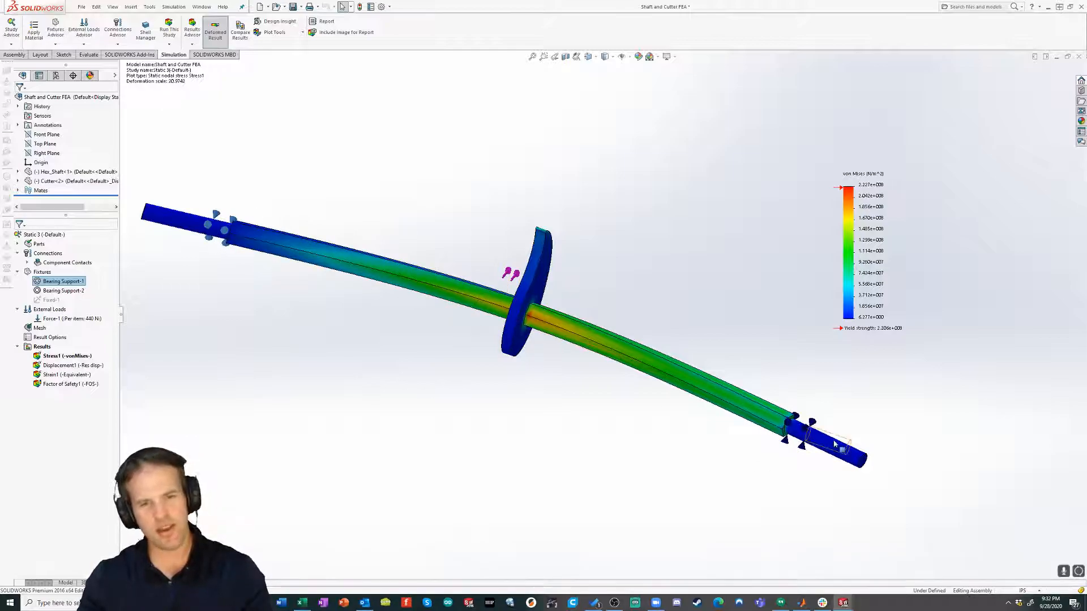
mouse_move(796, 435)
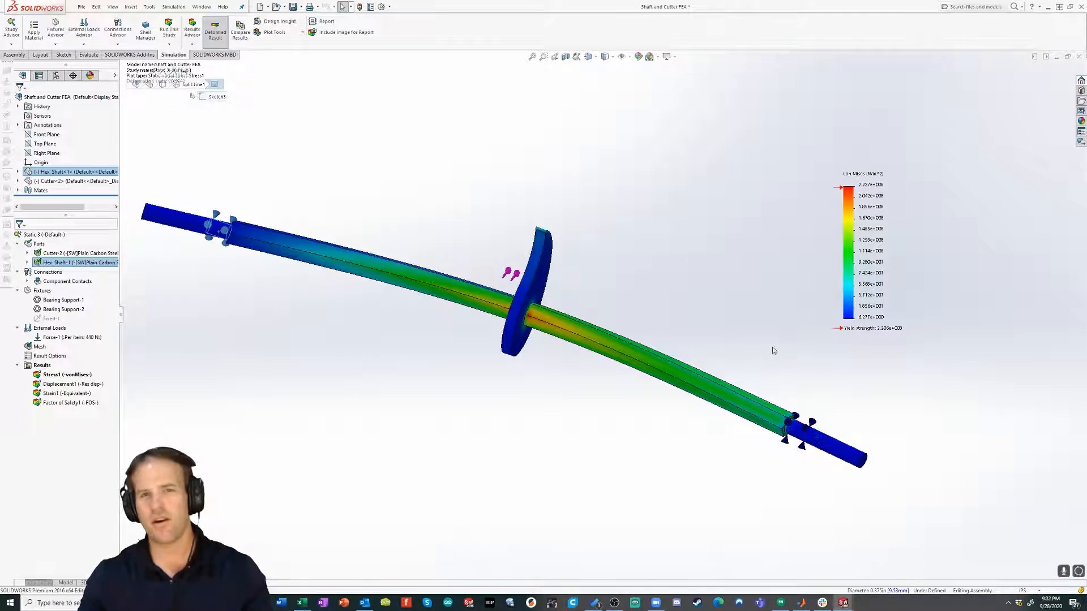
mouse_move(508, 423)
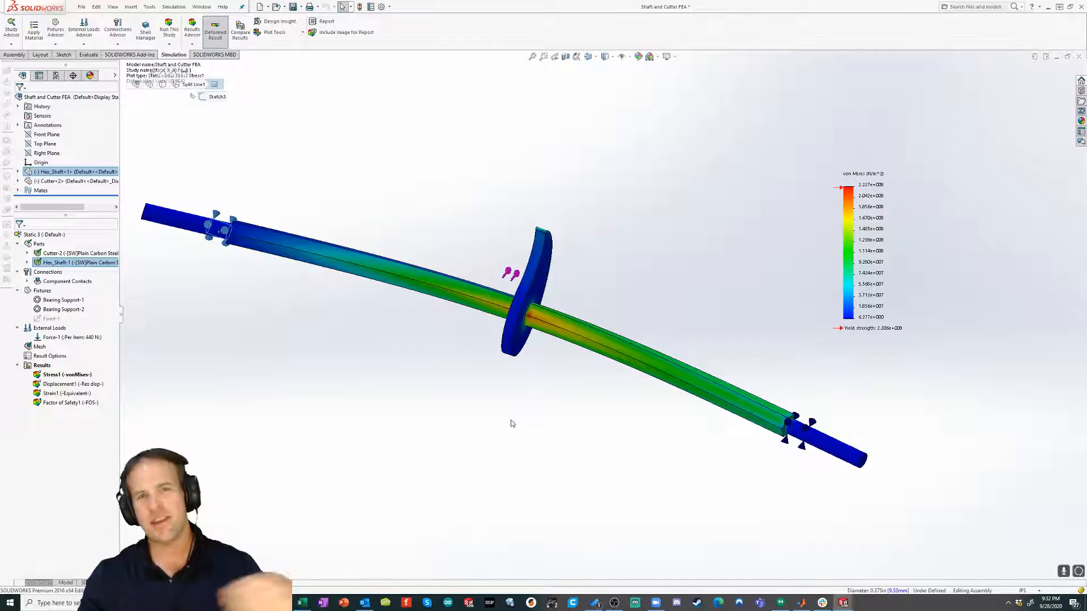
mouse_move(503, 417)
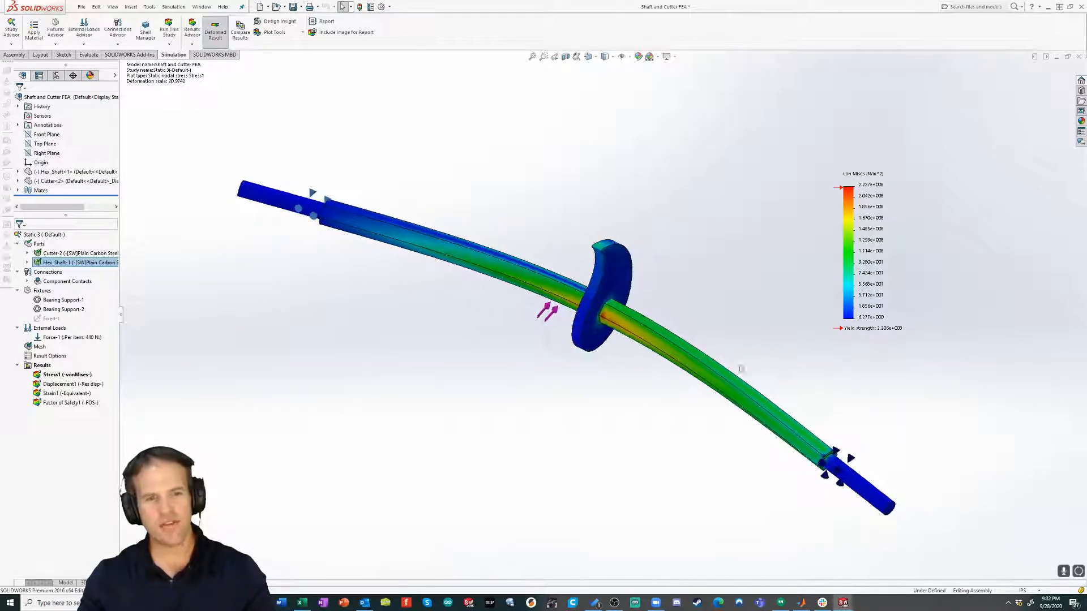
mouse_move(585, 379)
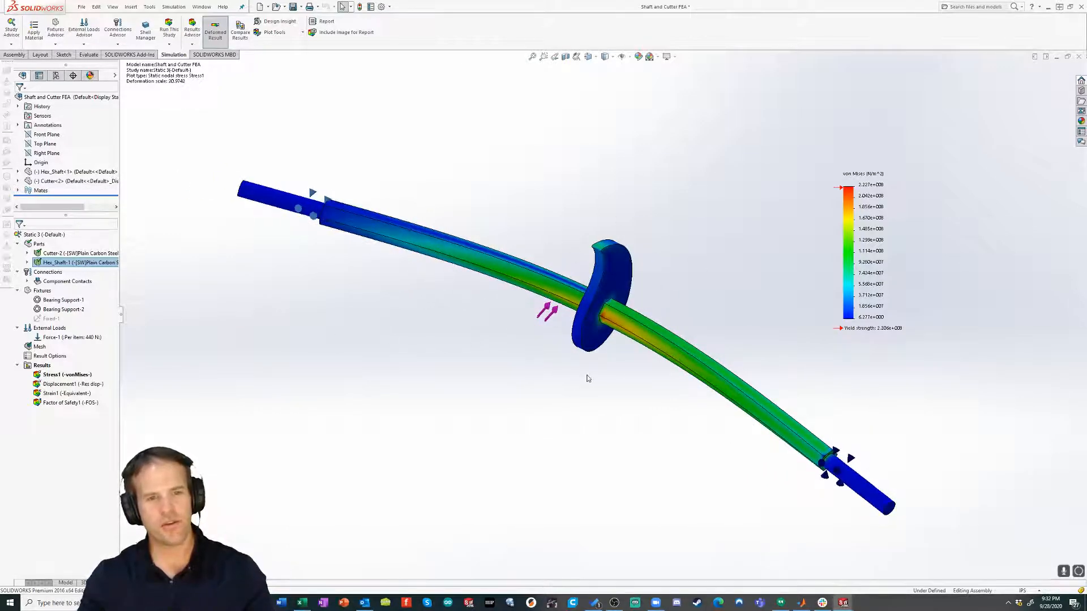
mouse_move(333, 187)
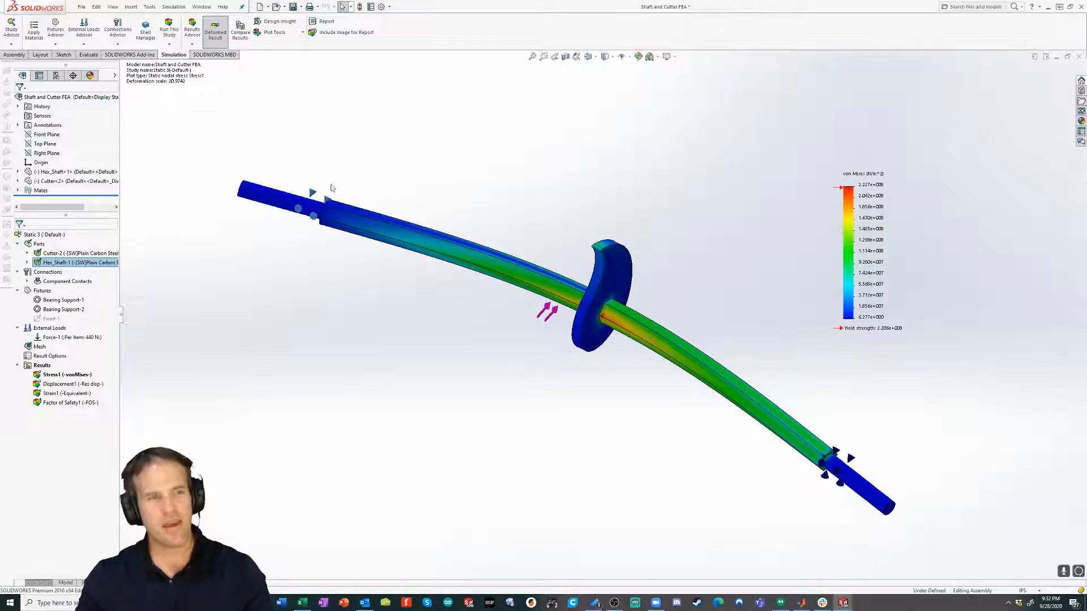